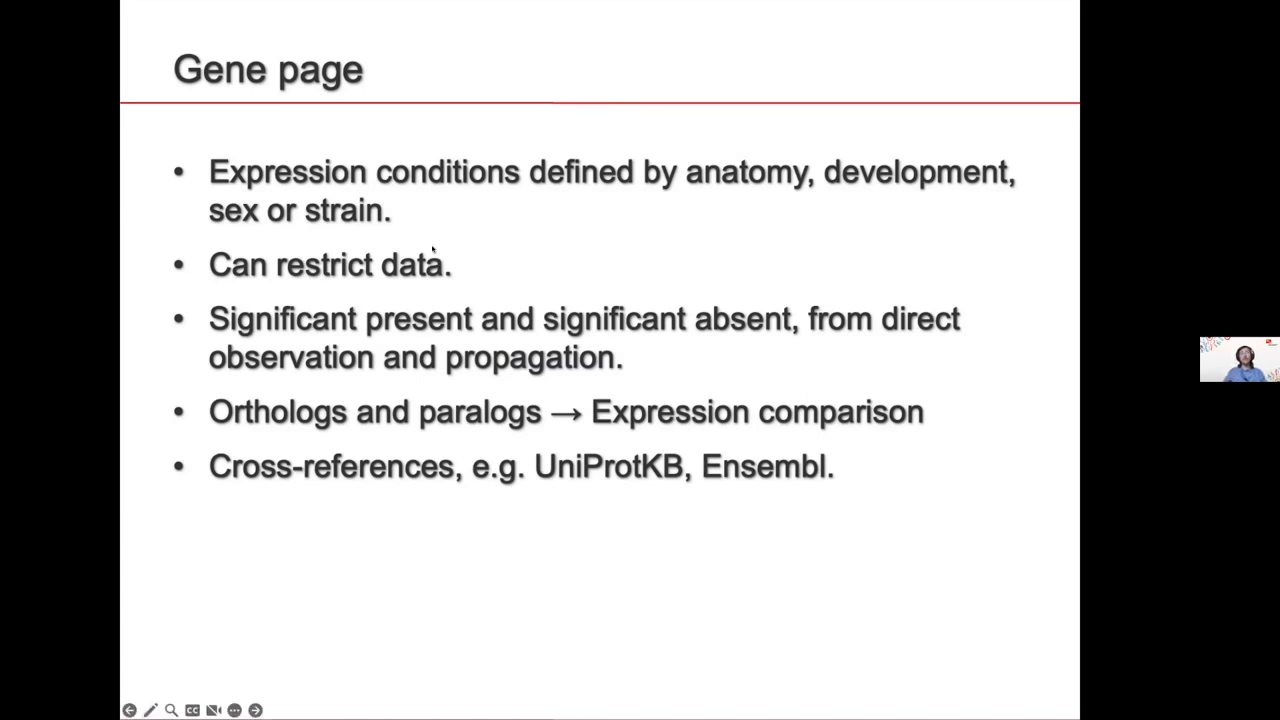
- Advance through the expression calls slide to Wooclap and back to the expression calls slide
click(256, 710)
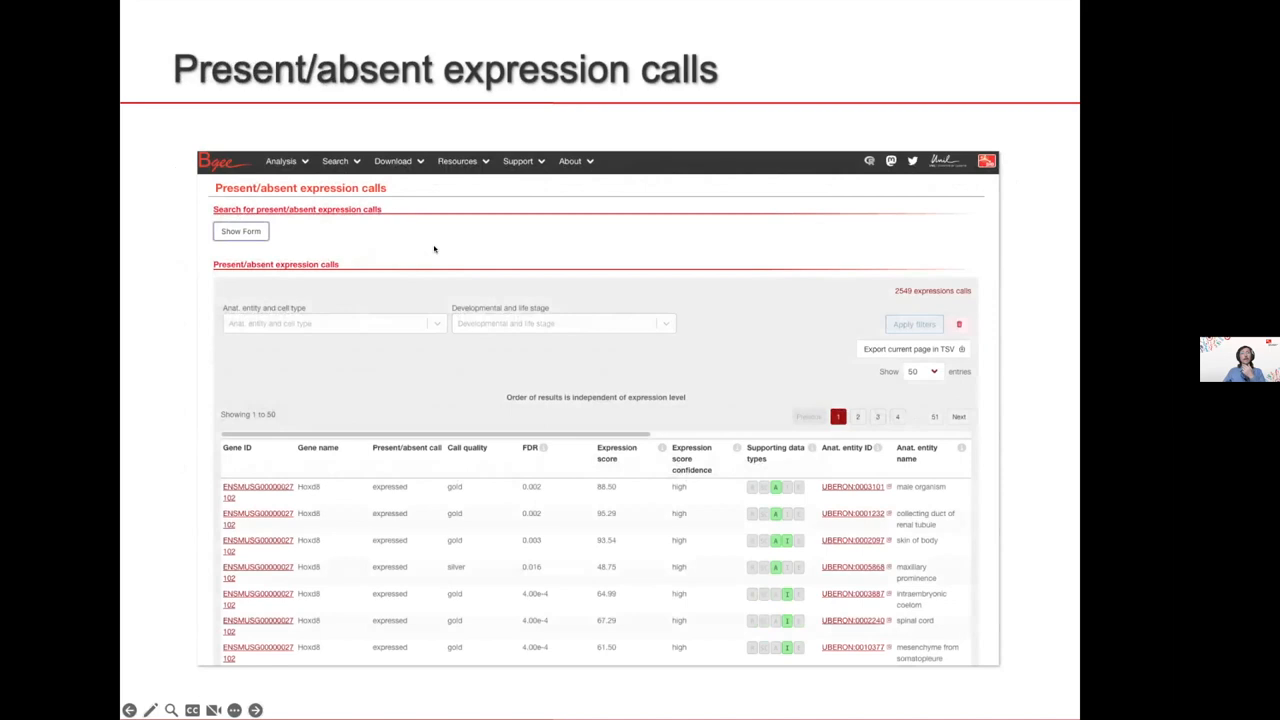
mouse_move(438, 248)
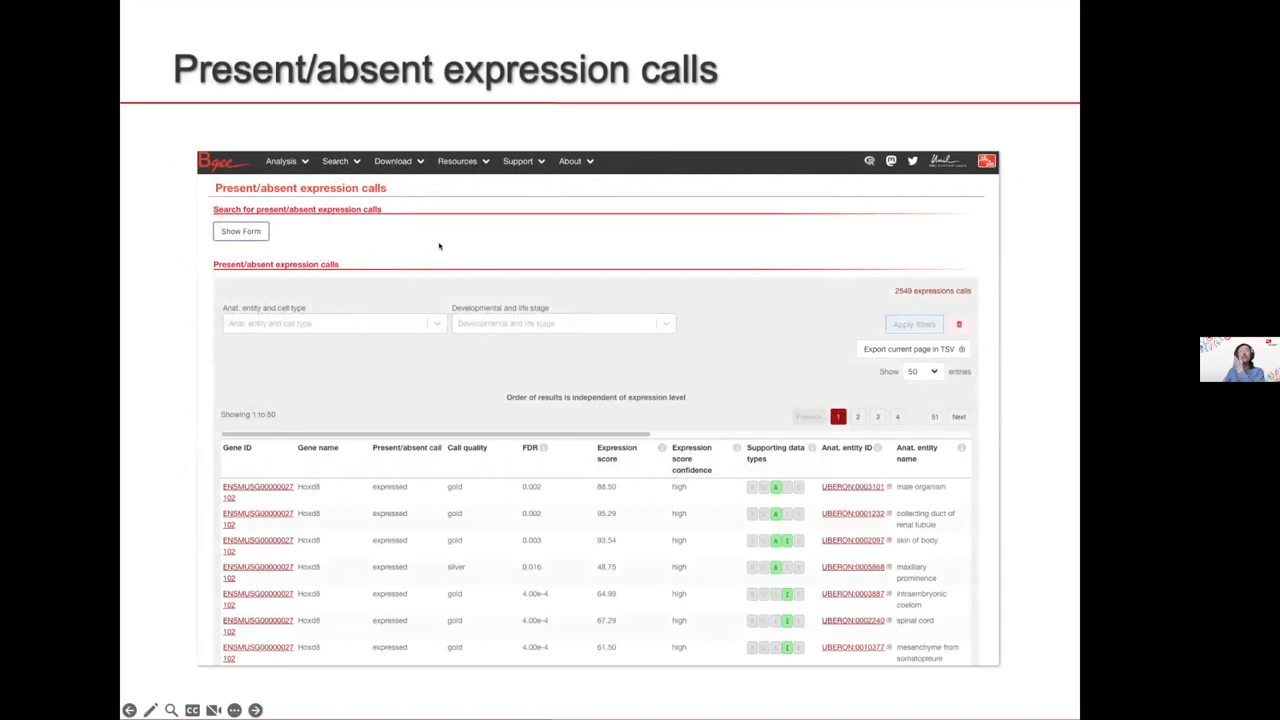
mouse_move(404, 202)
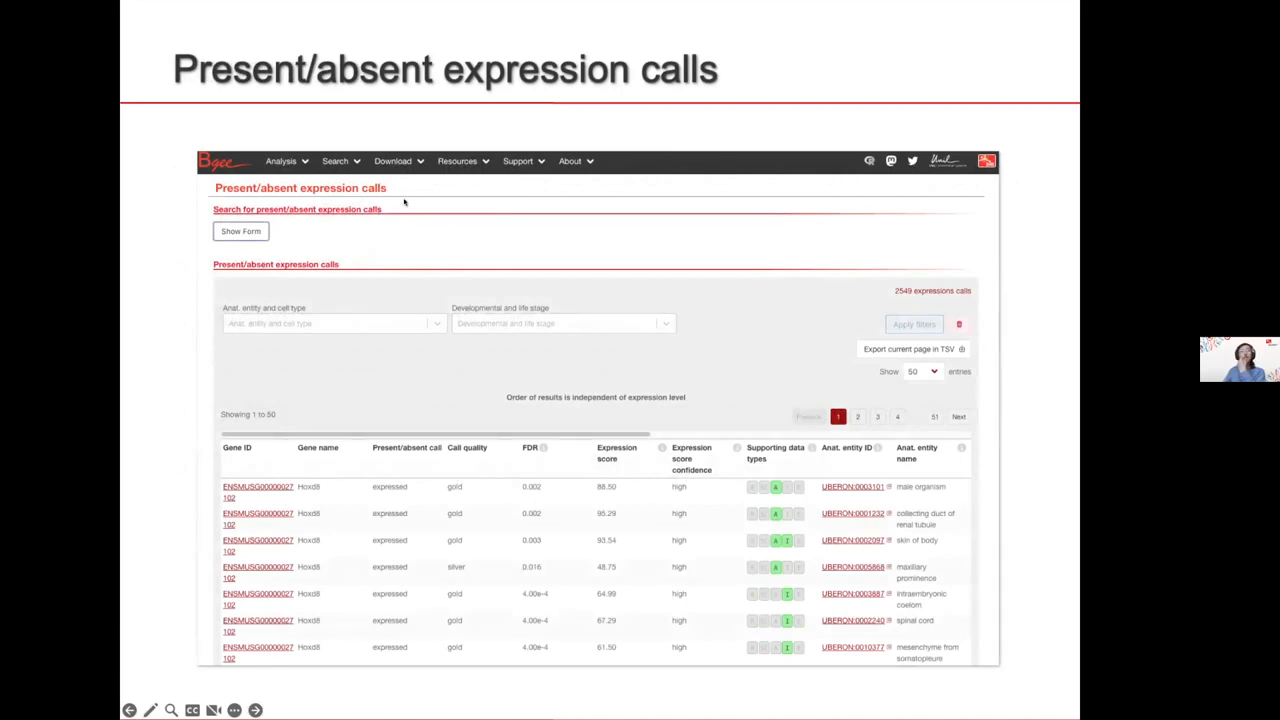
mouse_move(392, 204)
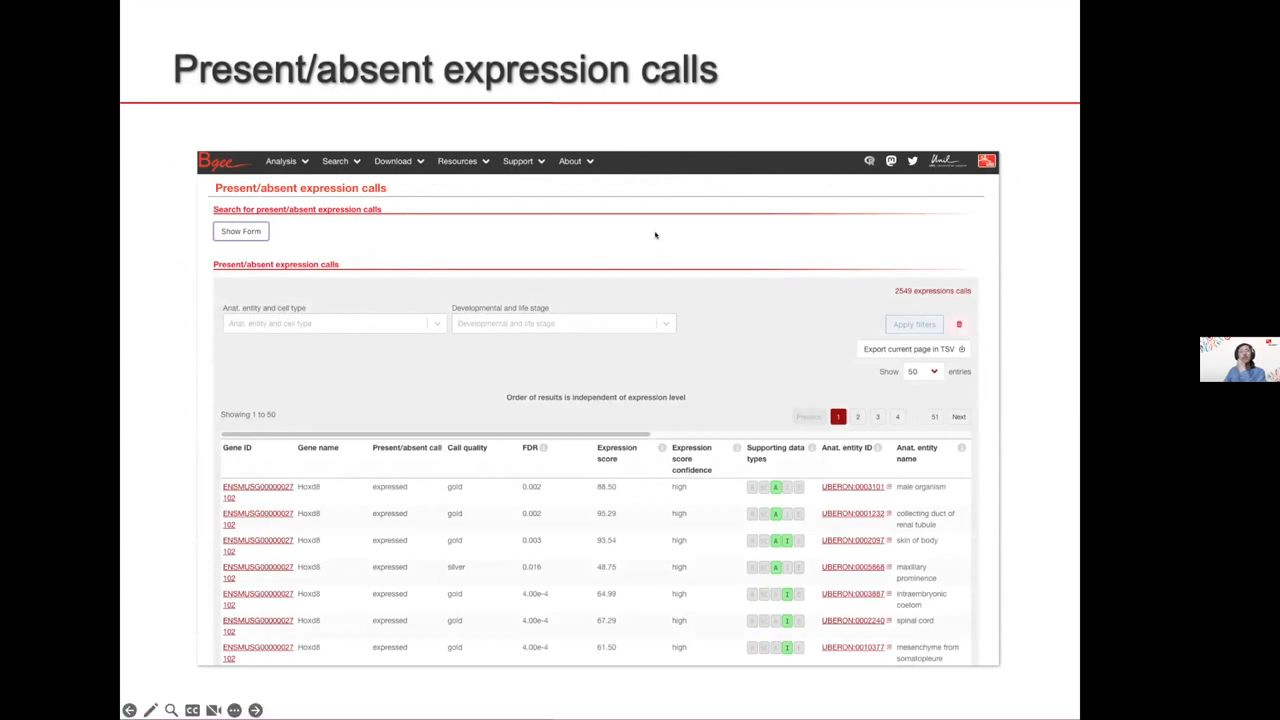
mouse_move(564, 258)
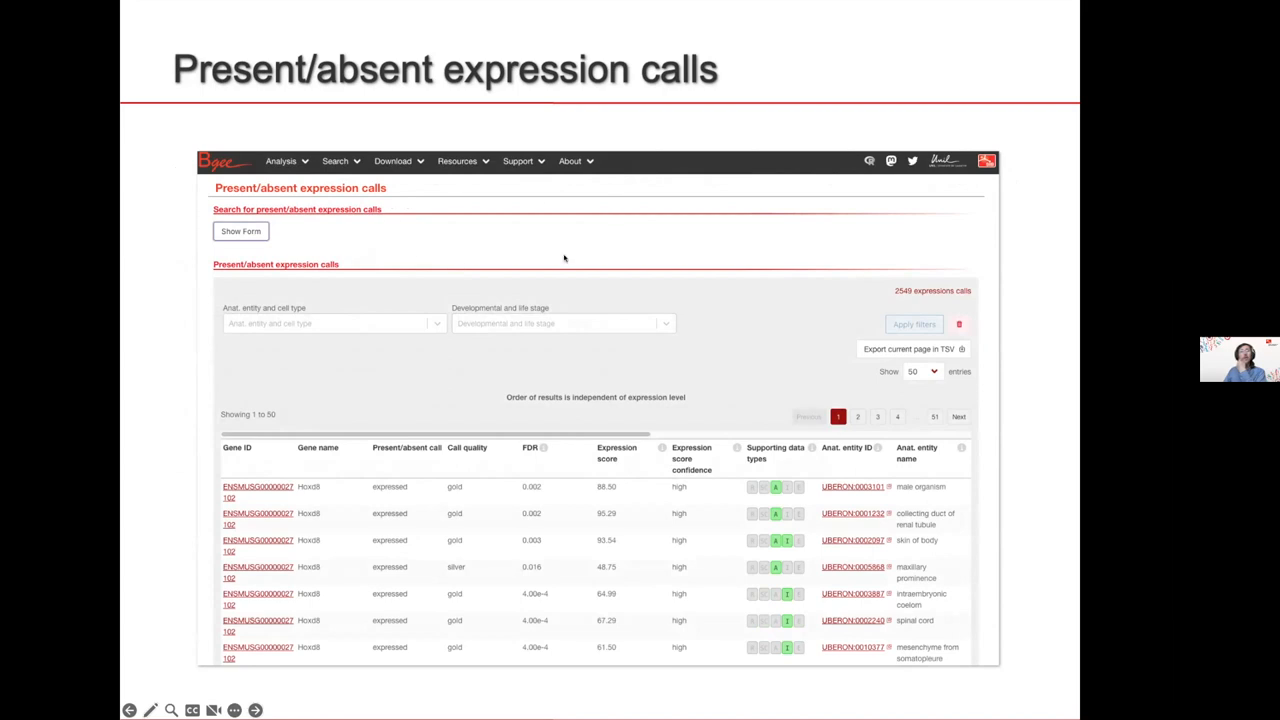
mouse_move(318, 276)
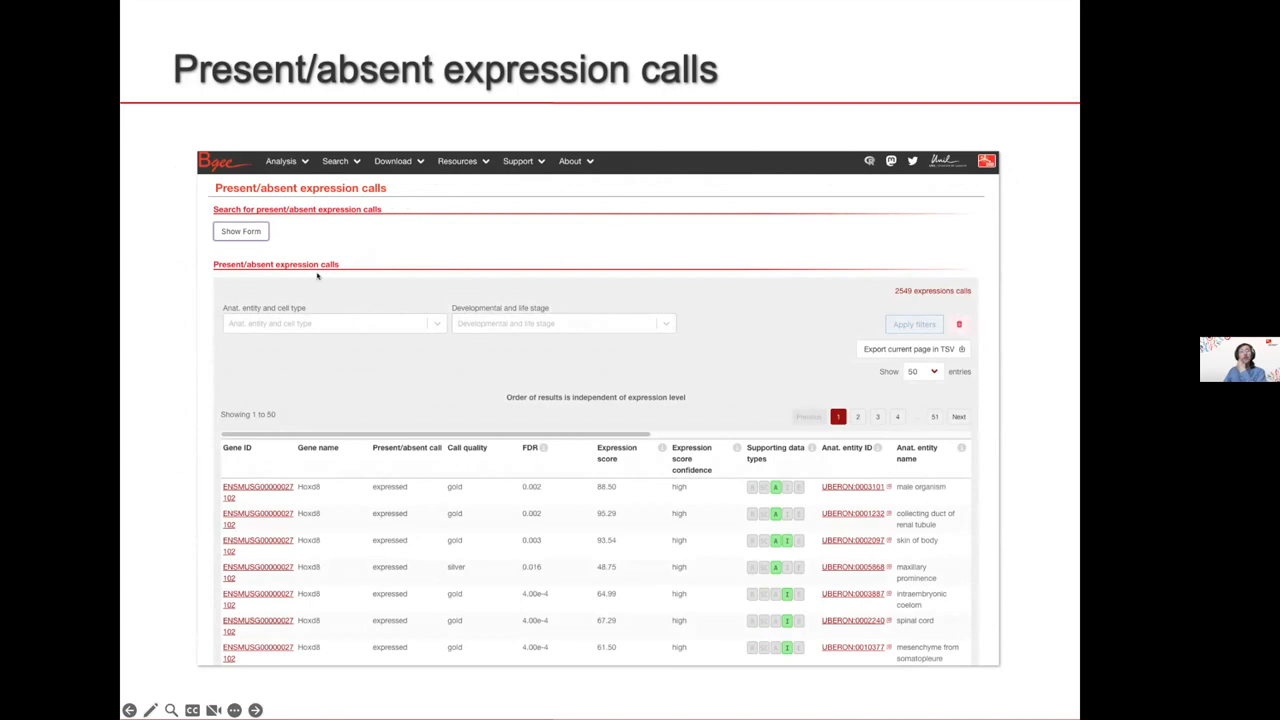
click(256, 710)
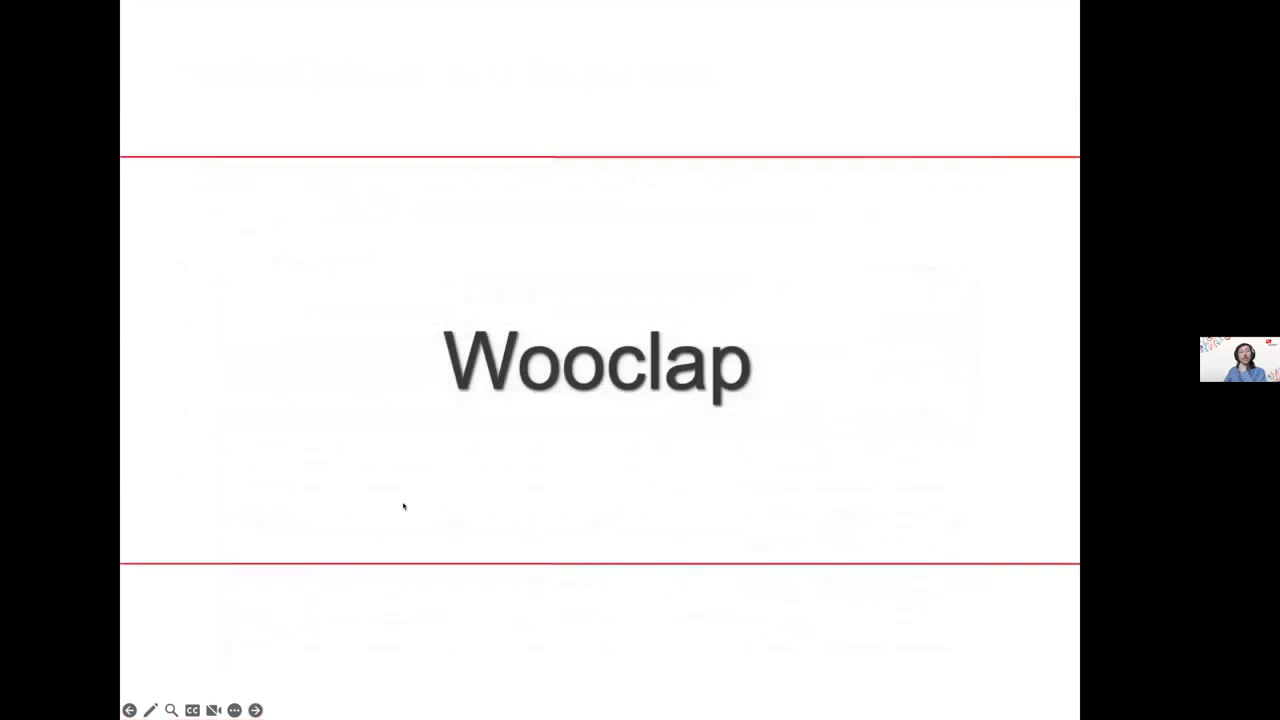
click(256, 710)
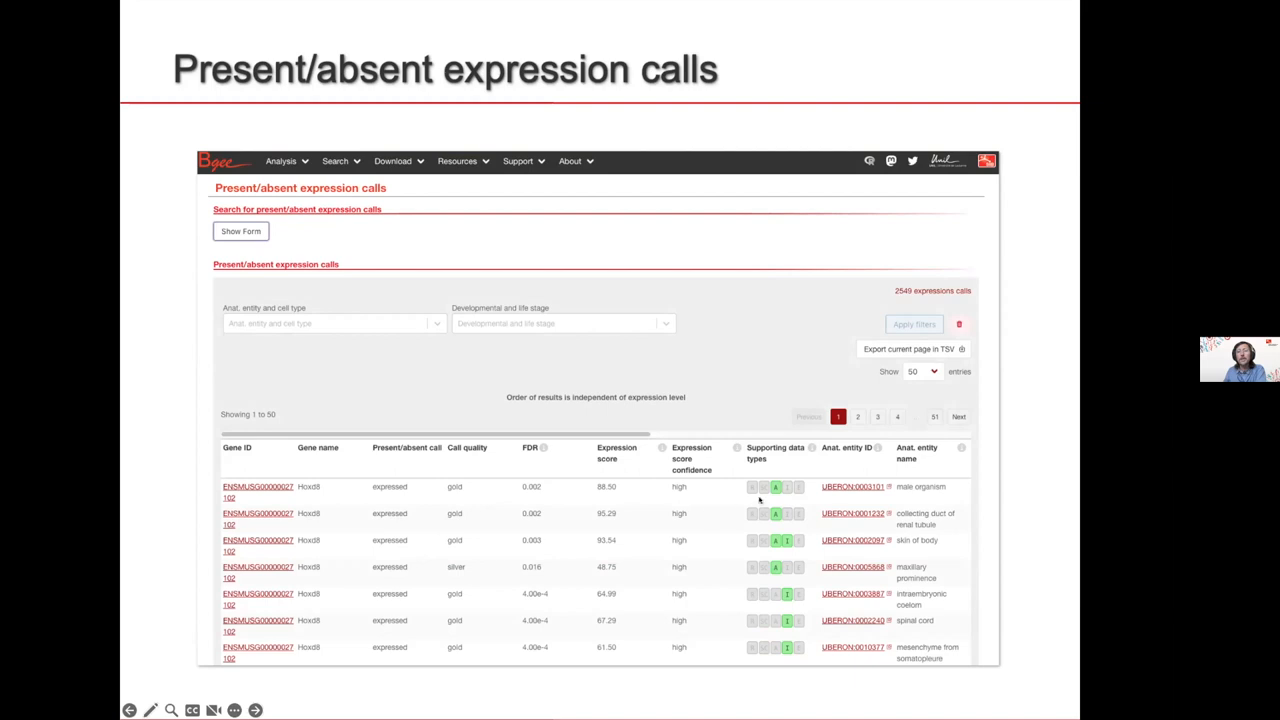
mouse_move(340, 532)
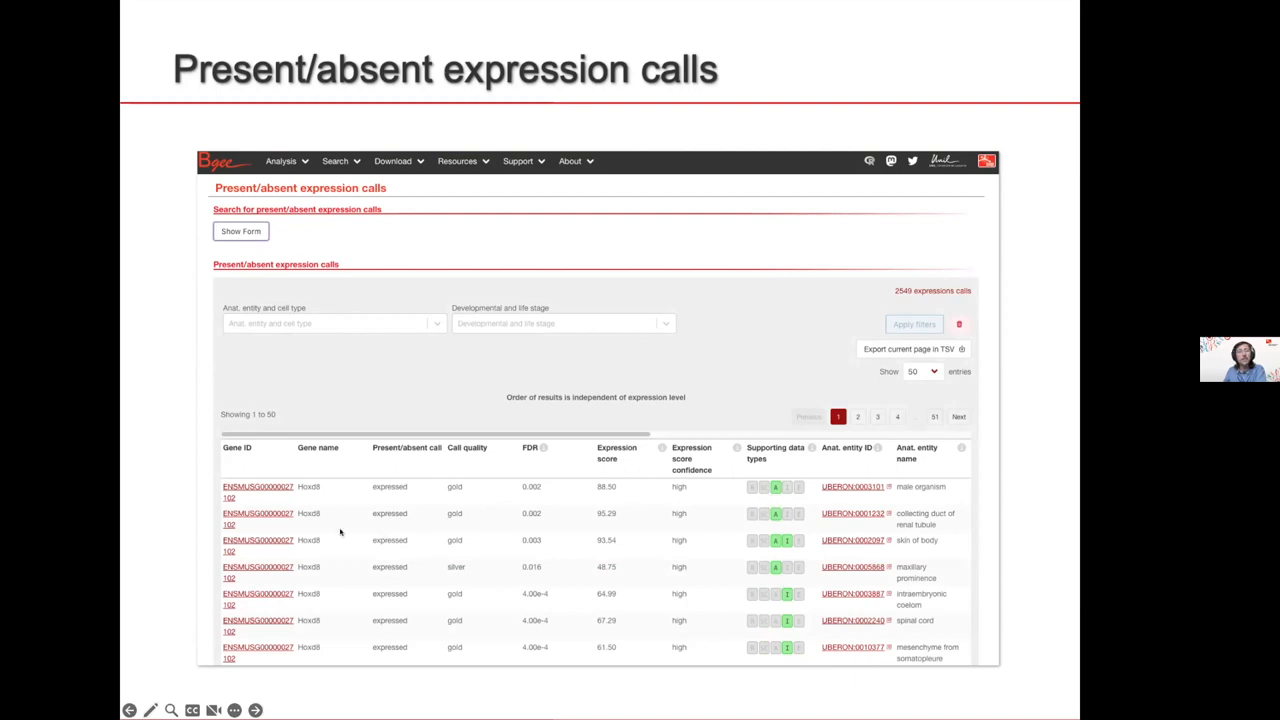
mouse_move(336, 500)
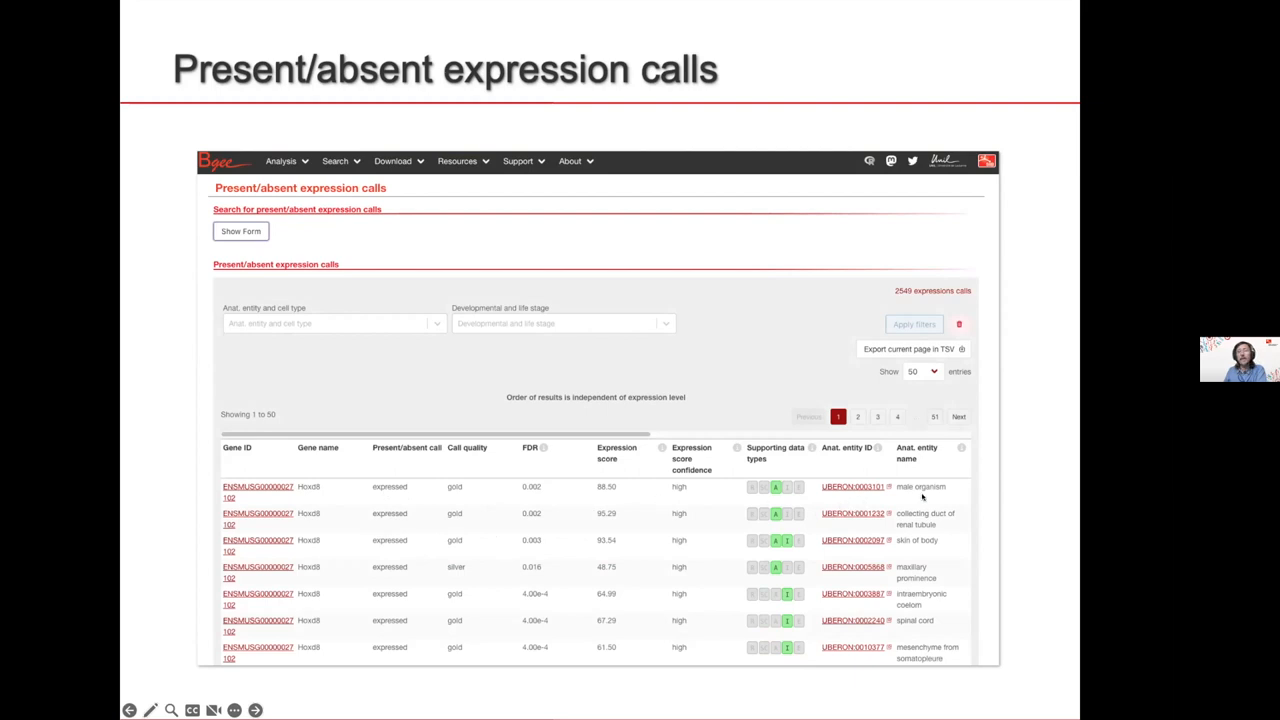
mouse_move(640, 520)
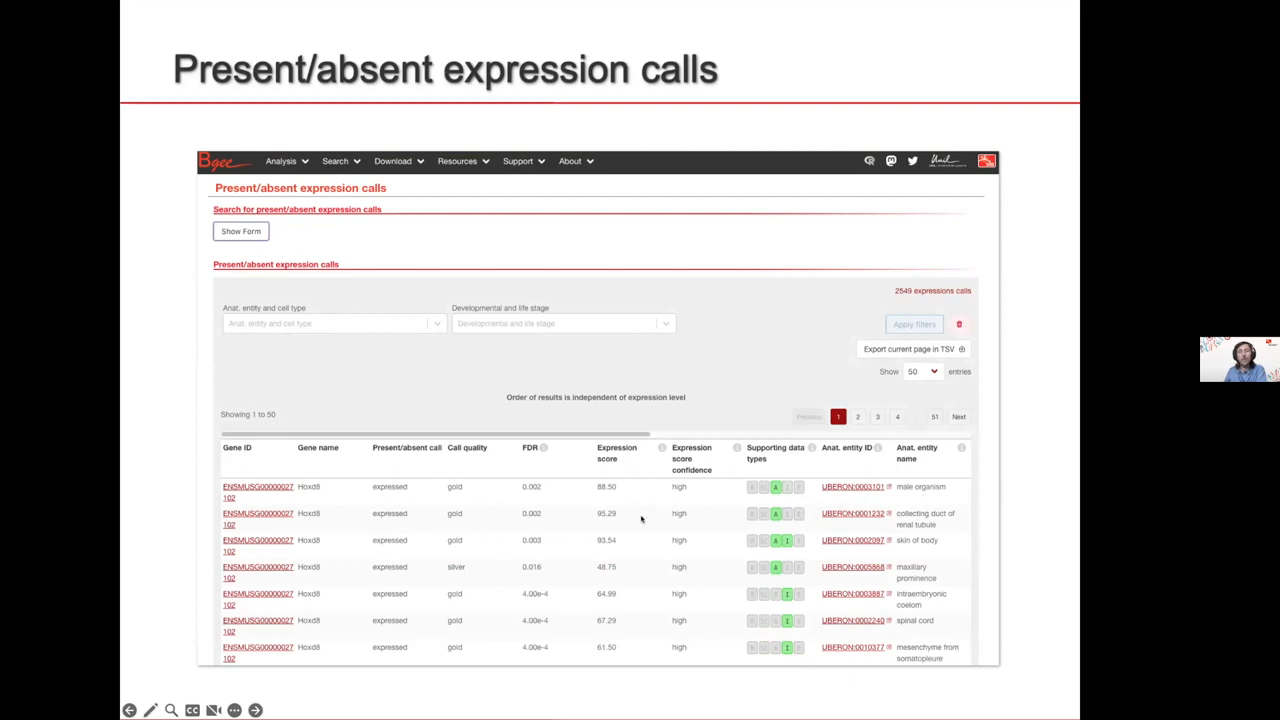
mouse_move(548, 500)
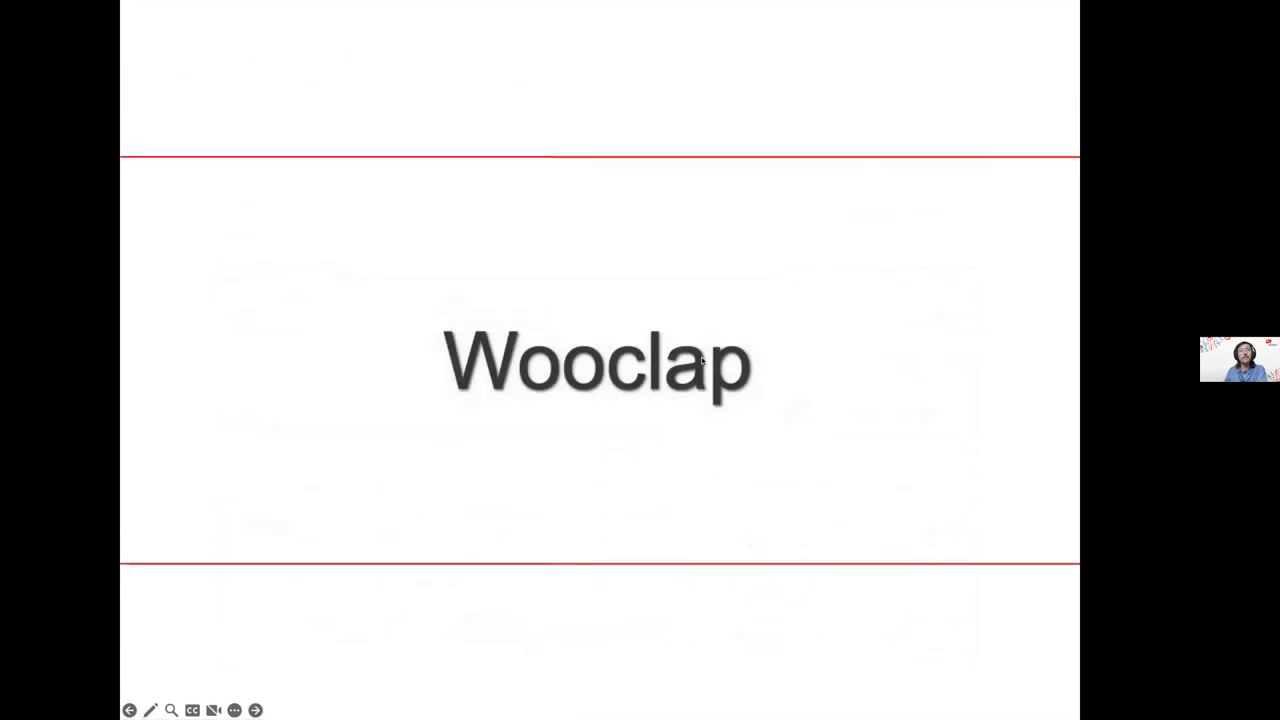
mouse_move(722, 40)
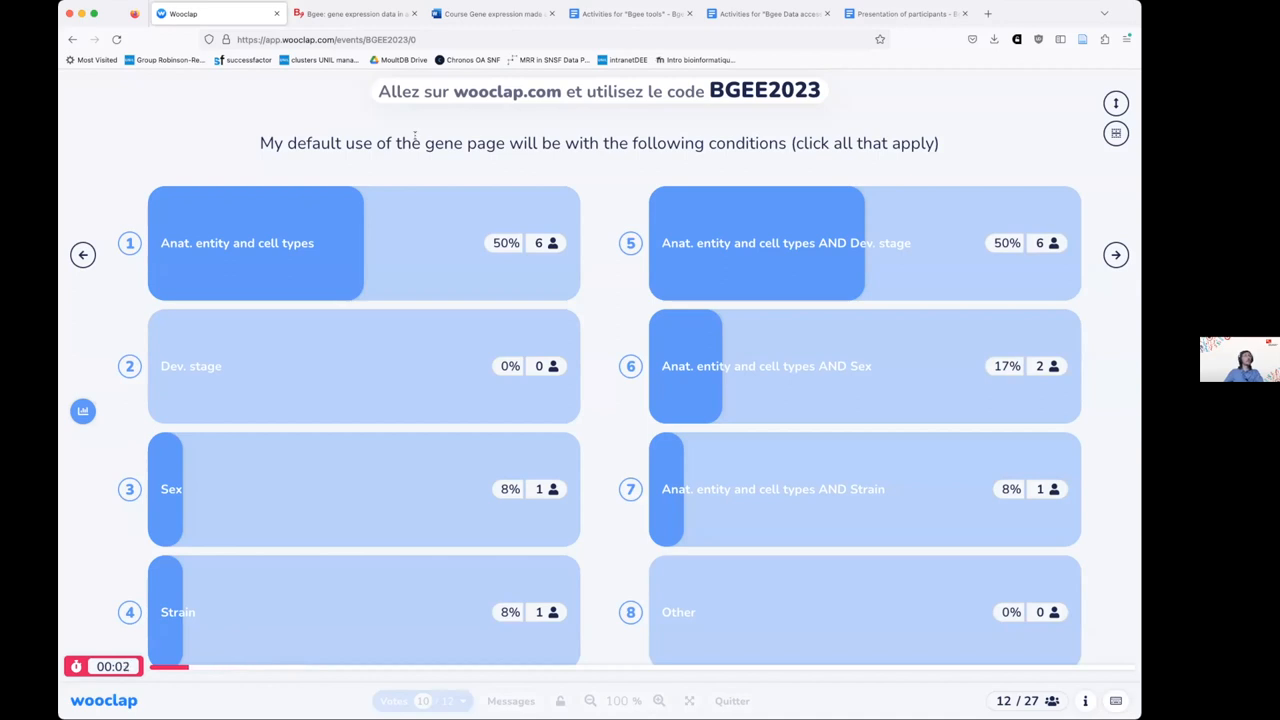
mouse_move(804, 196)
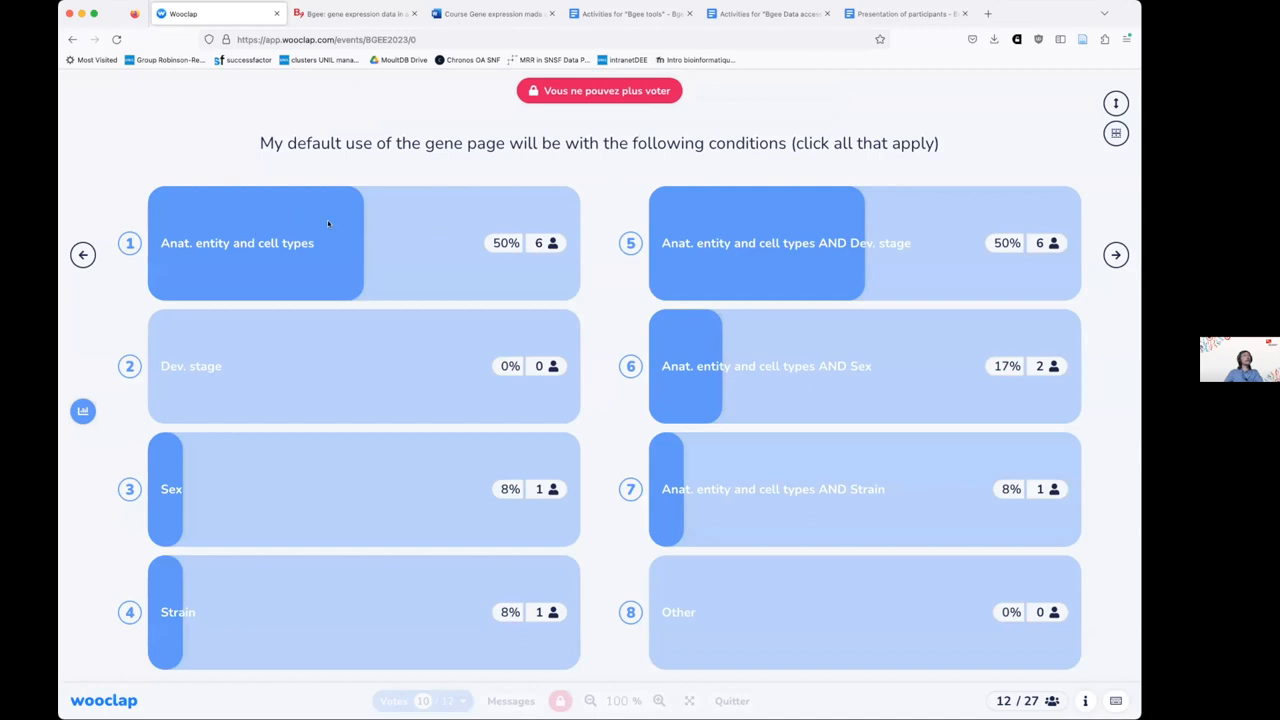
mouse_move(436, 196)
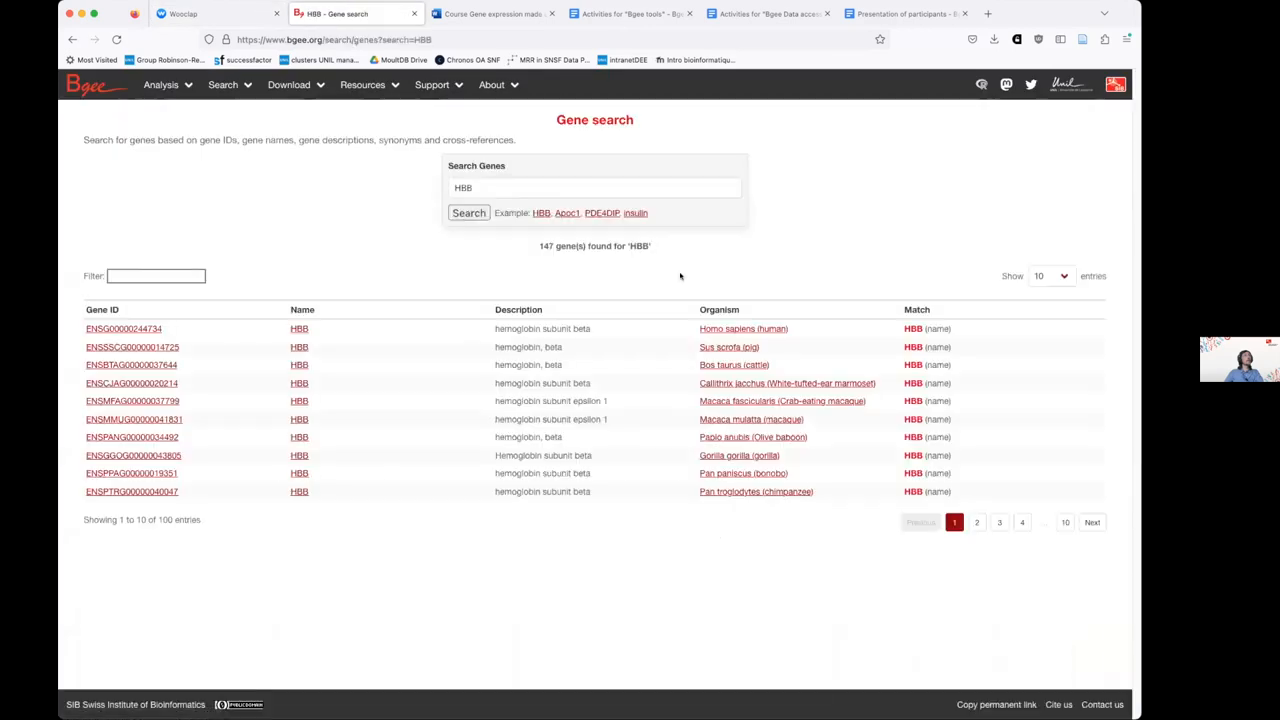
- Open the Homo sapiens HBB gene page and scroll its expression table by anatomical entity into view
click(124, 328)
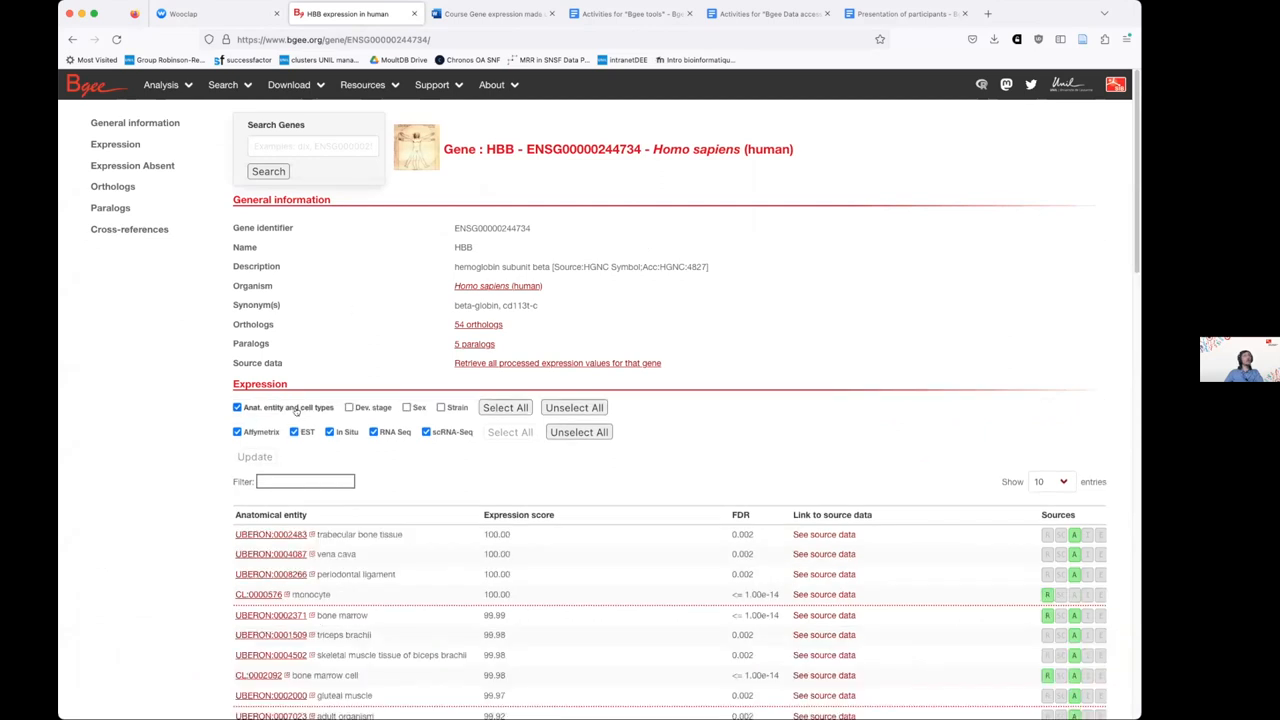
scroll(down, 3)
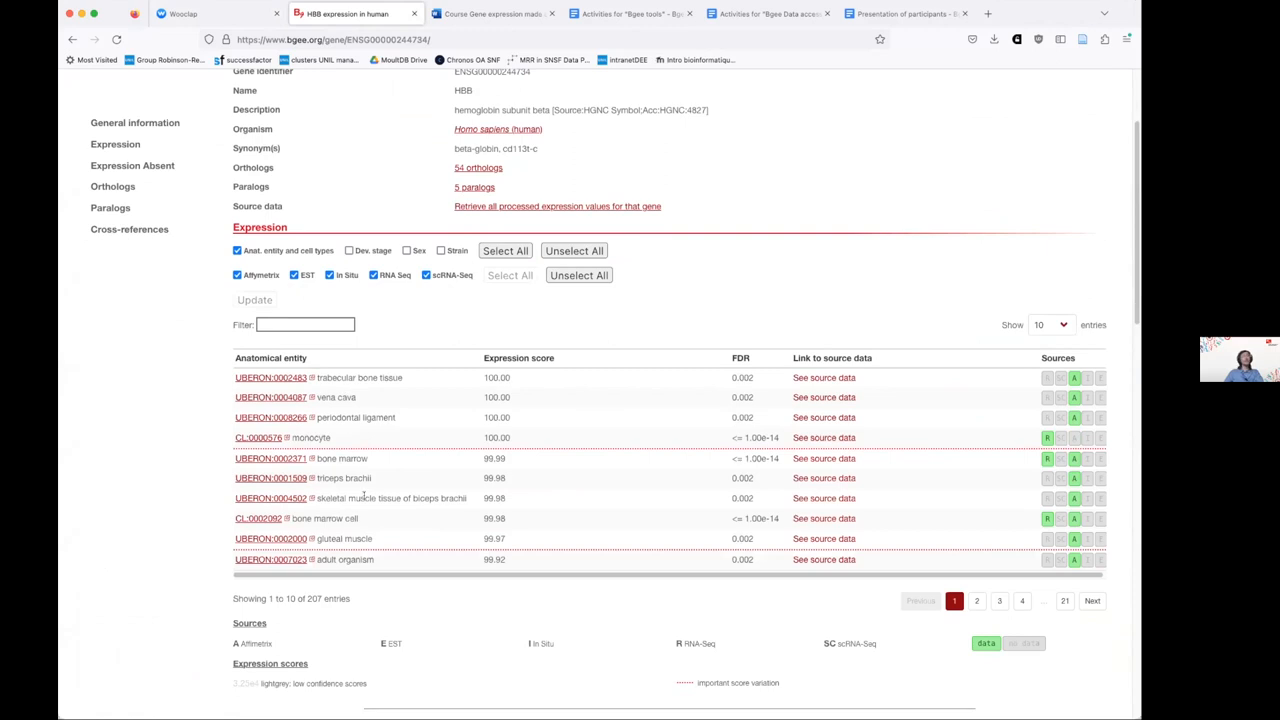
click(218, 14)
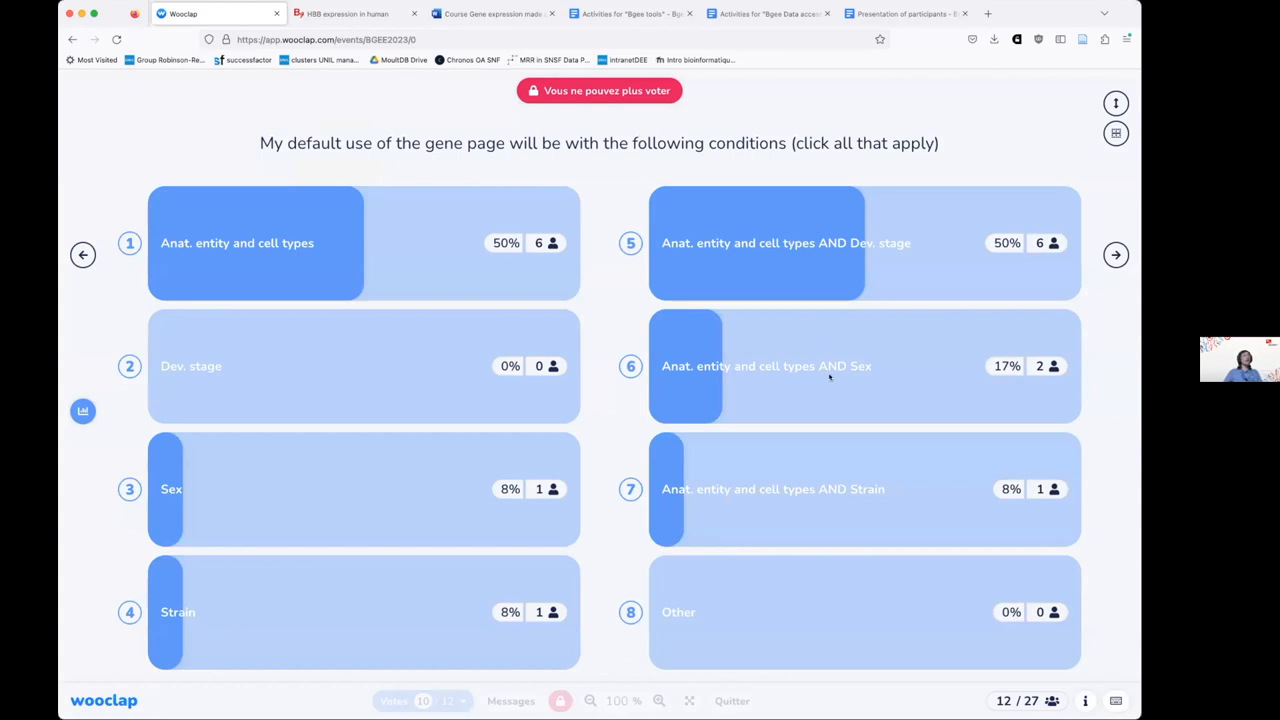
mouse_move(344, 516)
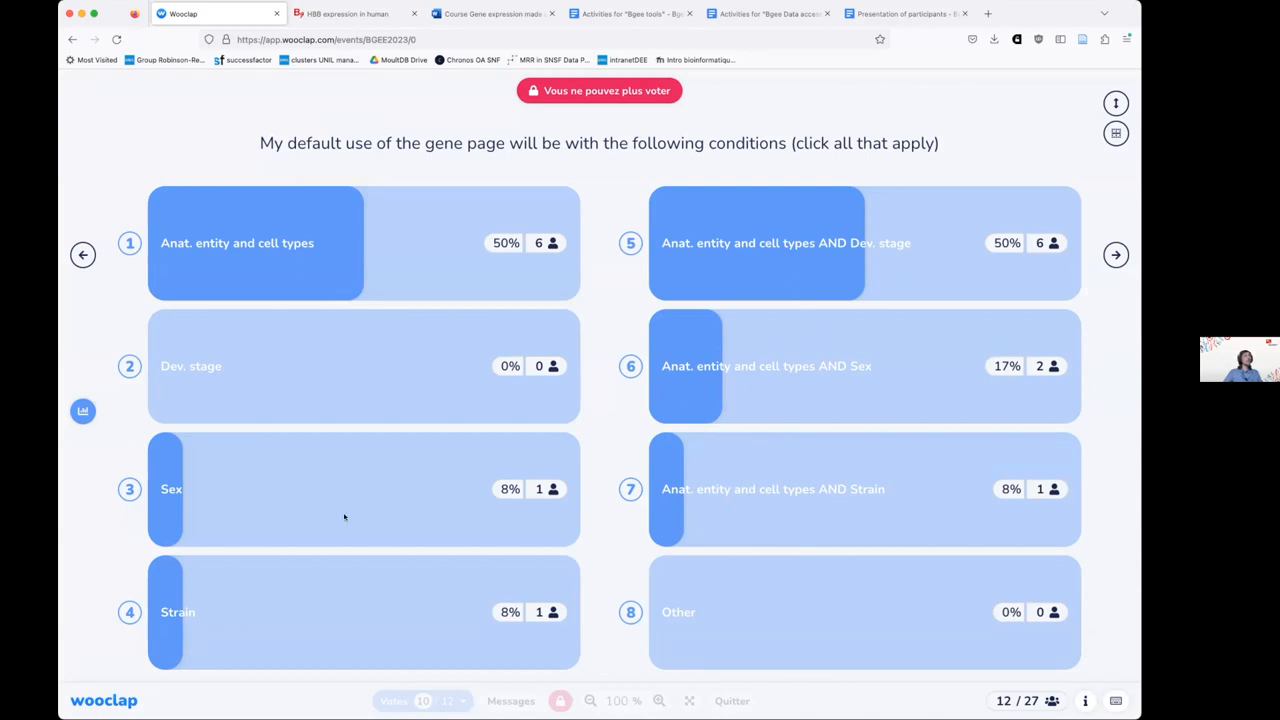
mouse_move(334, 508)
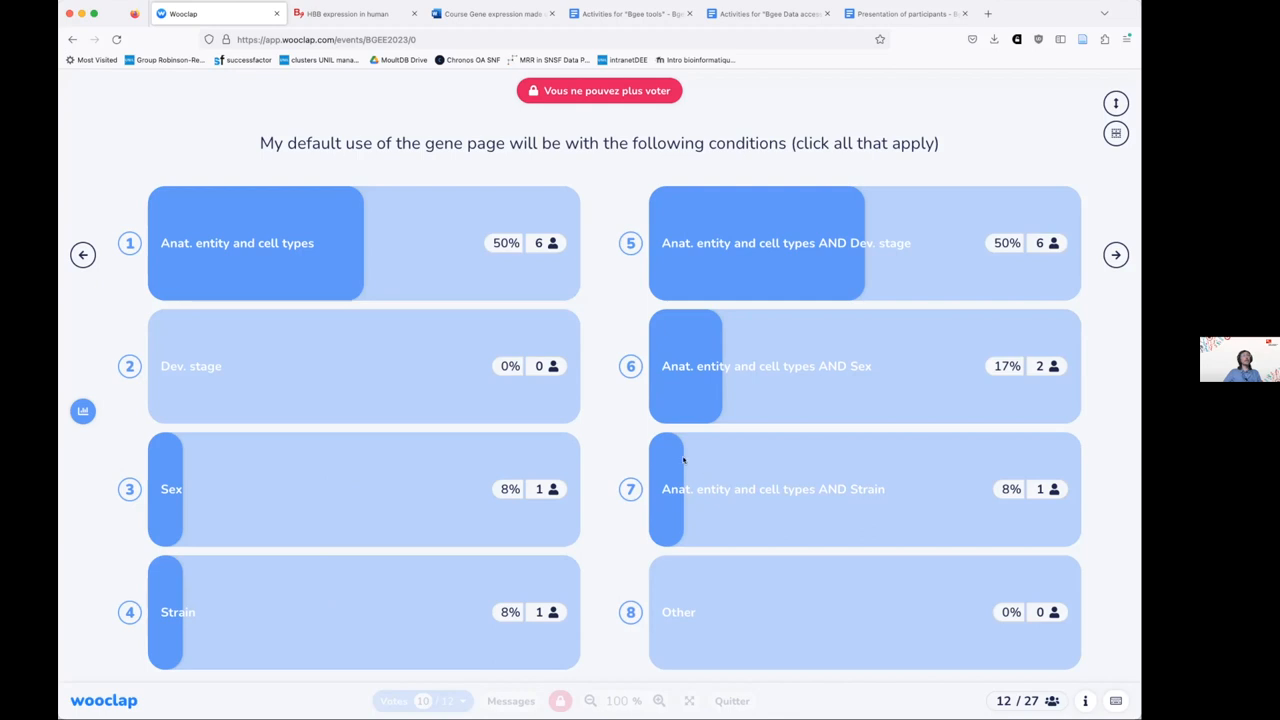
mouse_move(752, 40)
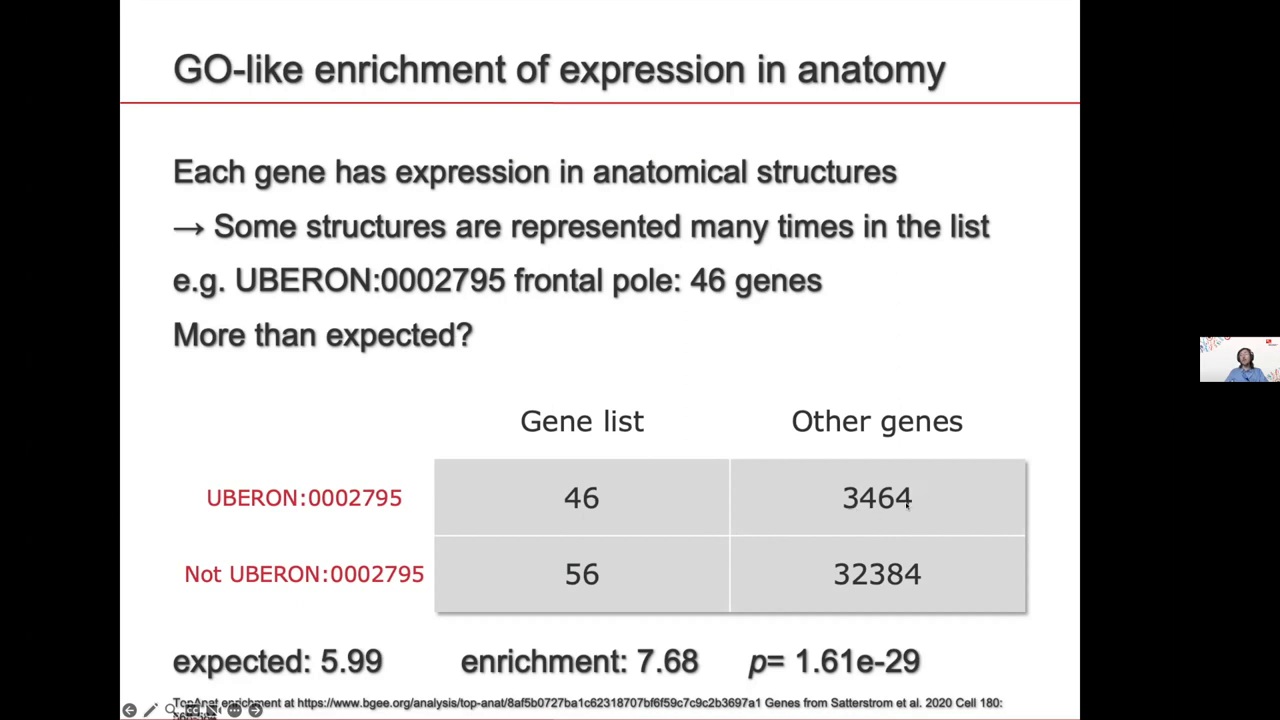
mouse_move(830, 496)
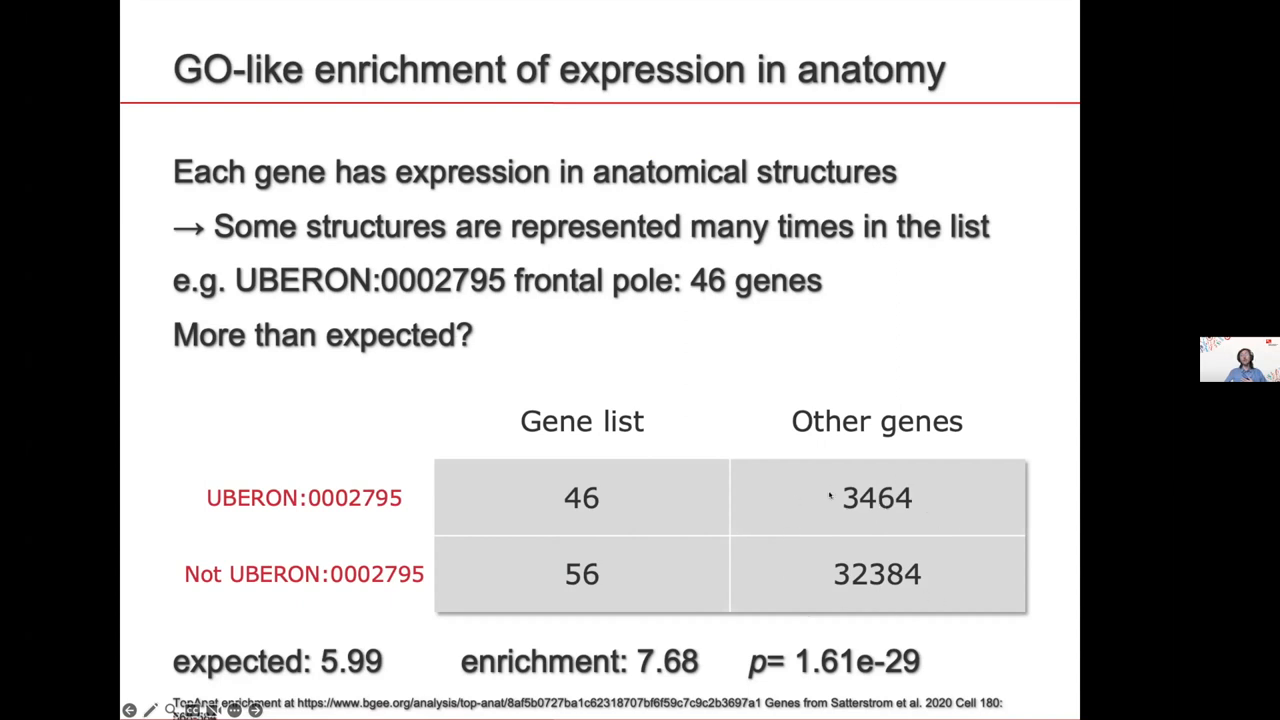
mouse_move(624, 478)
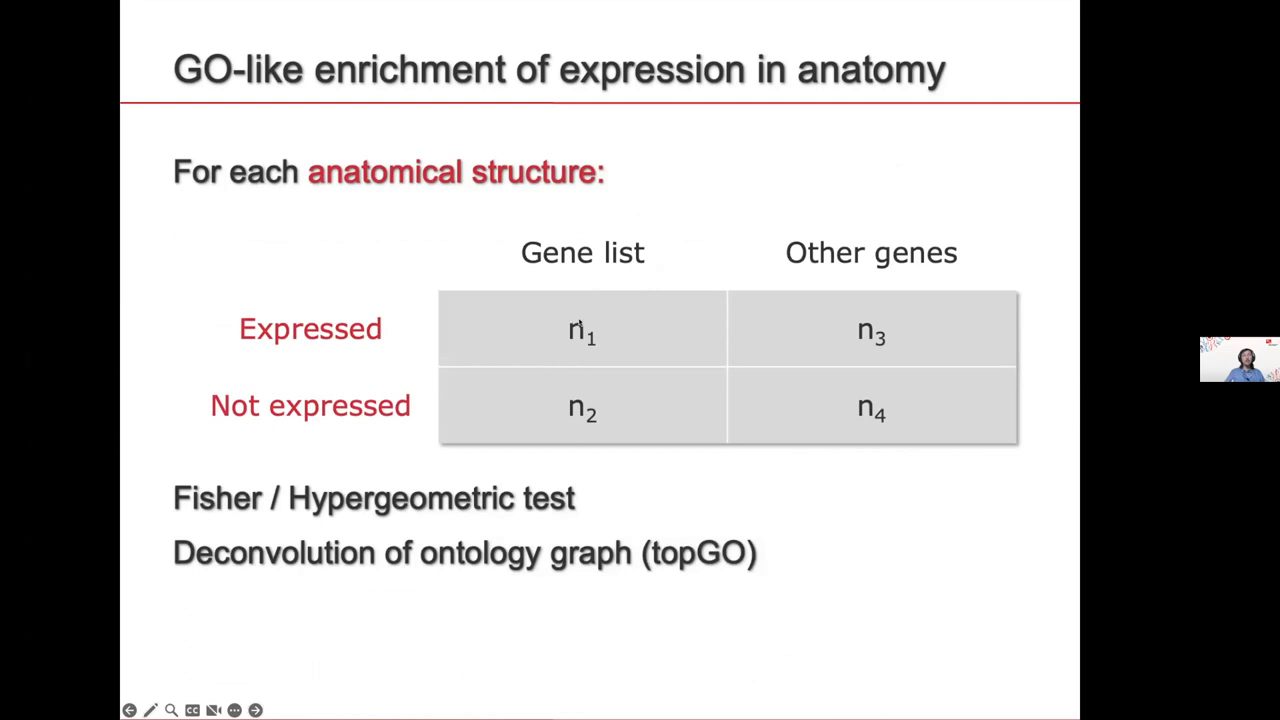
mouse_move(868, 308)
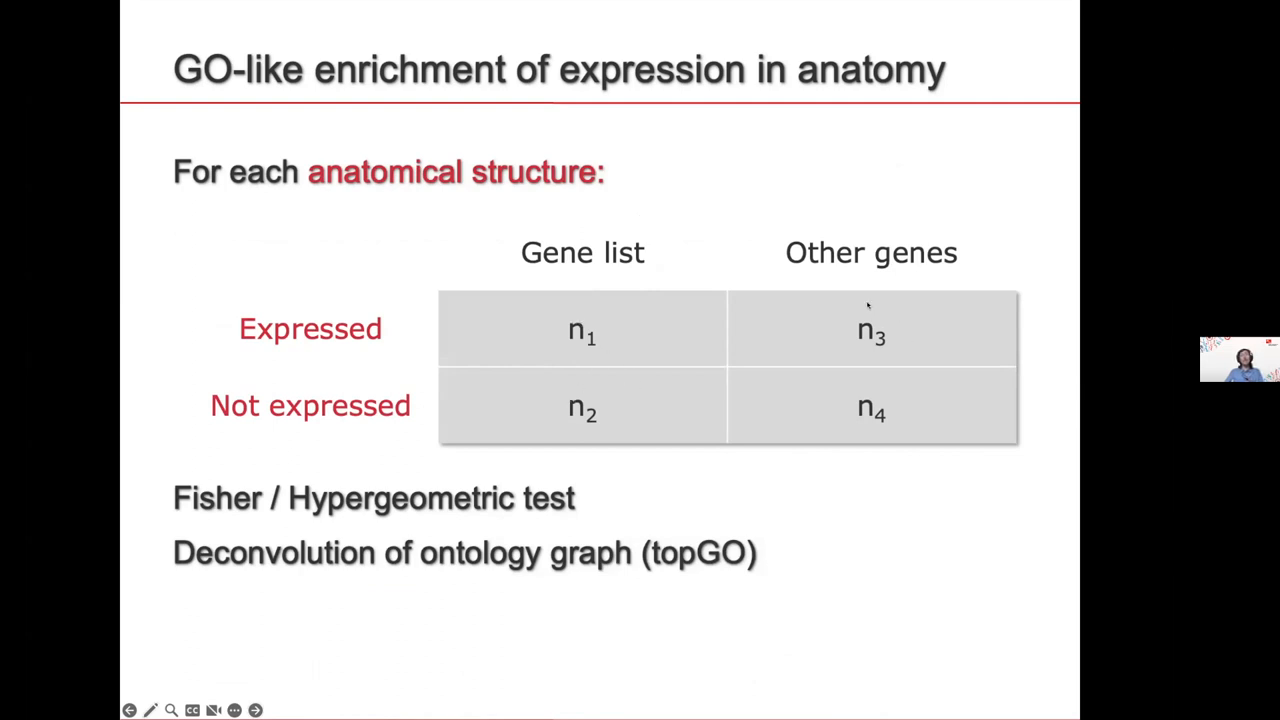
mouse_move(806, 456)
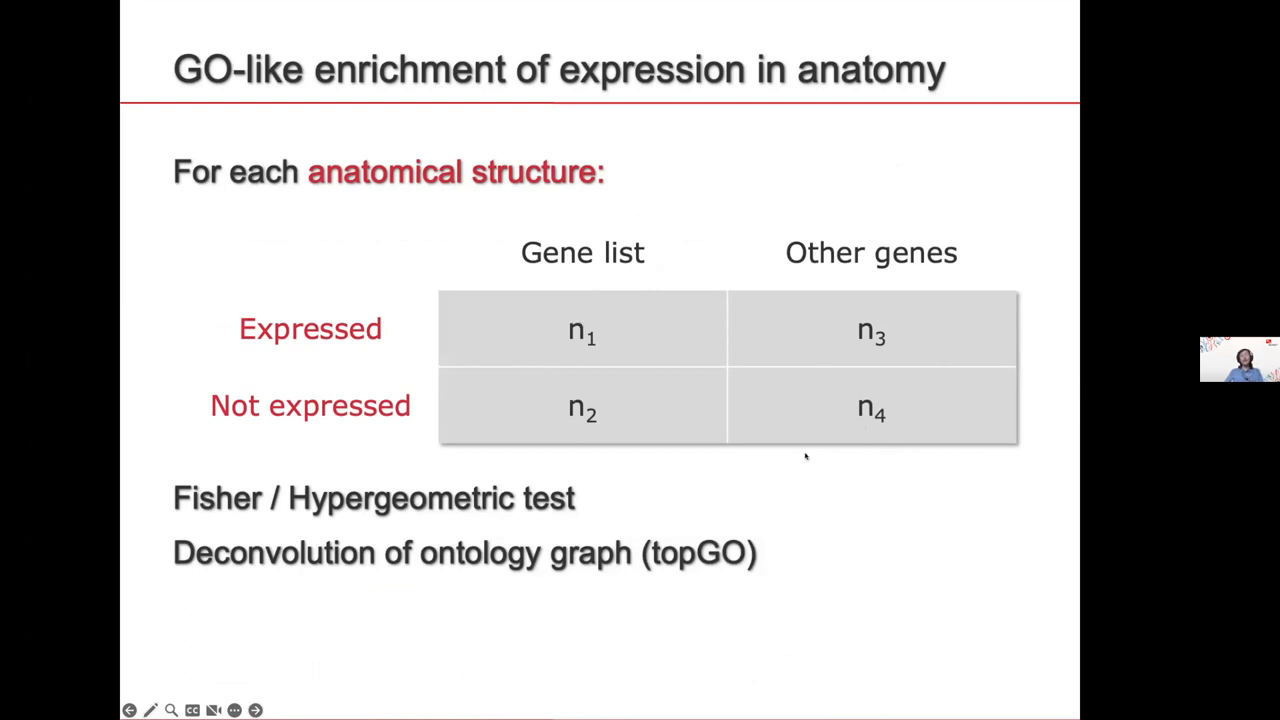
mouse_move(630, 384)
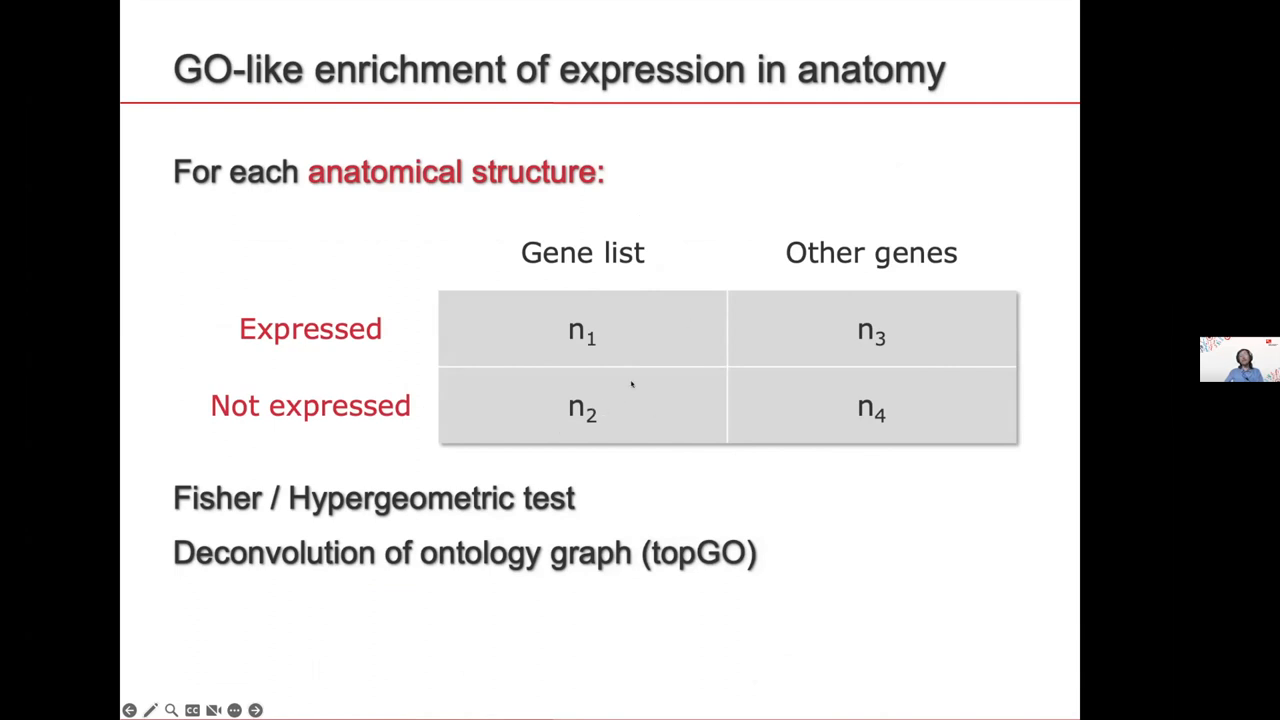
mouse_move(388, 548)
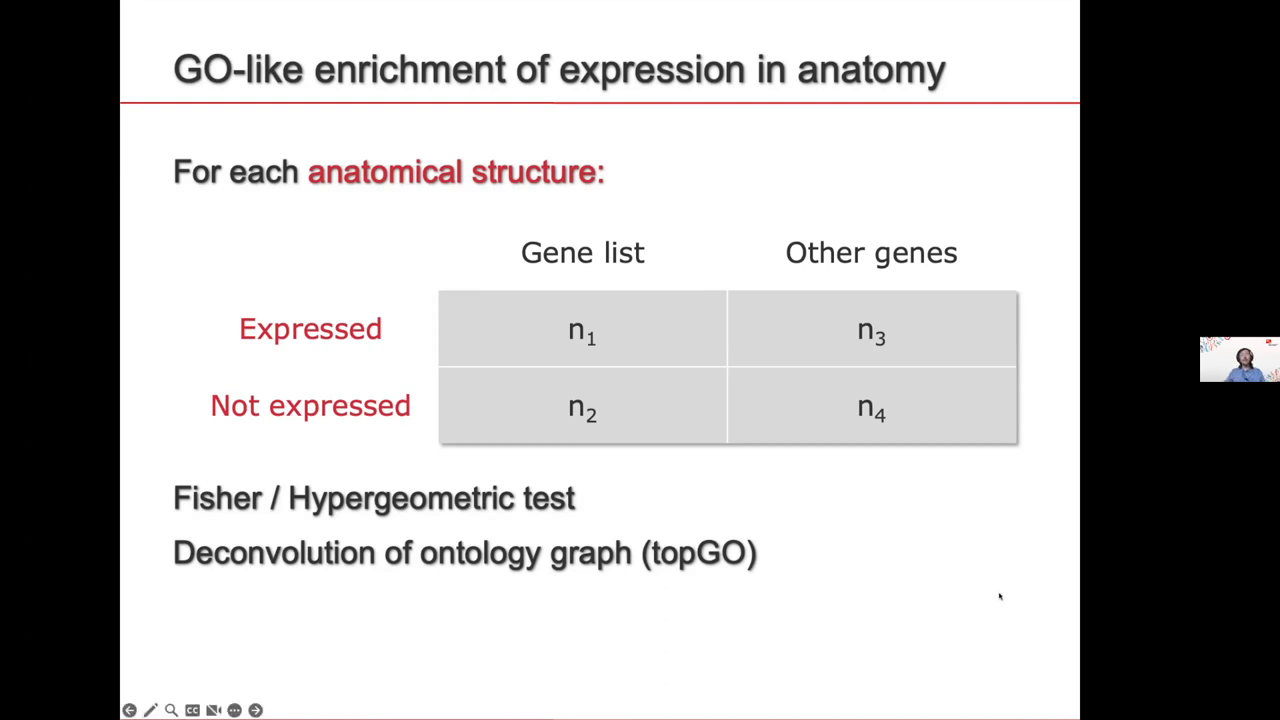
click(256, 710)
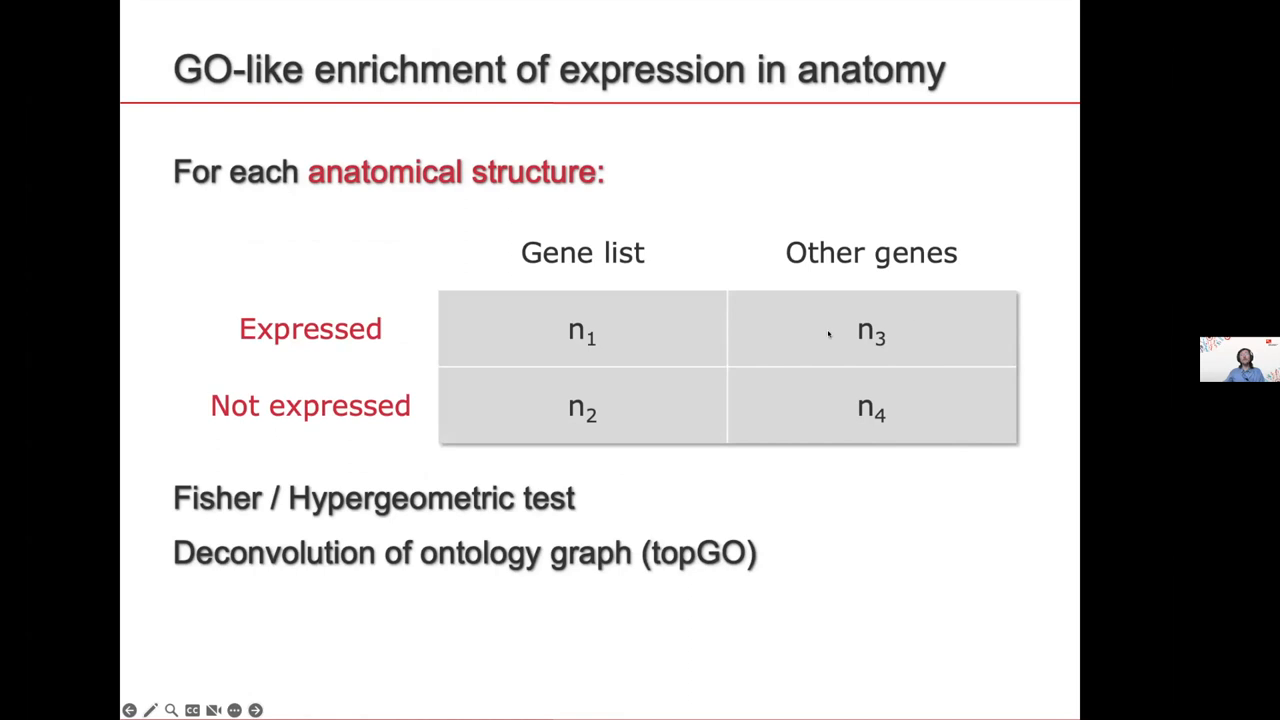
mouse_move(916, 328)
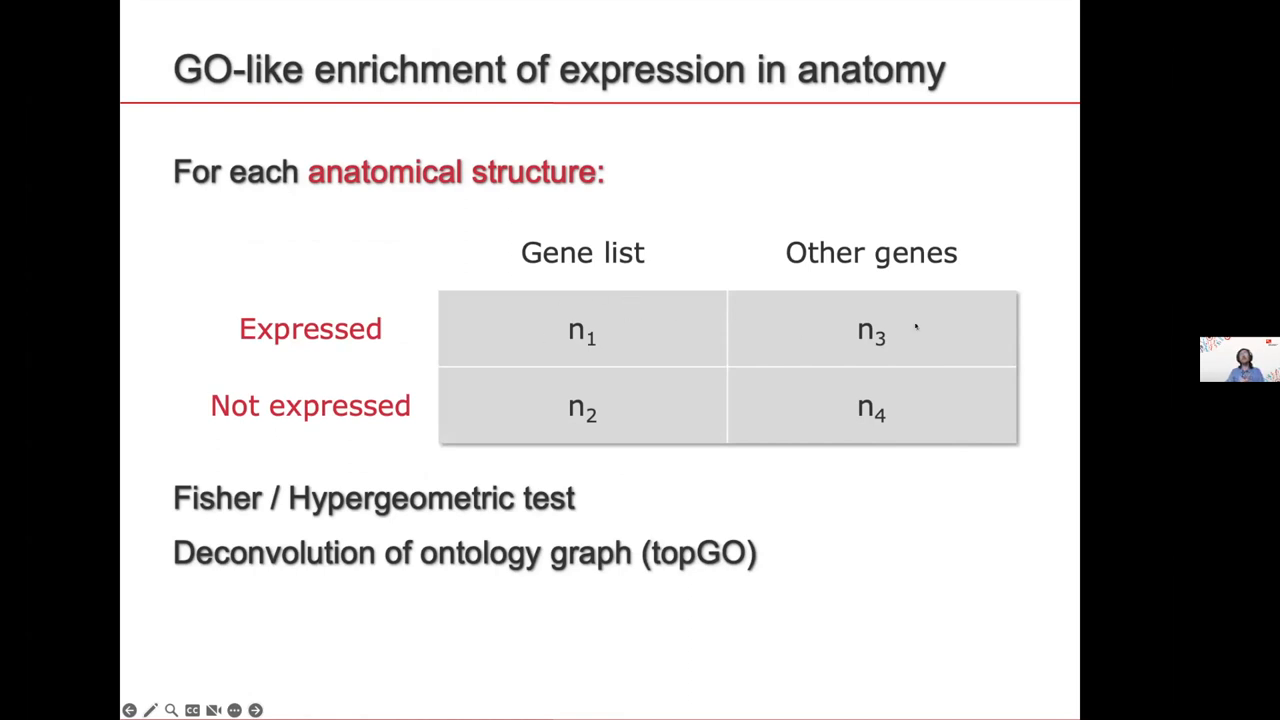
mouse_move(376, 296)
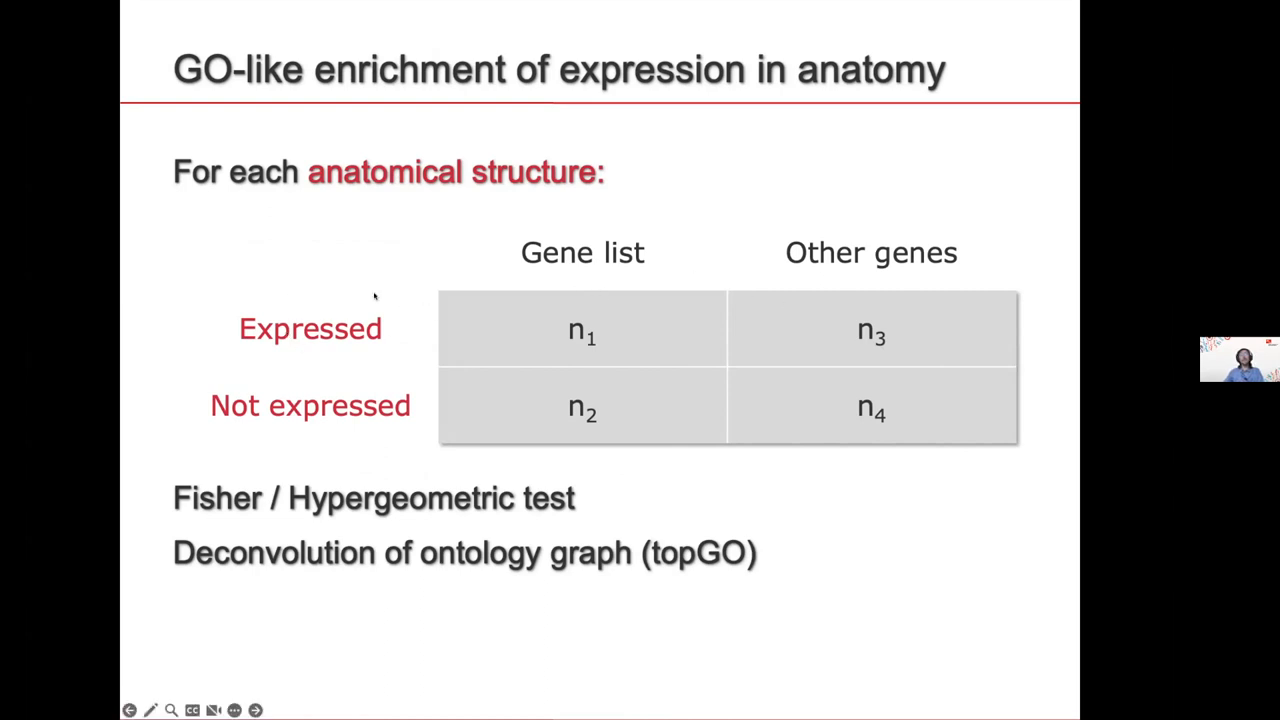
mouse_move(616, 276)
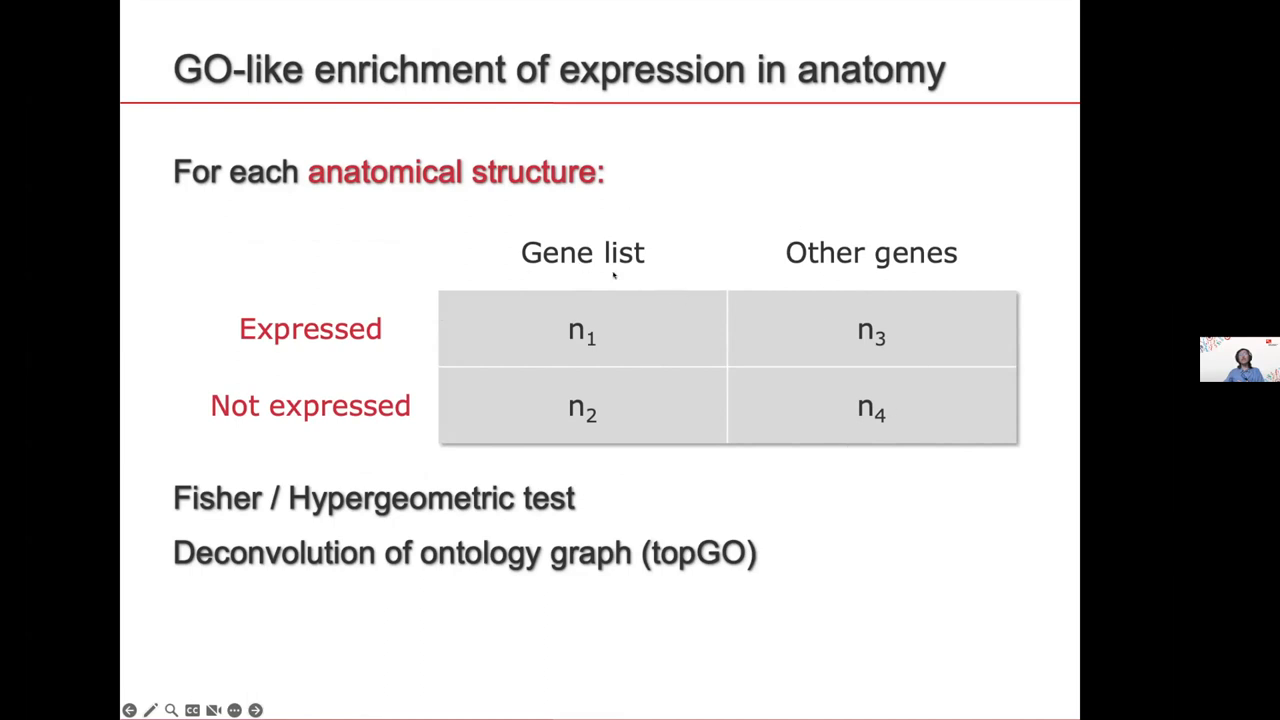
mouse_move(612, 292)
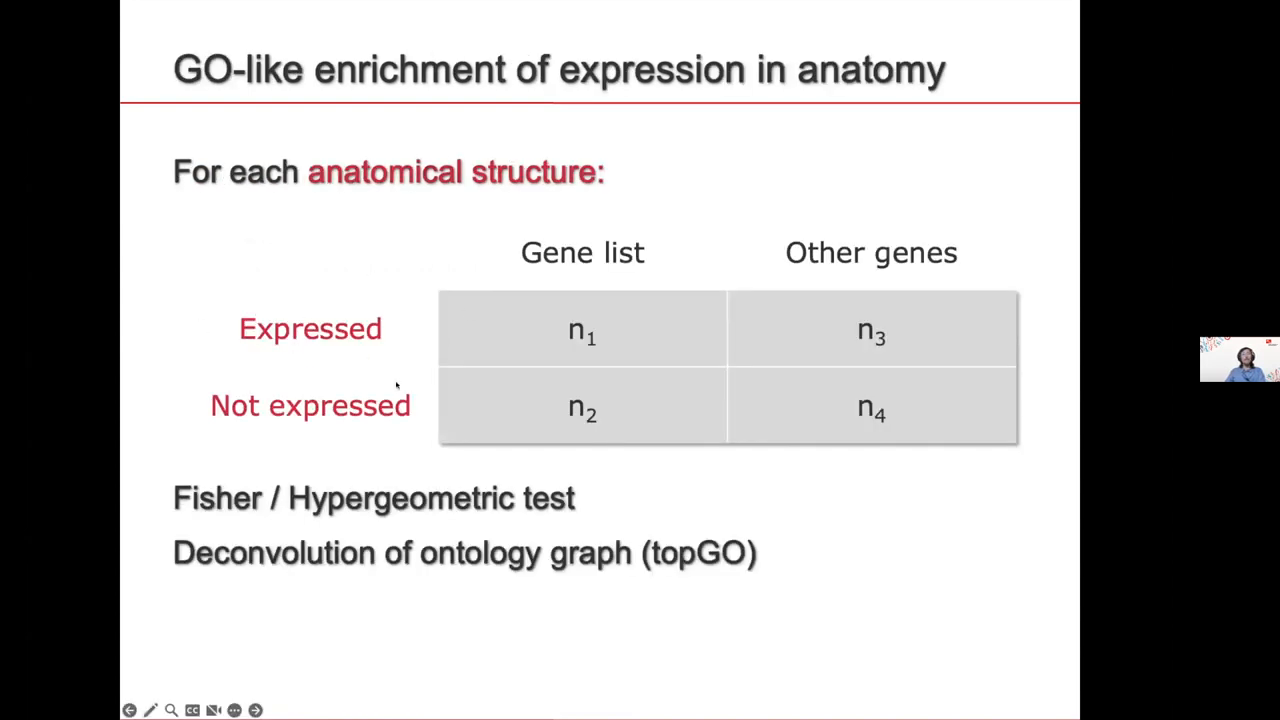
mouse_move(512, 210)
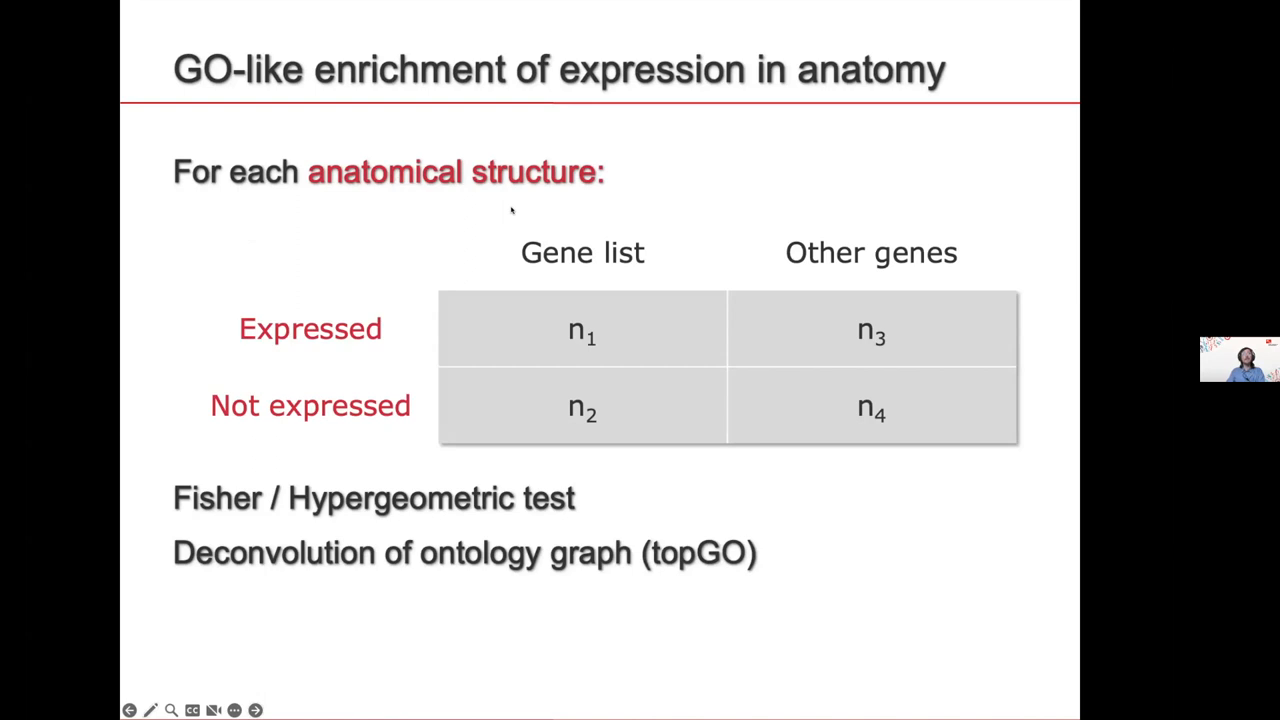
click(256, 710)
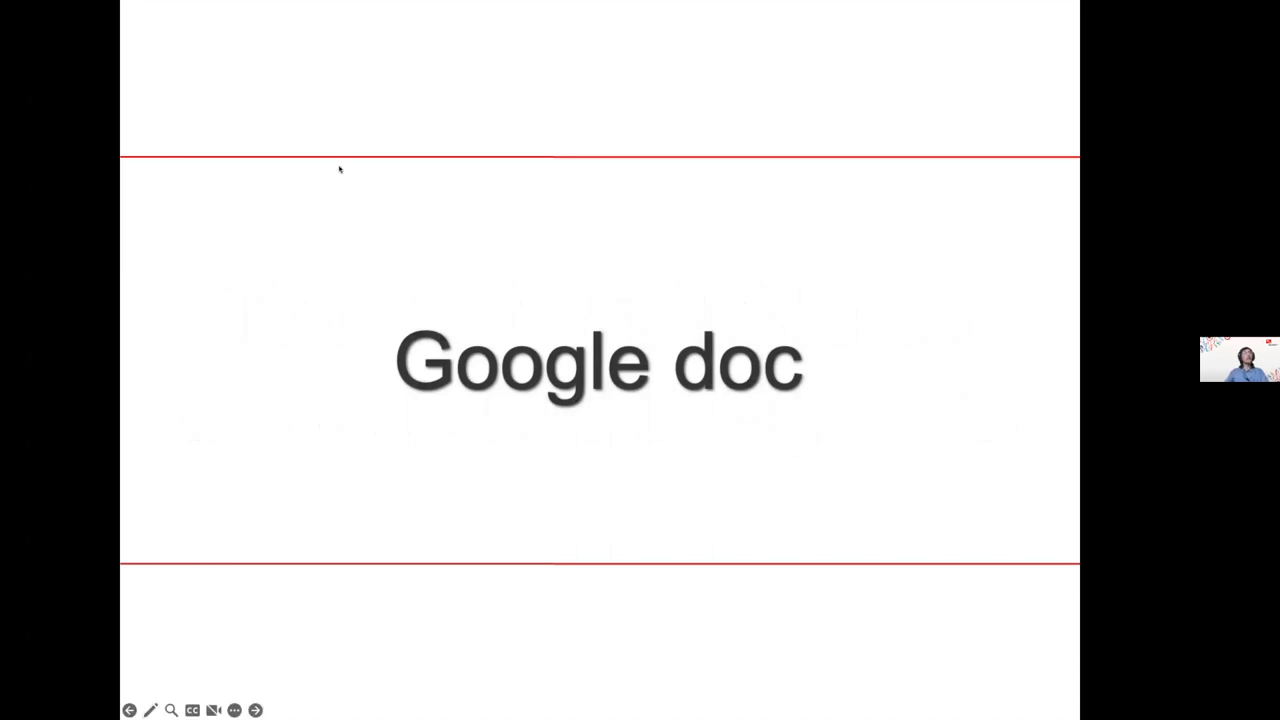
mouse_move(708, 432)
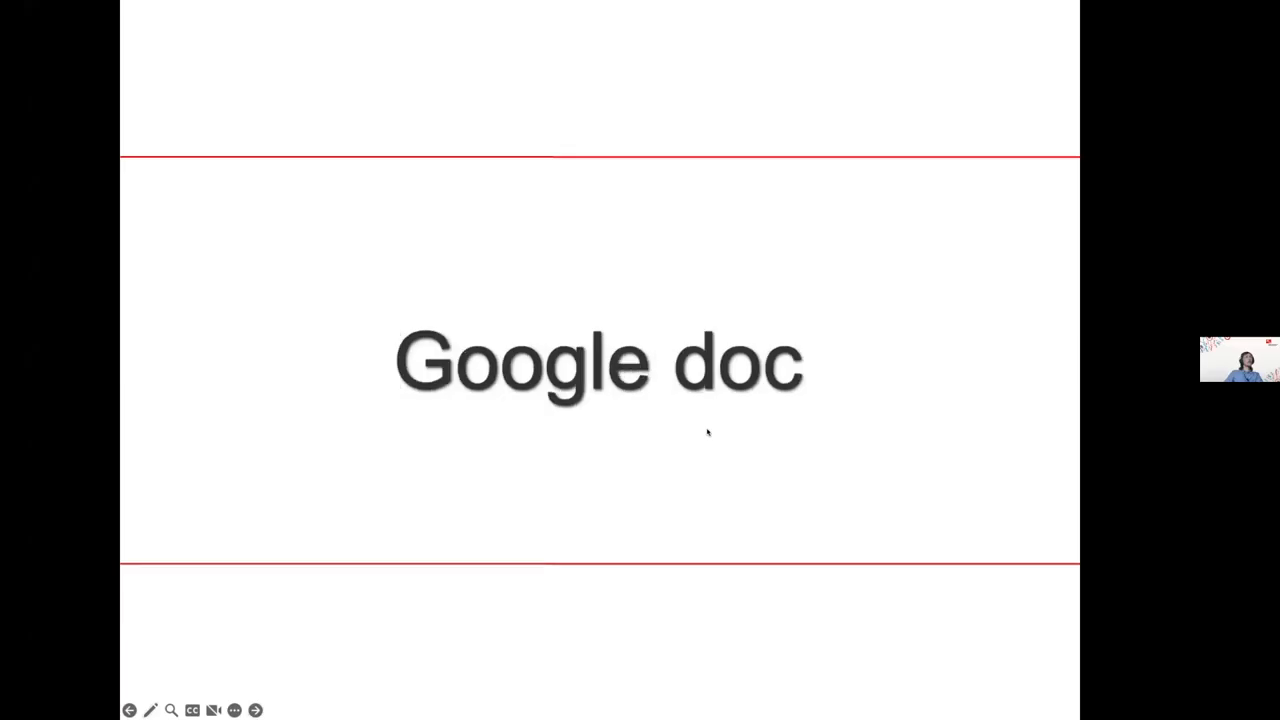
click(256, 710)
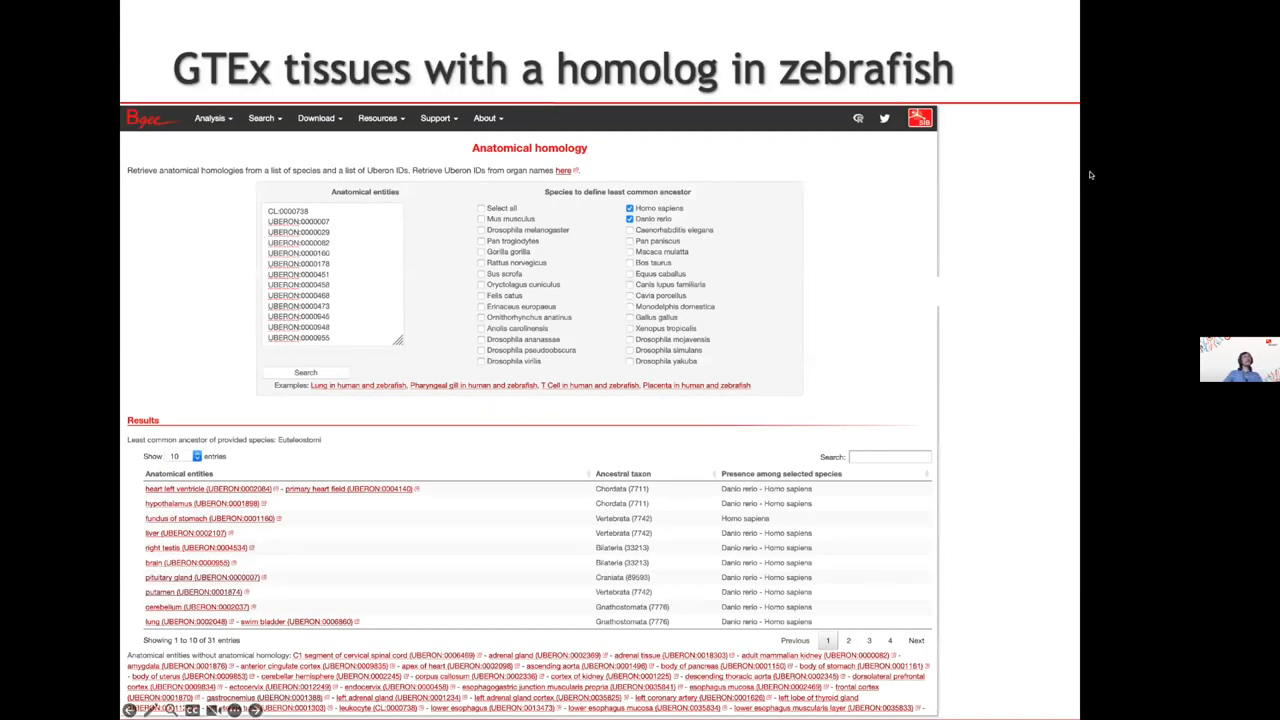
mouse_move(878, 40)
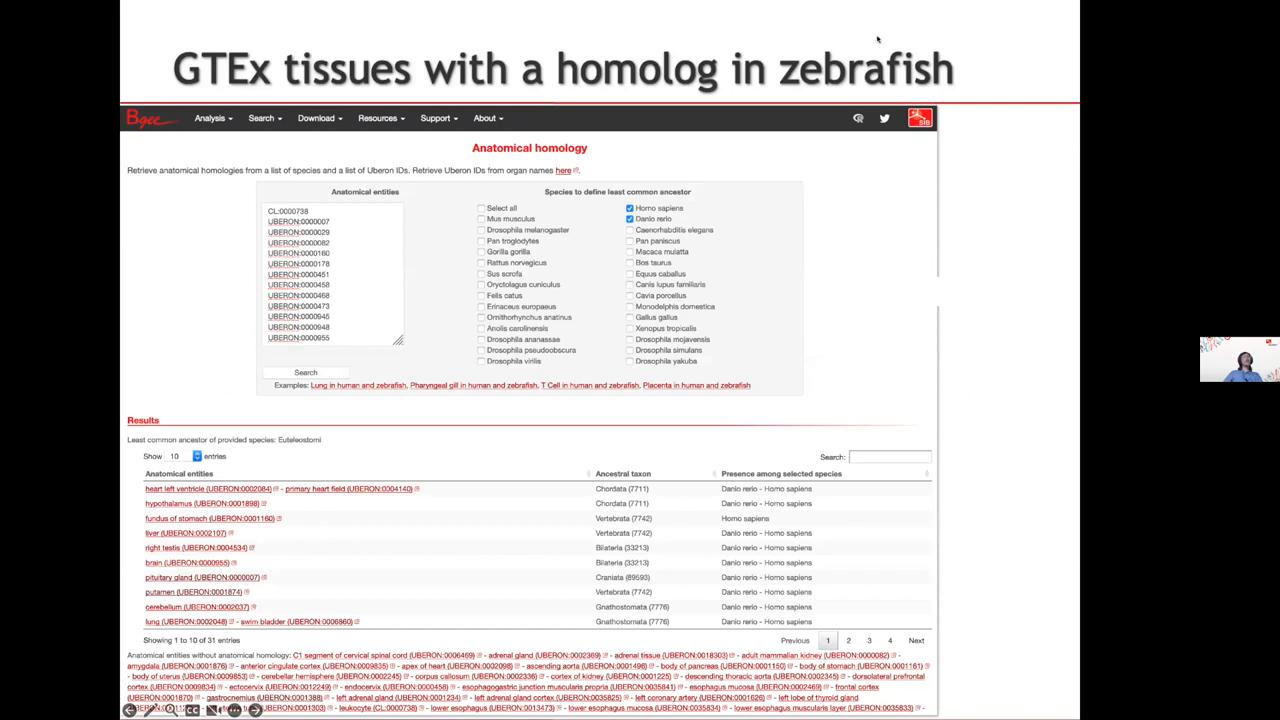
mouse_move(500, 144)
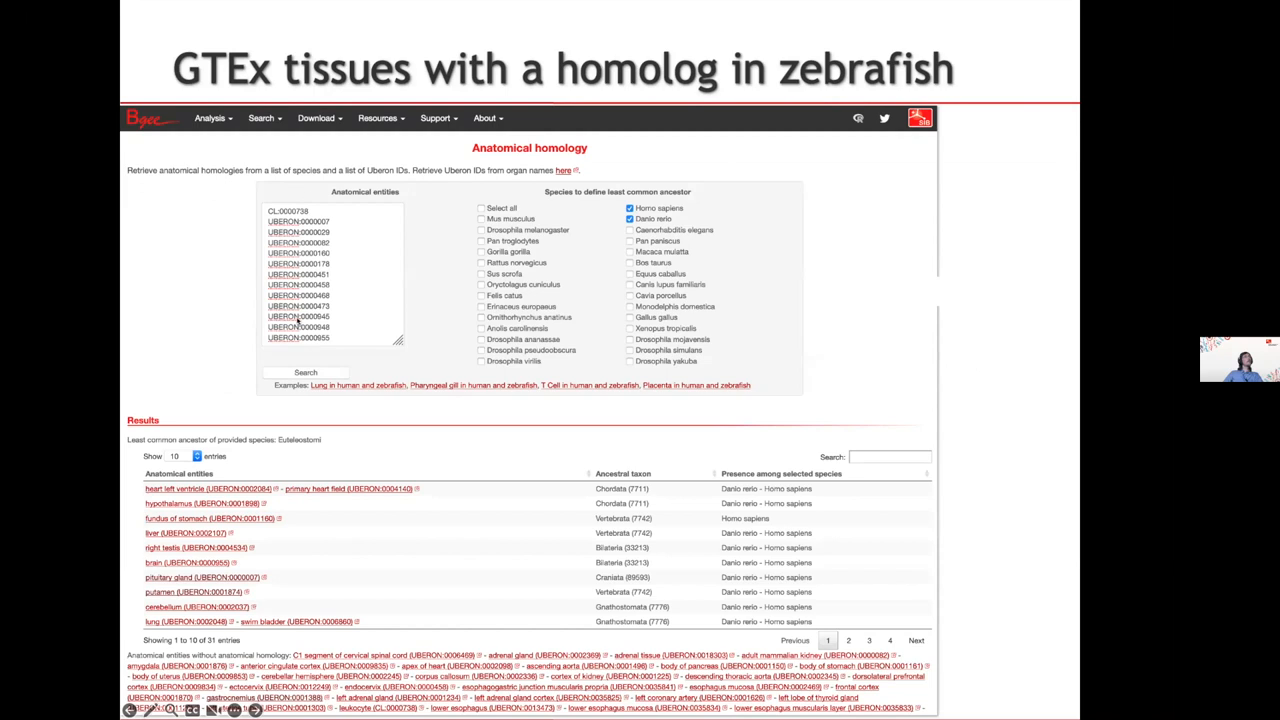
mouse_move(348, 242)
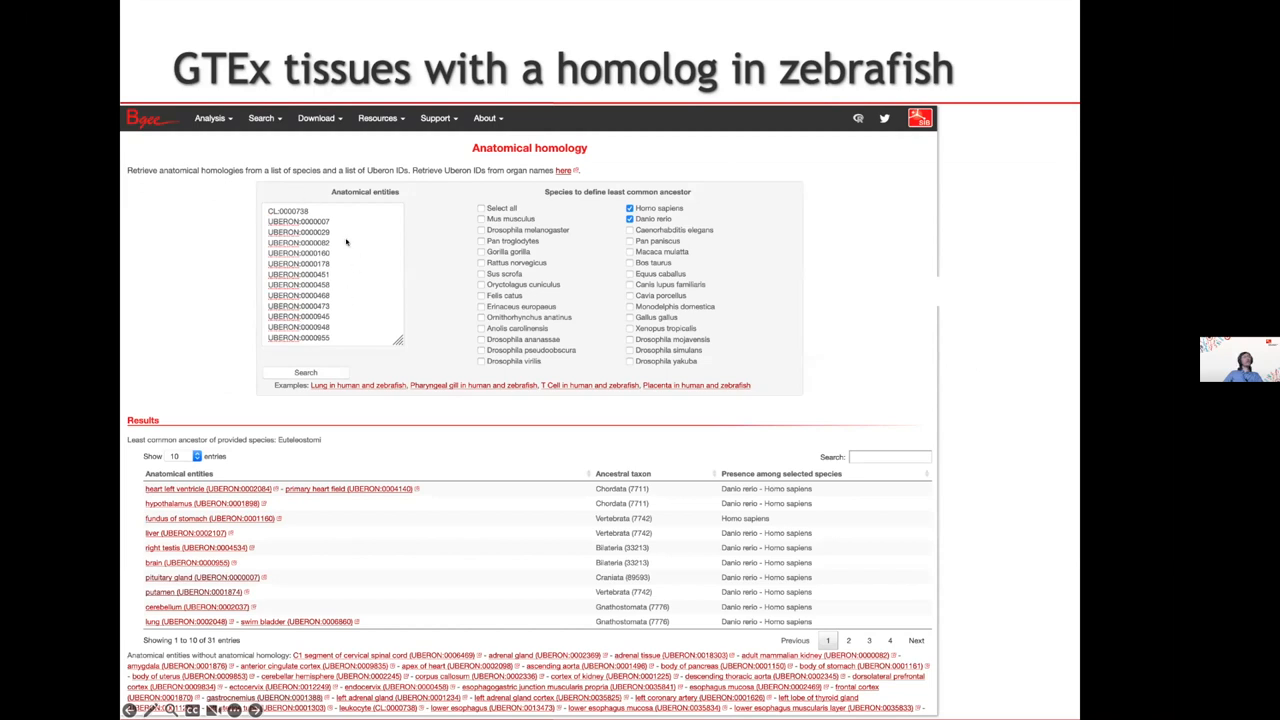
mouse_move(656, 244)
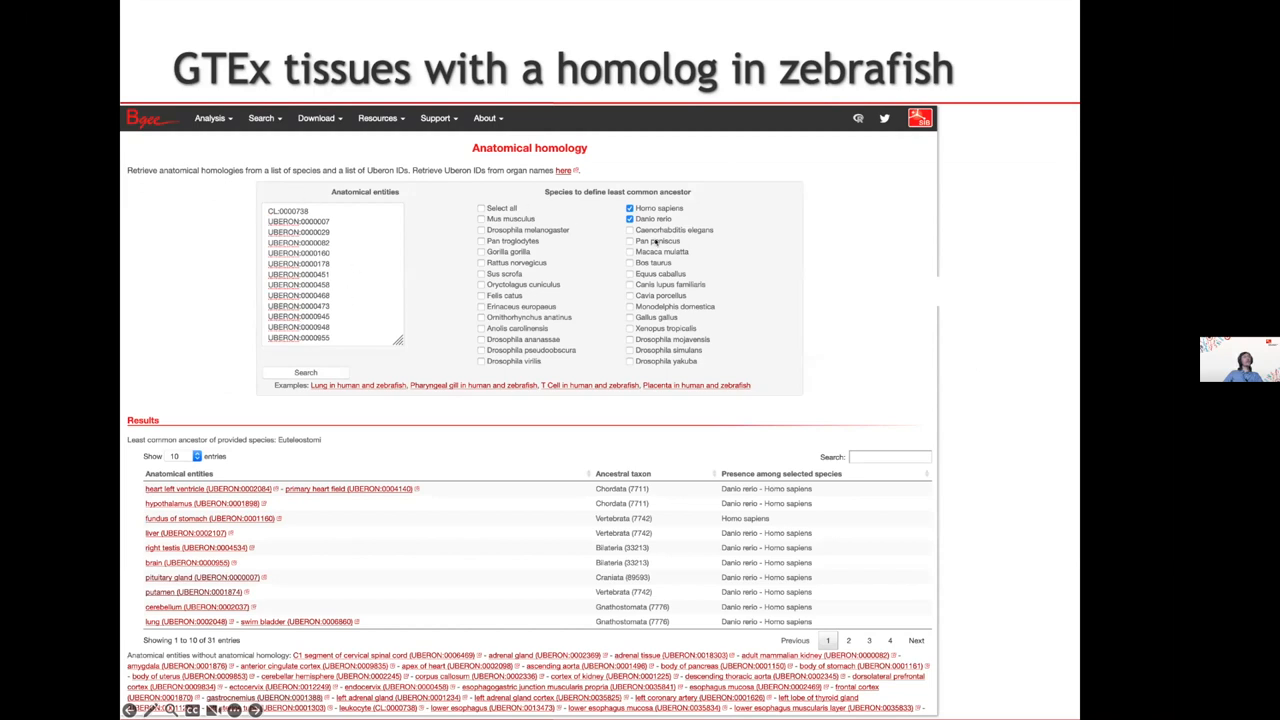
mouse_move(412, 466)
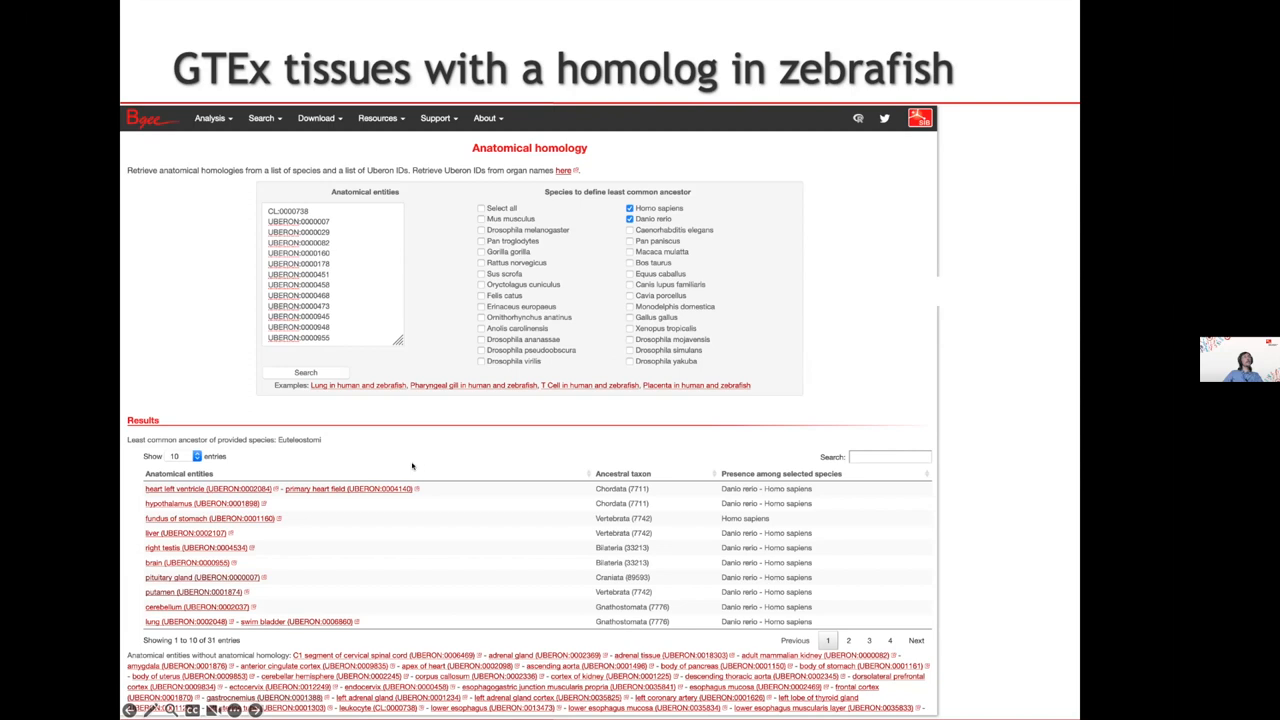
mouse_move(374, 268)
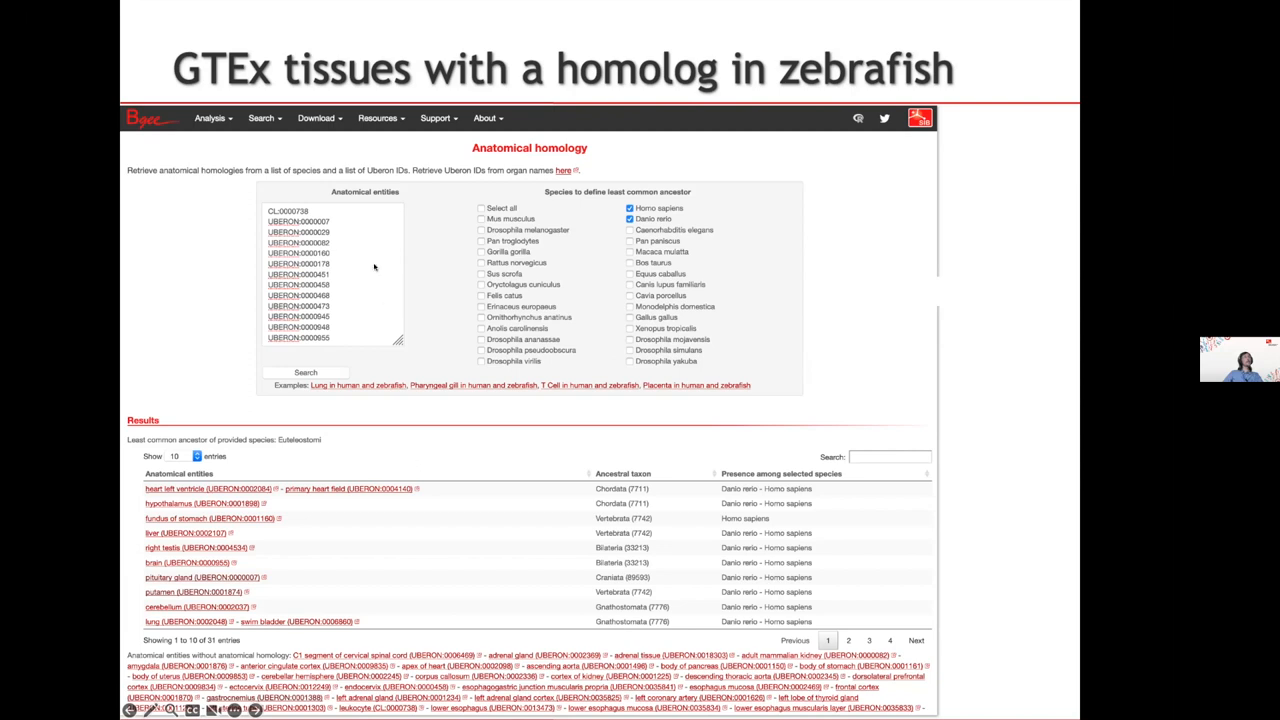
mouse_move(402, 308)
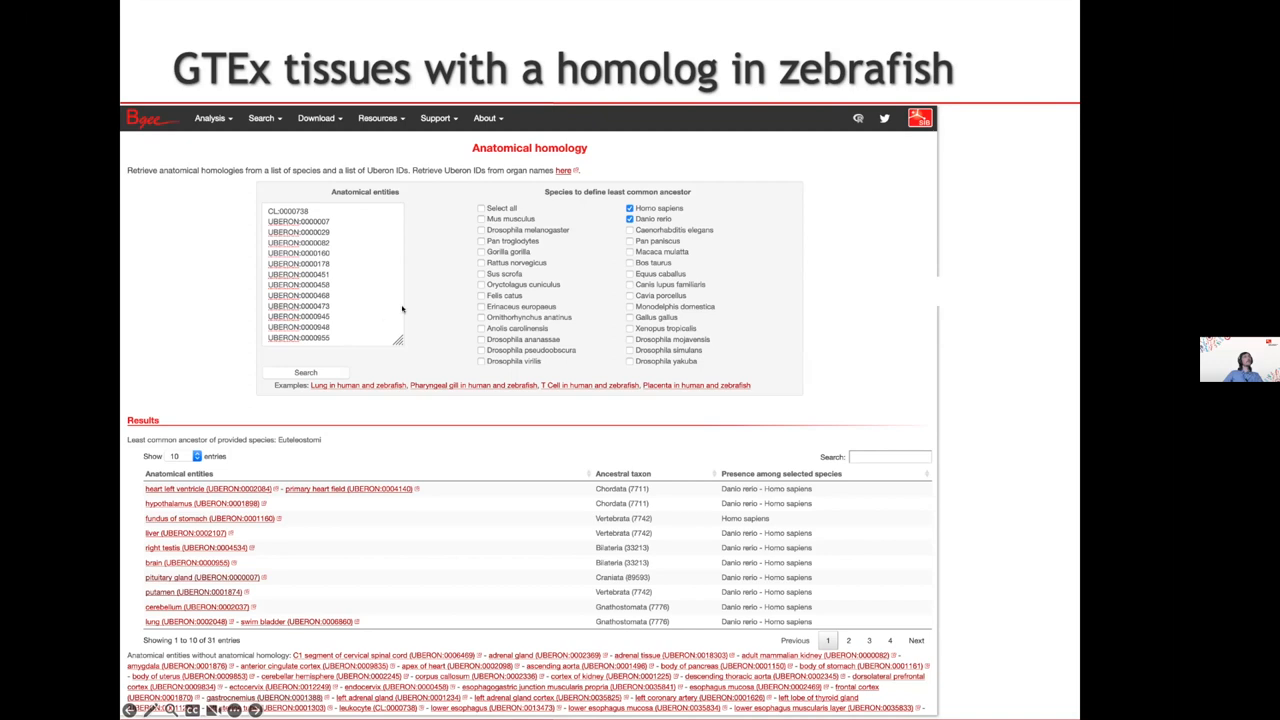
mouse_move(432, 326)
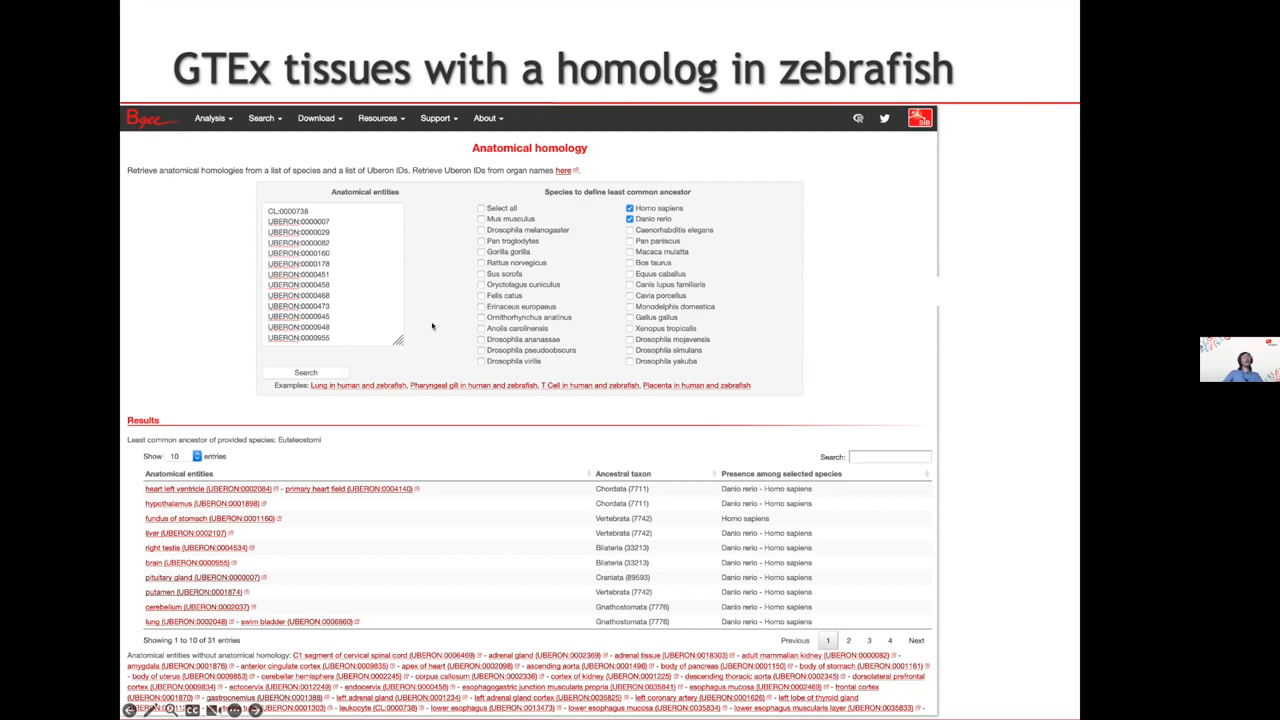
mouse_move(668, 208)
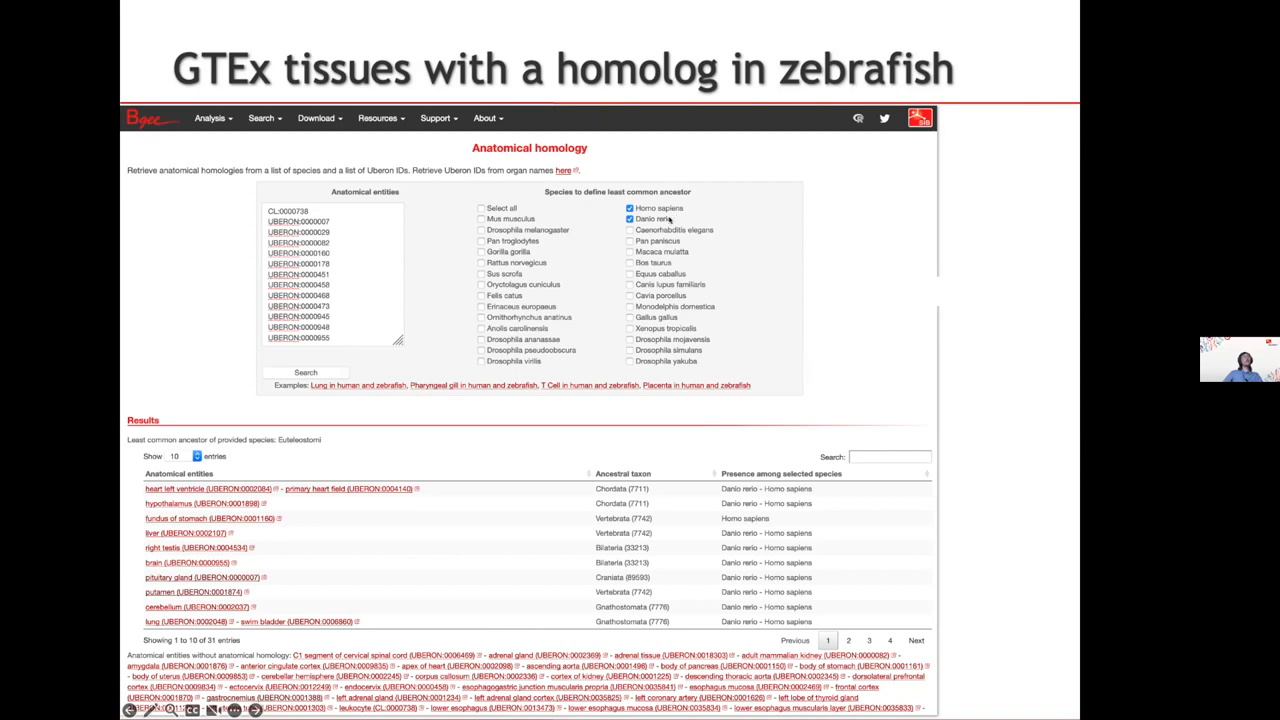
mouse_move(440, 308)
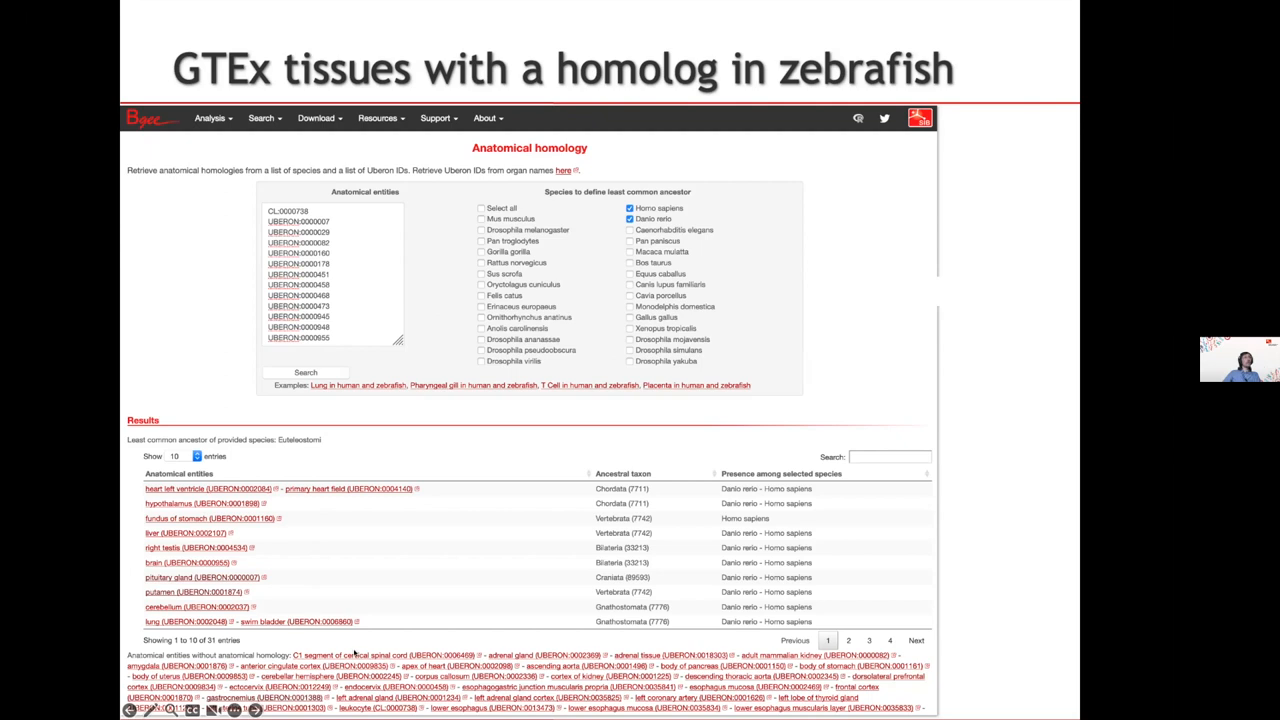
mouse_move(192, 504)
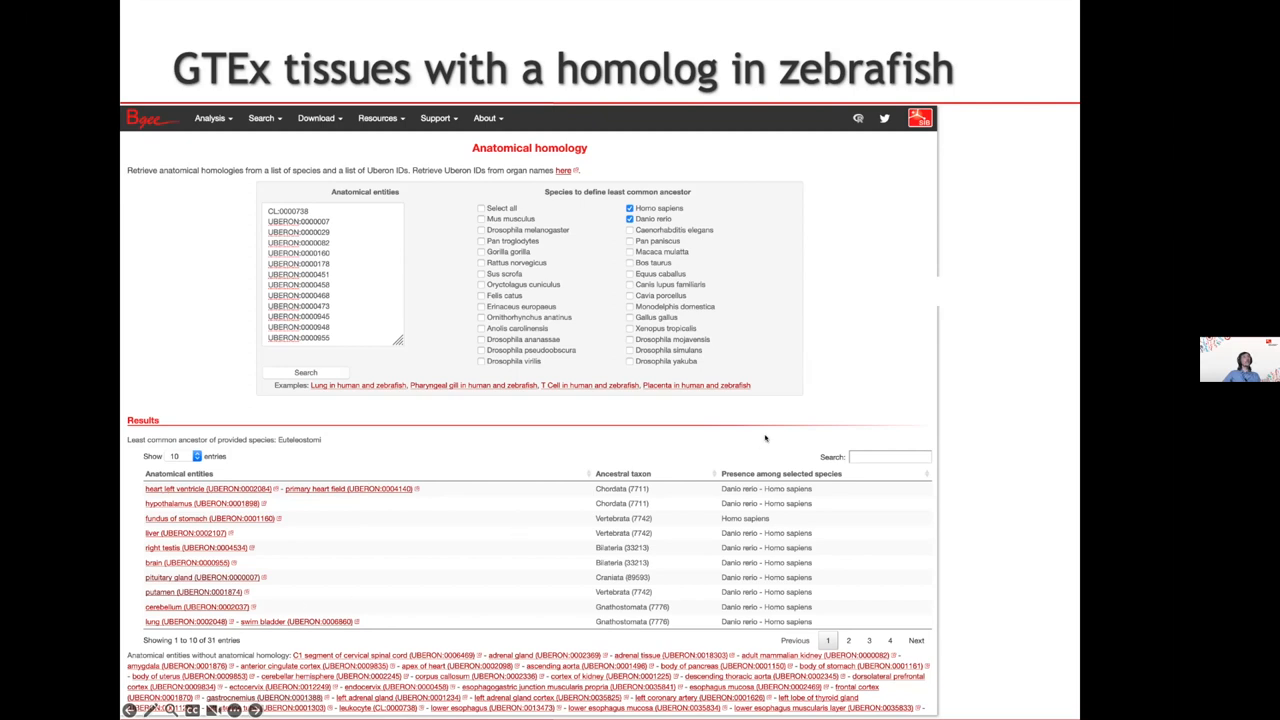
- Advance to the 'Expression Comparison' section title slide
key(Right)
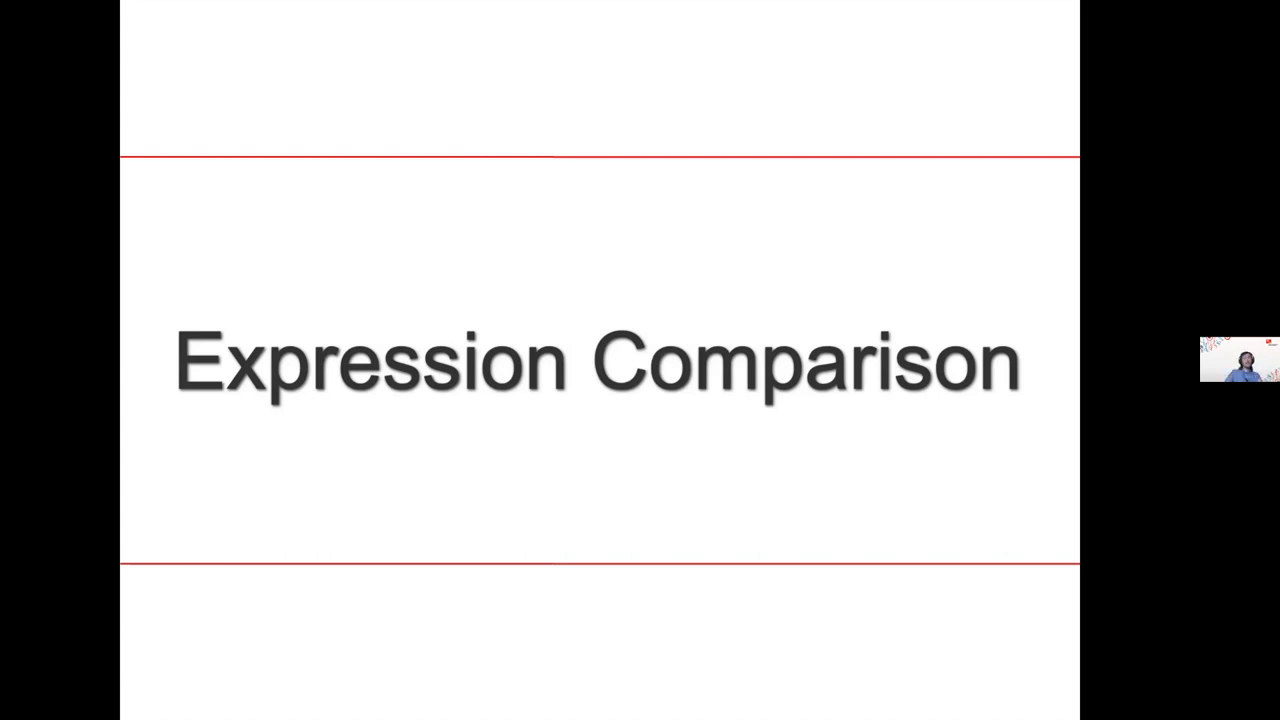
- Show the anatomical homology expression slide, then switch to the Bgee UNG search listing 142 genes
key(Right)
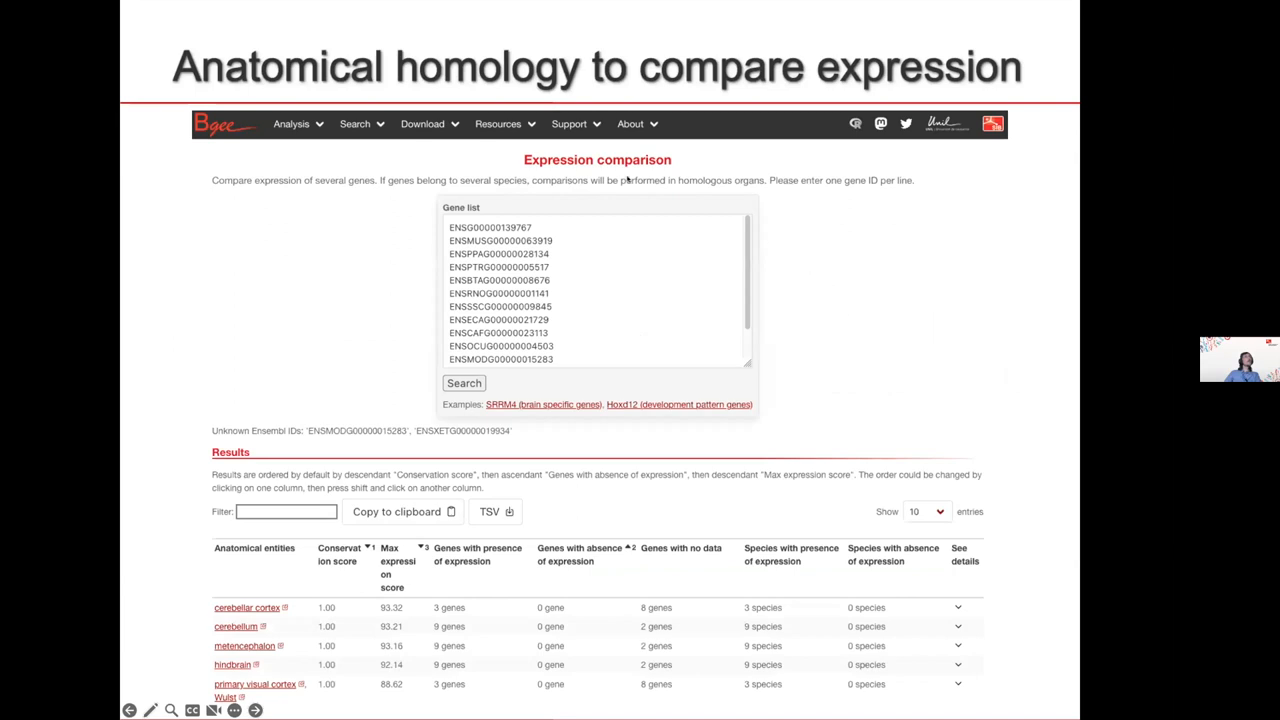
mouse_move(570, 236)
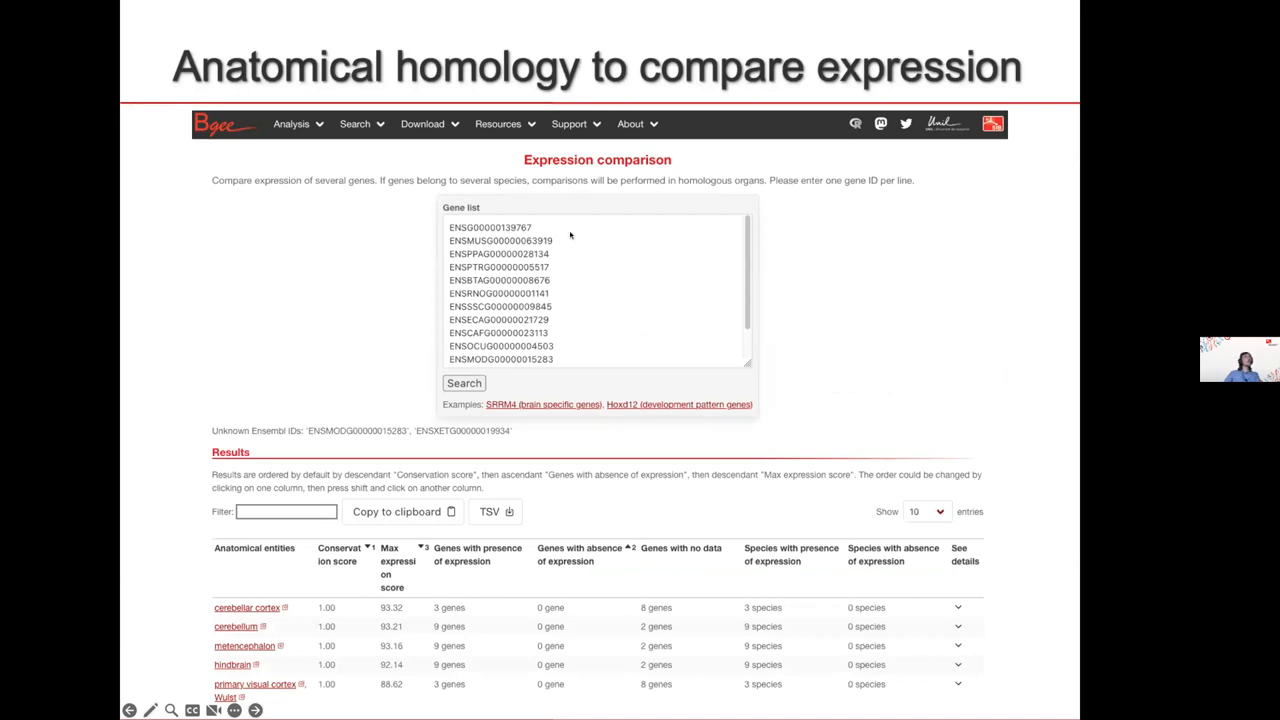
mouse_move(584, 290)
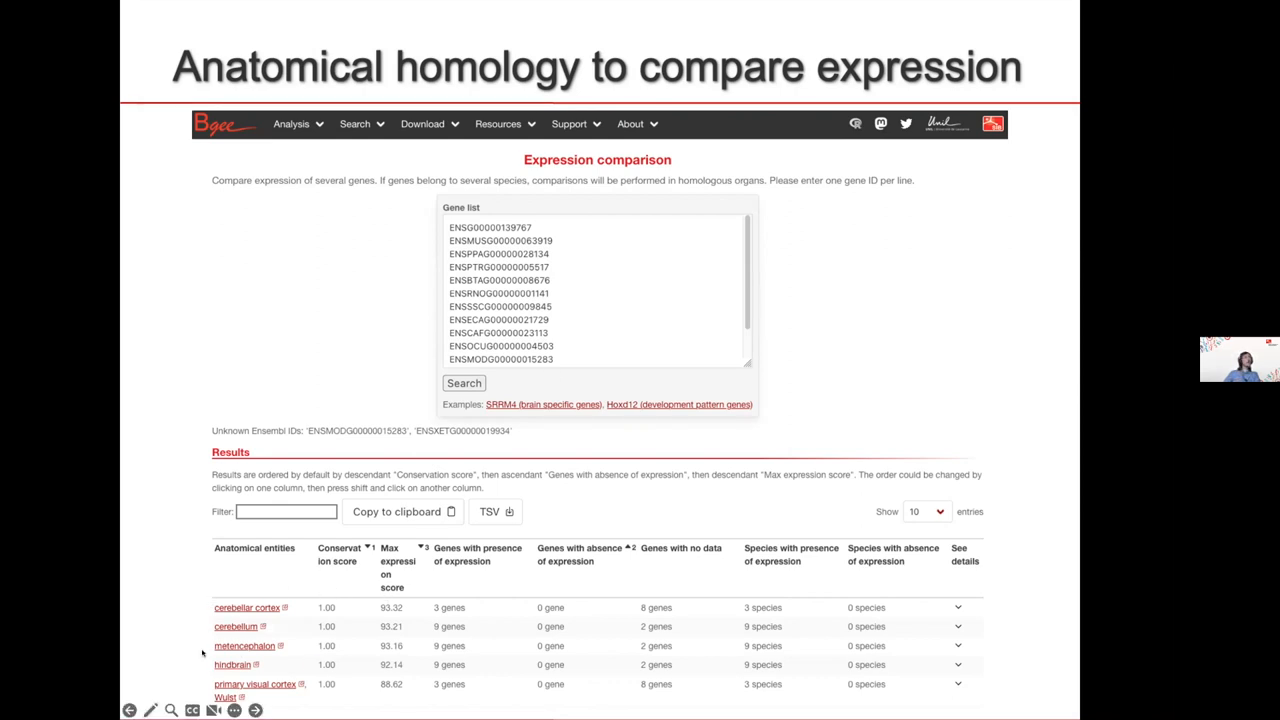
mouse_move(300, 660)
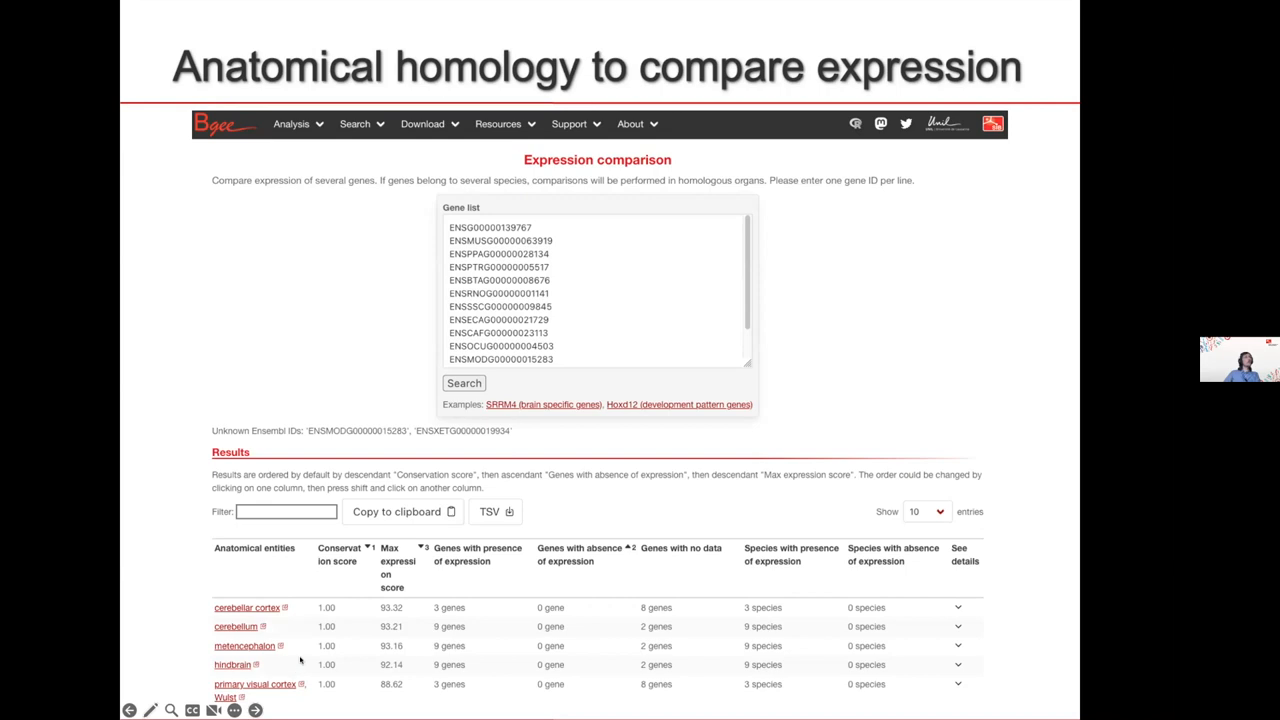
mouse_move(498, 266)
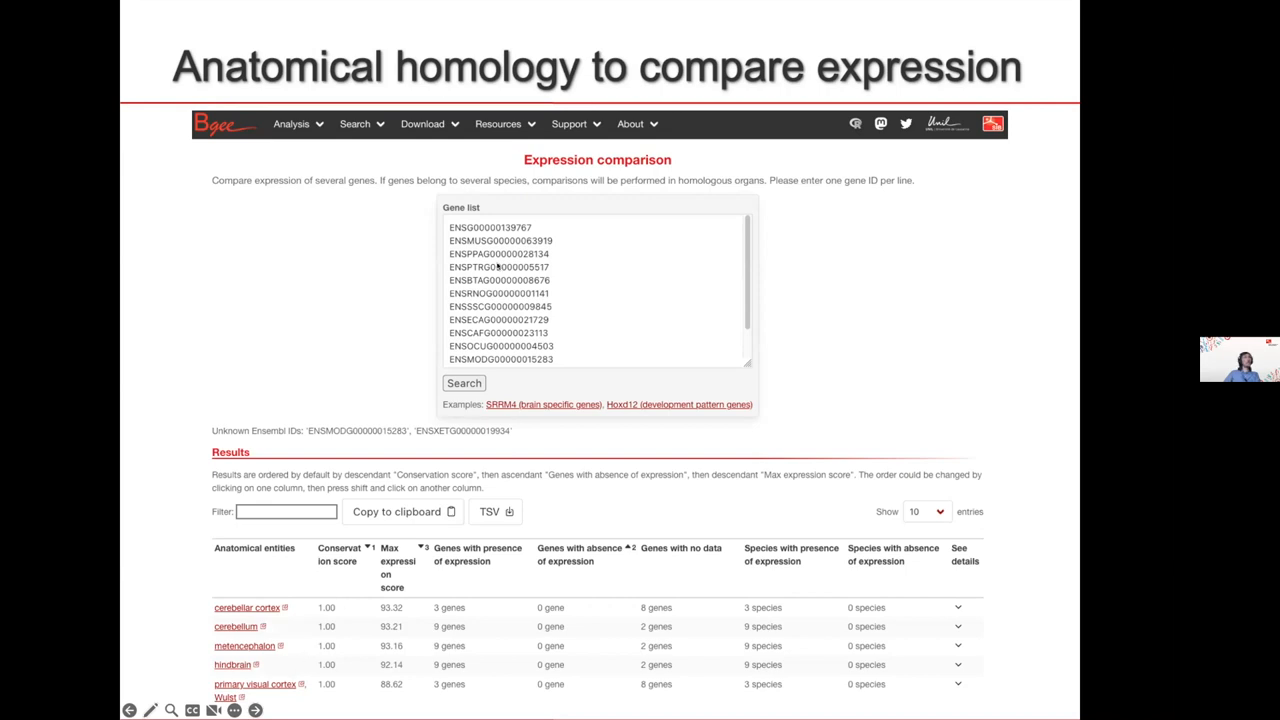
mouse_move(452, 536)
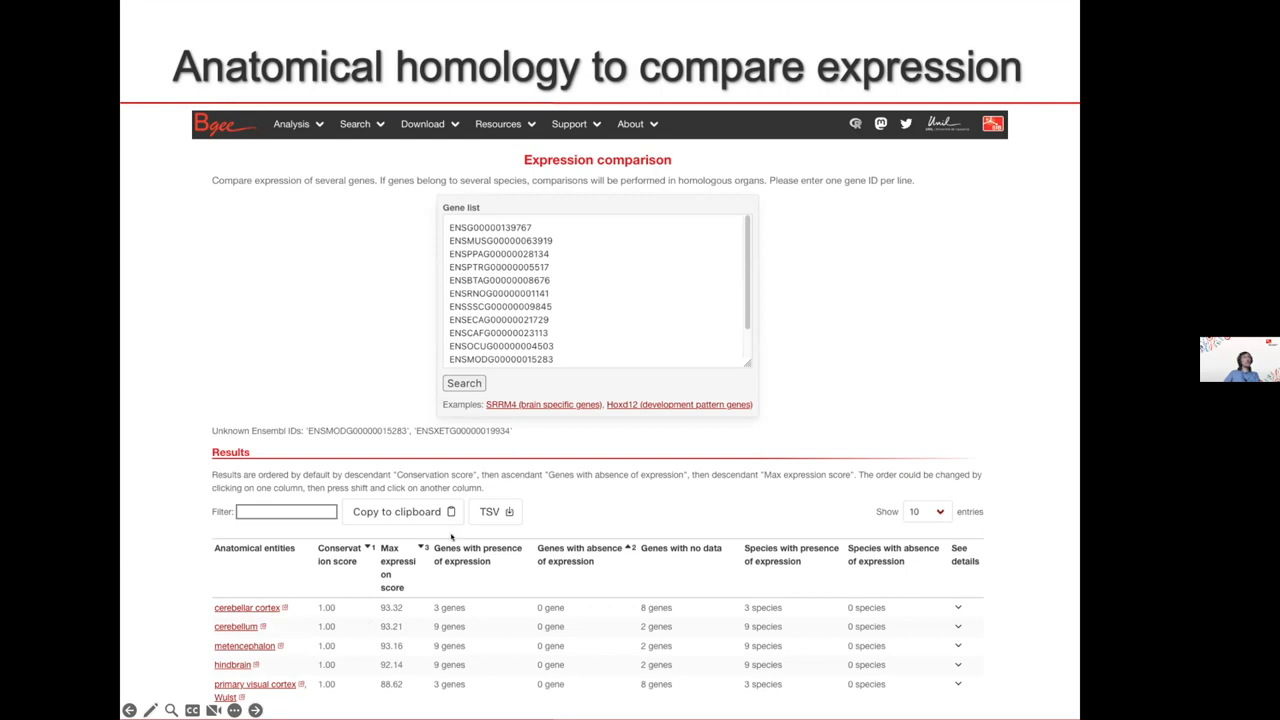
mouse_move(396, 630)
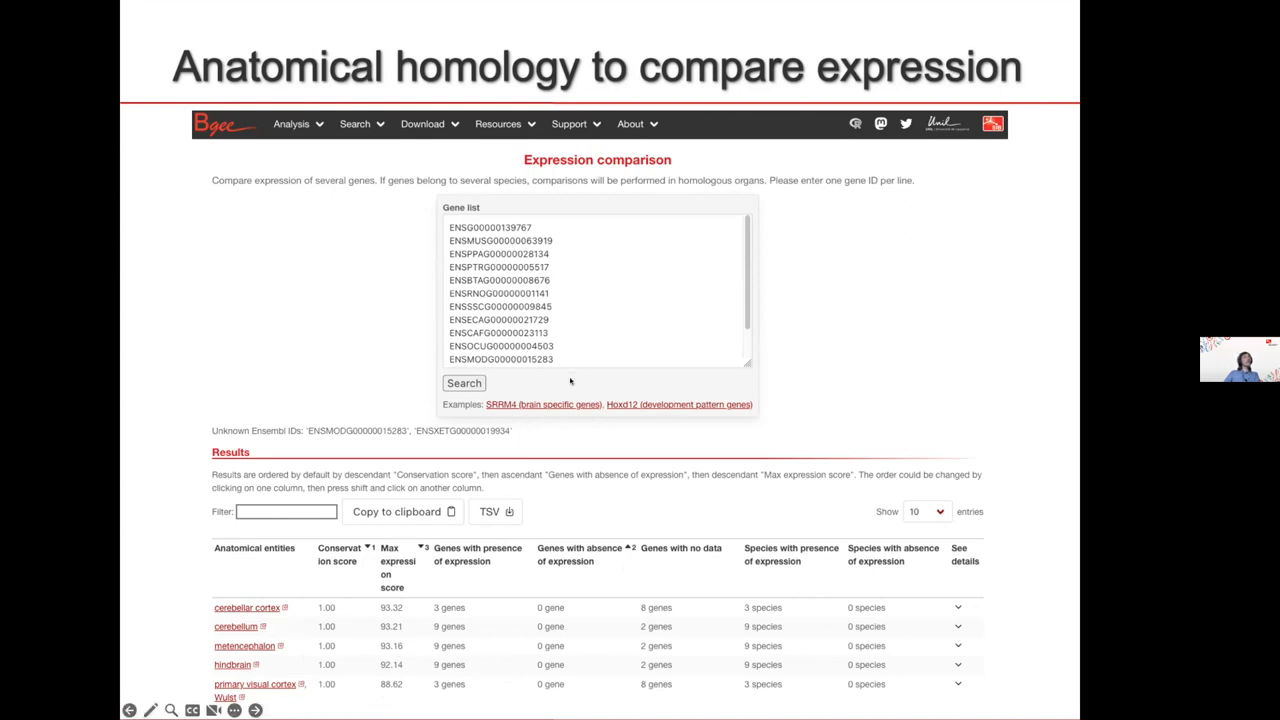
mouse_move(320, 612)
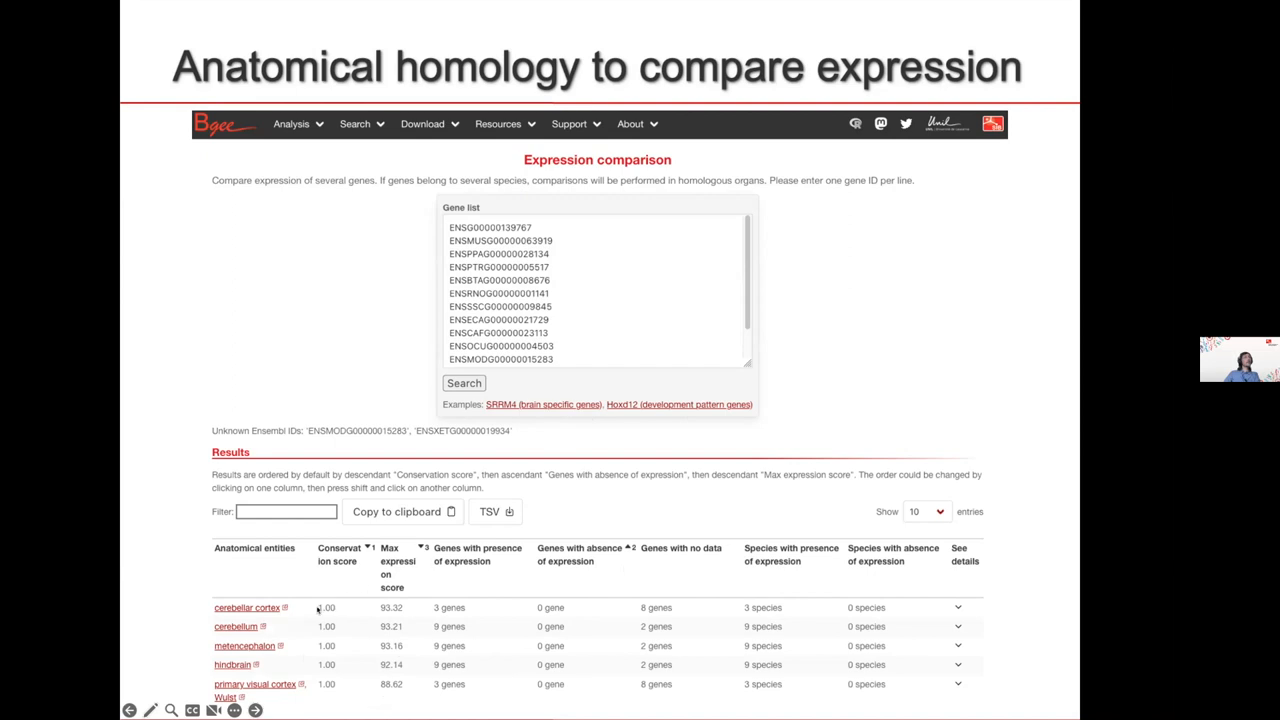
mouse_move(438, 604)
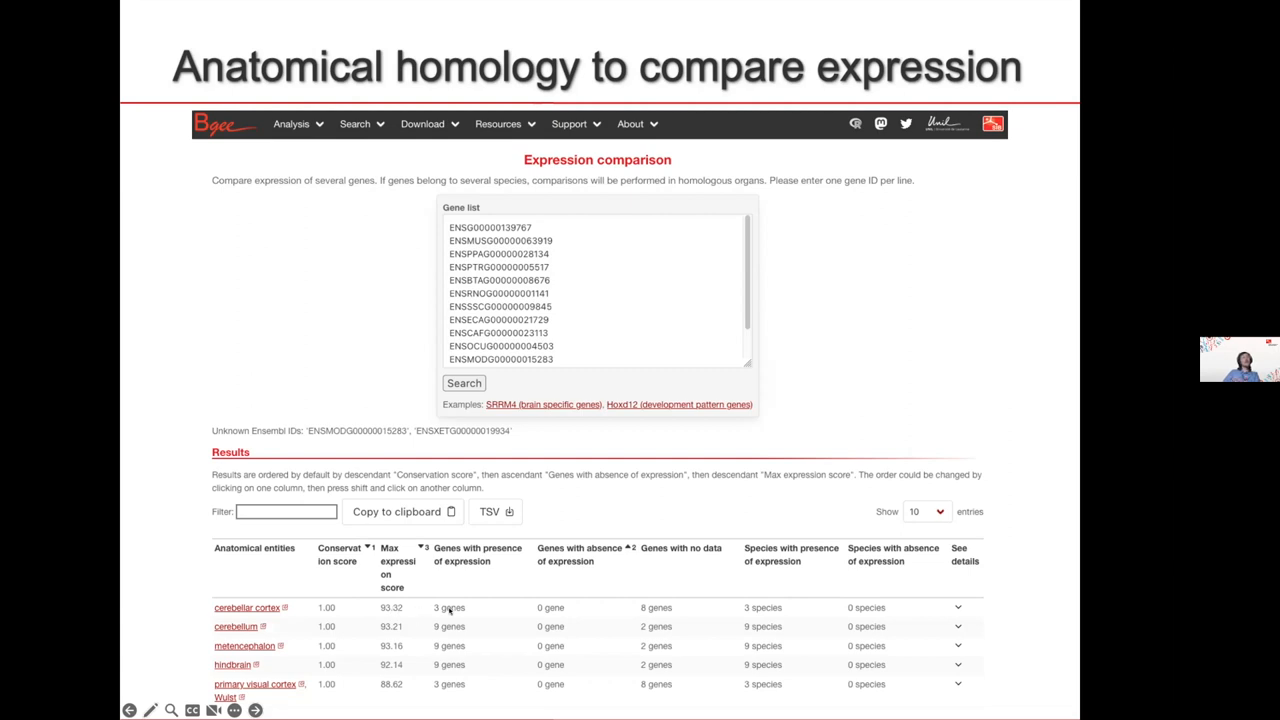
mouse_move(464, 632)
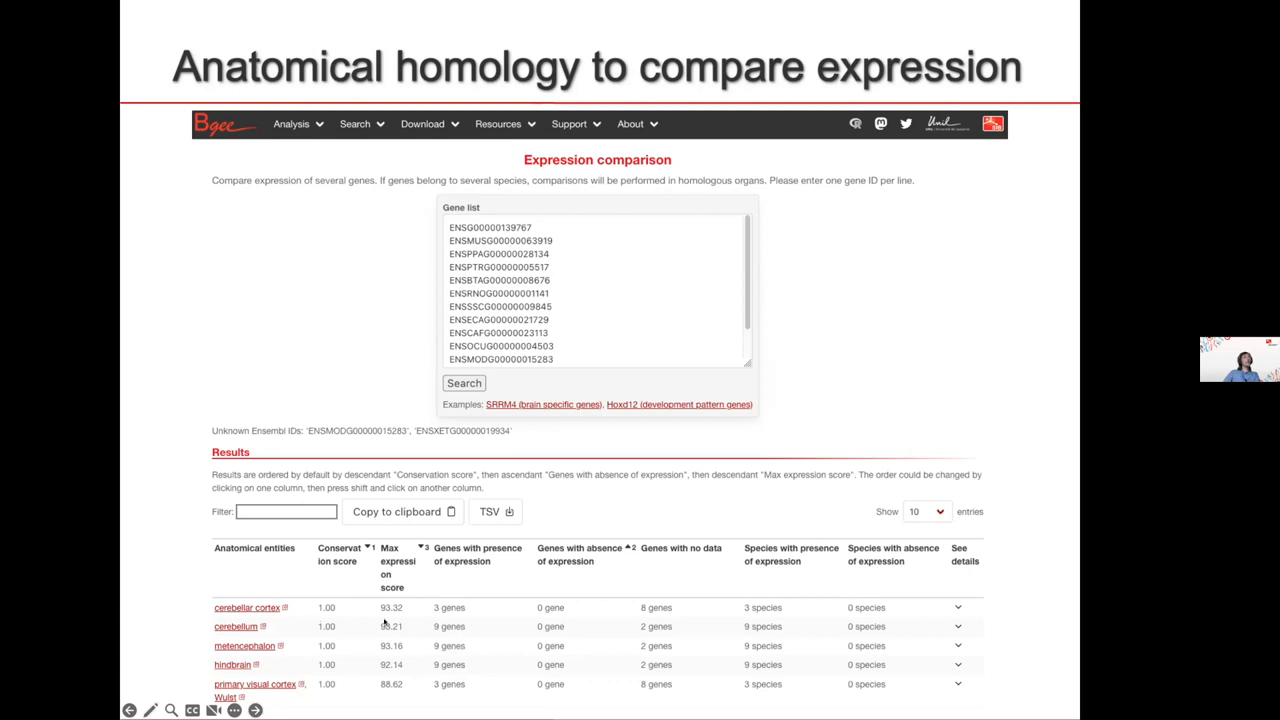
mouse_move(500, 664)
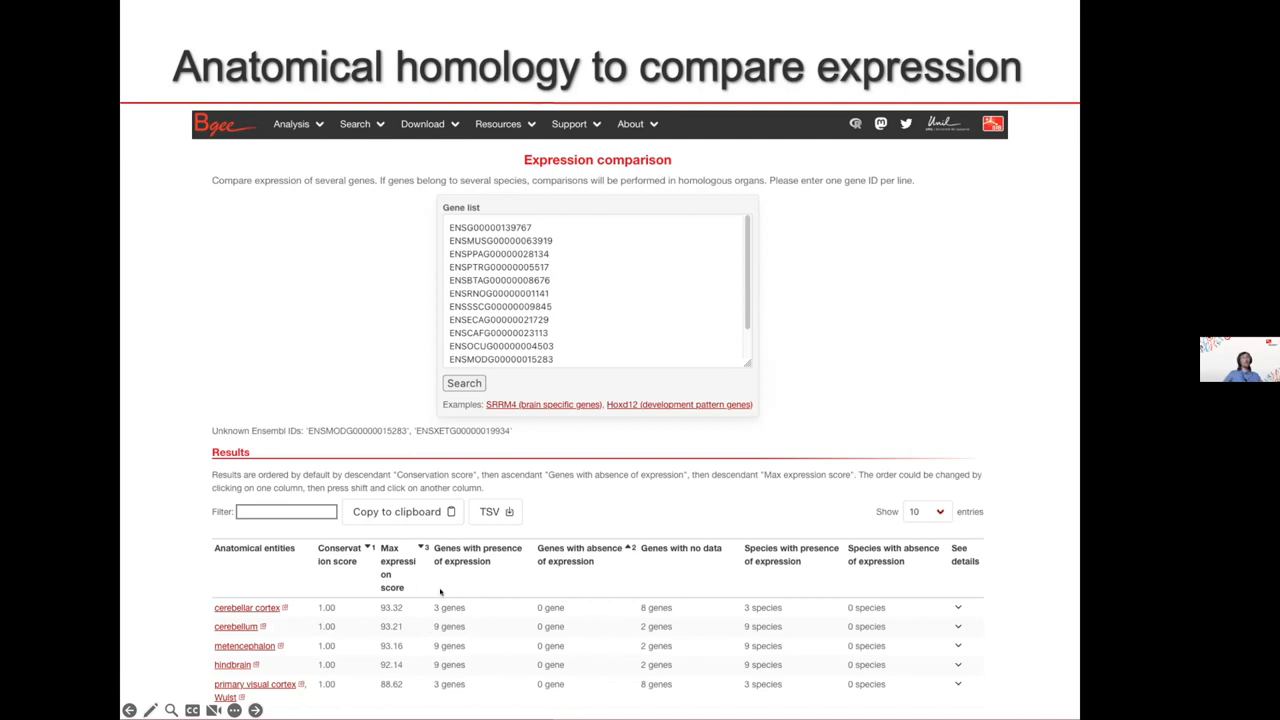
mouse_move(646, 510)
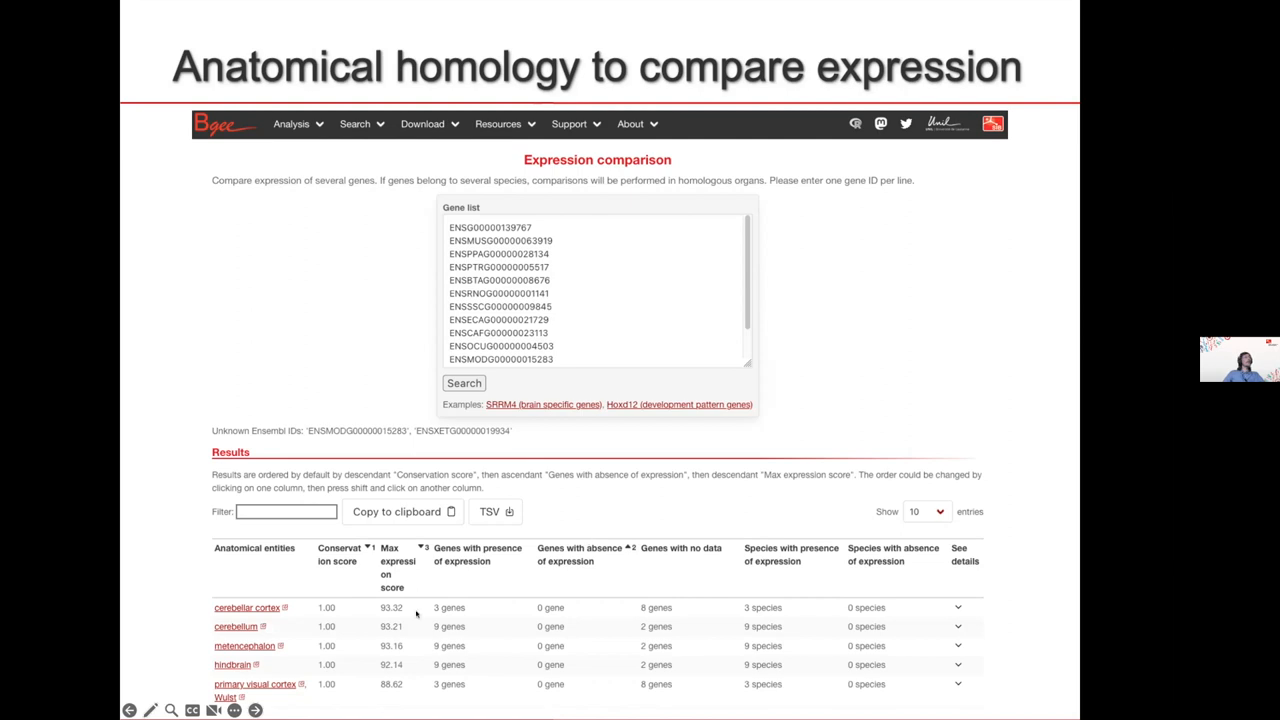
mouse_move(484, 644)
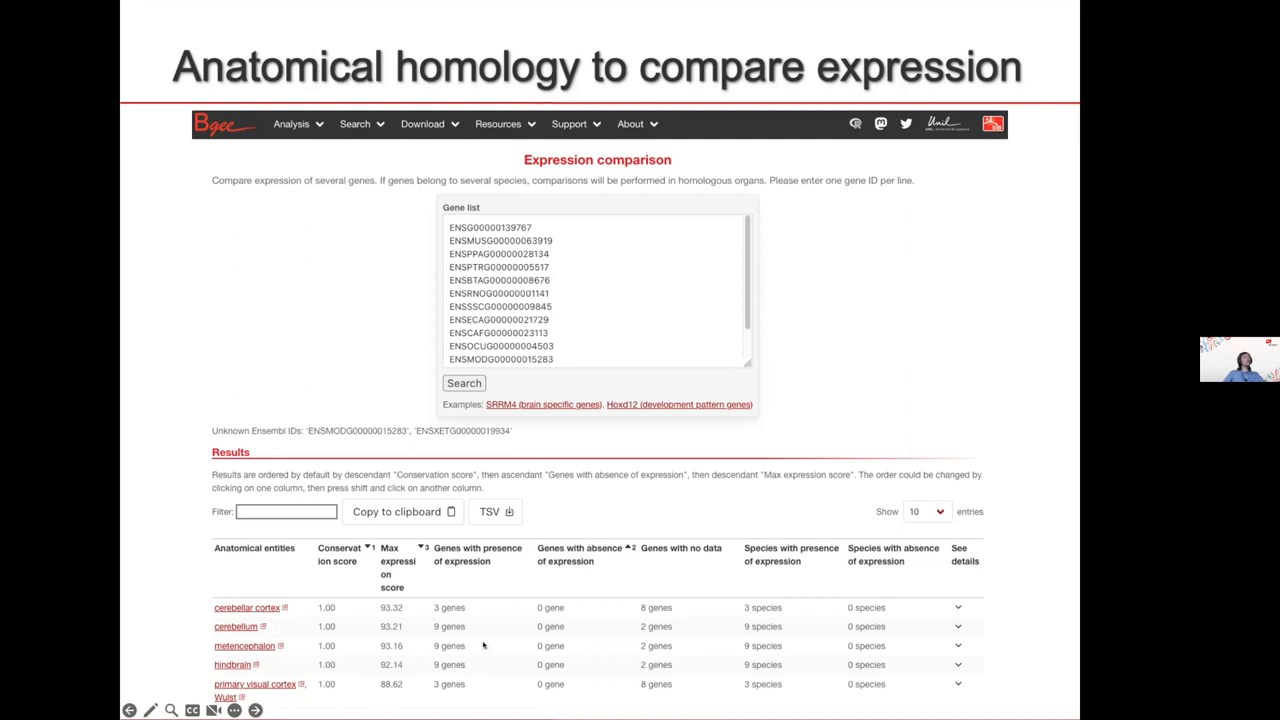
mouse_move(504, 644)
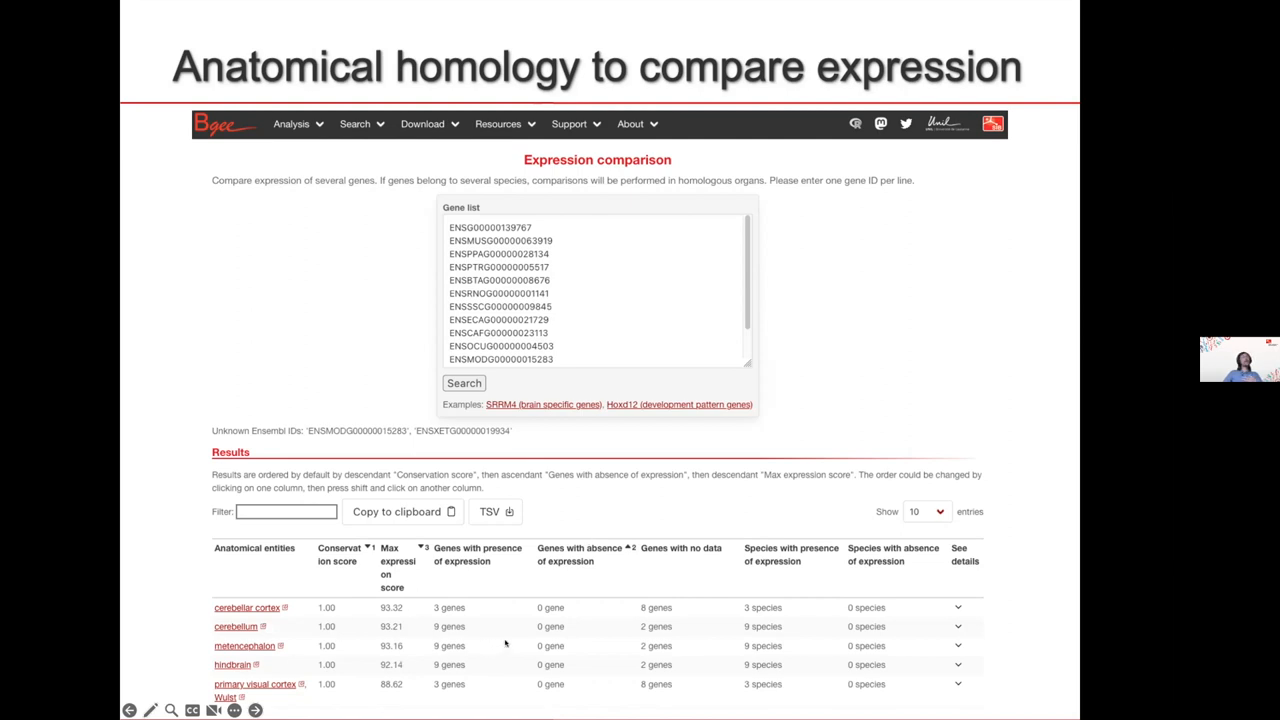
mouse_move(550, 644)
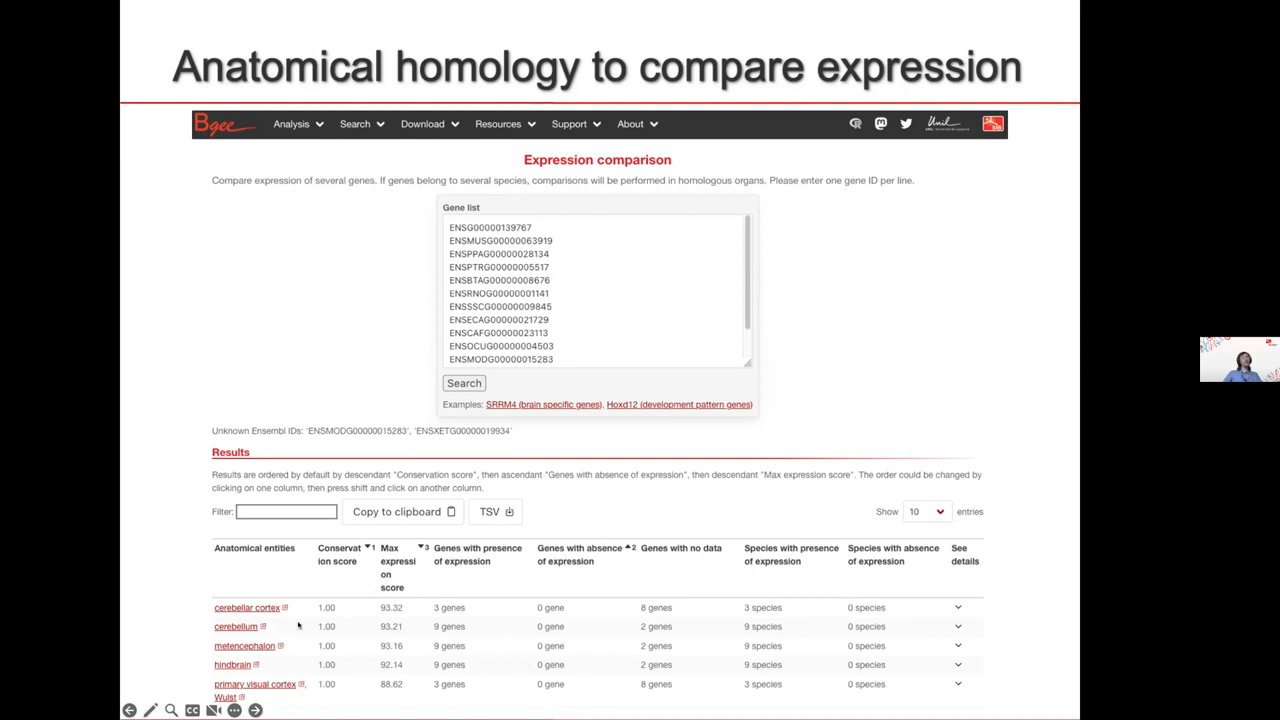
mouse_move(408, 620)
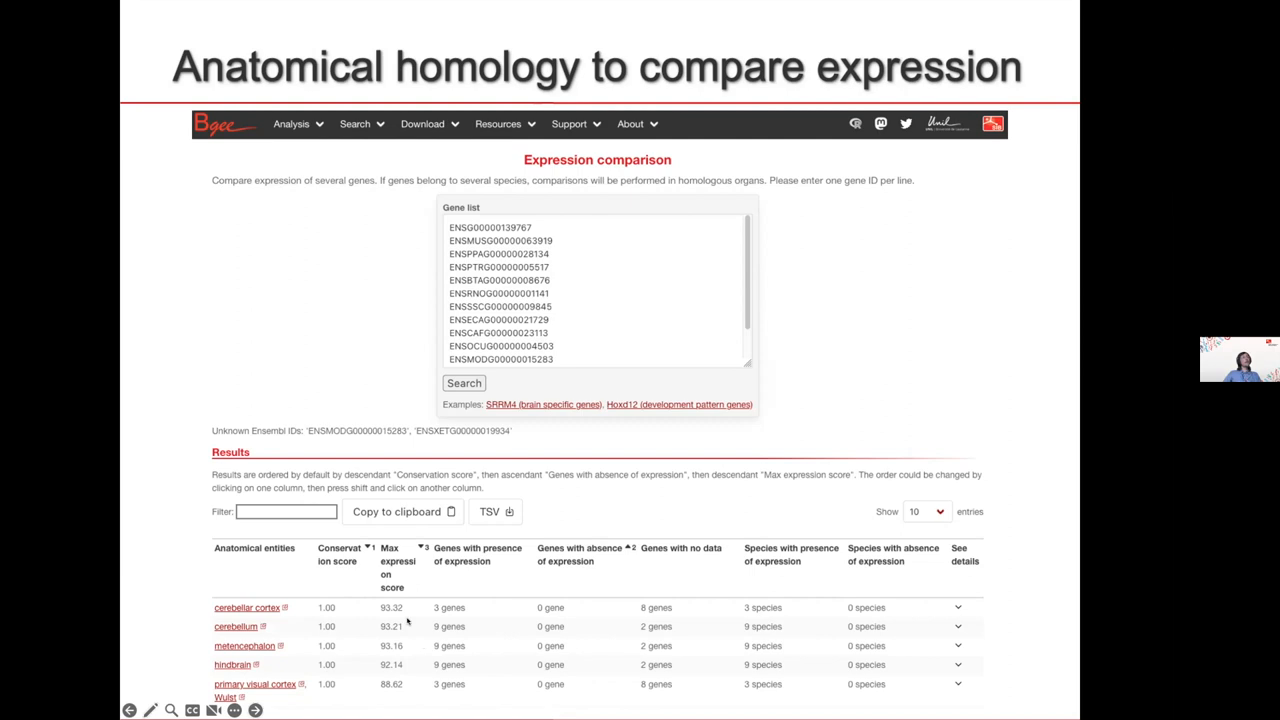
mouse_move(406, 620)
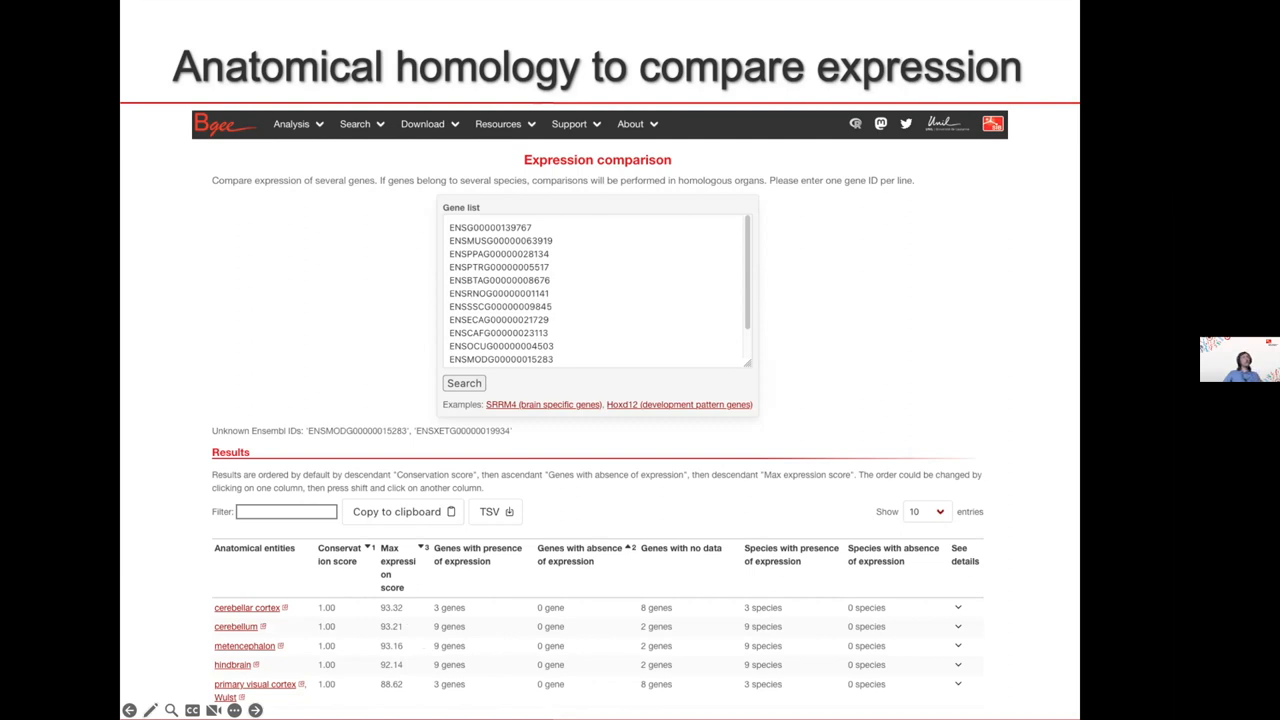
mouse_move(366, 604)
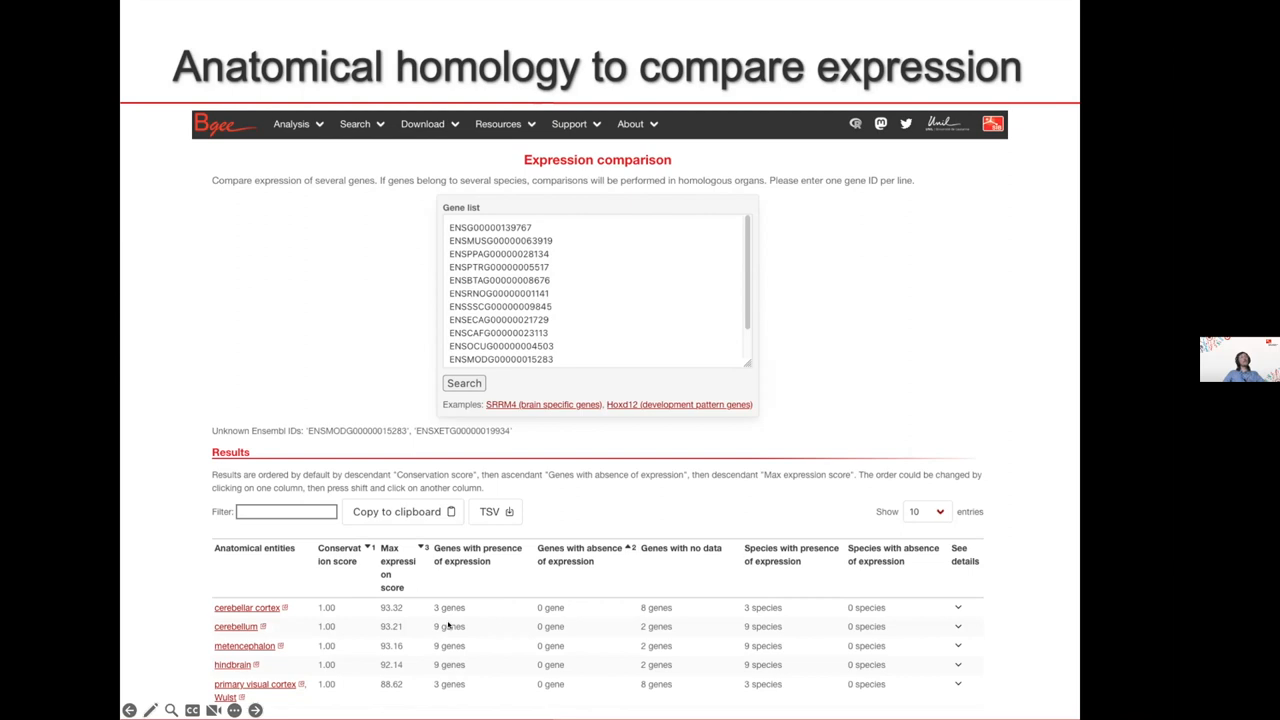
mouse_move(508, 622)
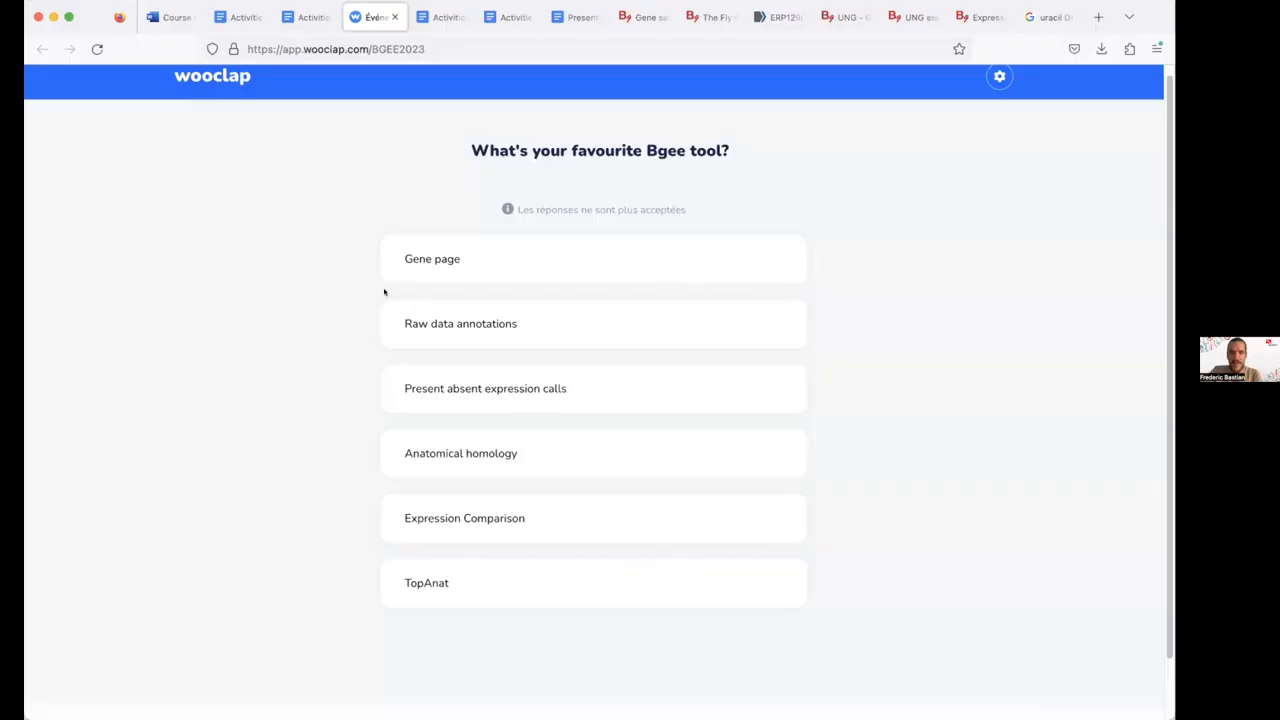
click(844, 16)
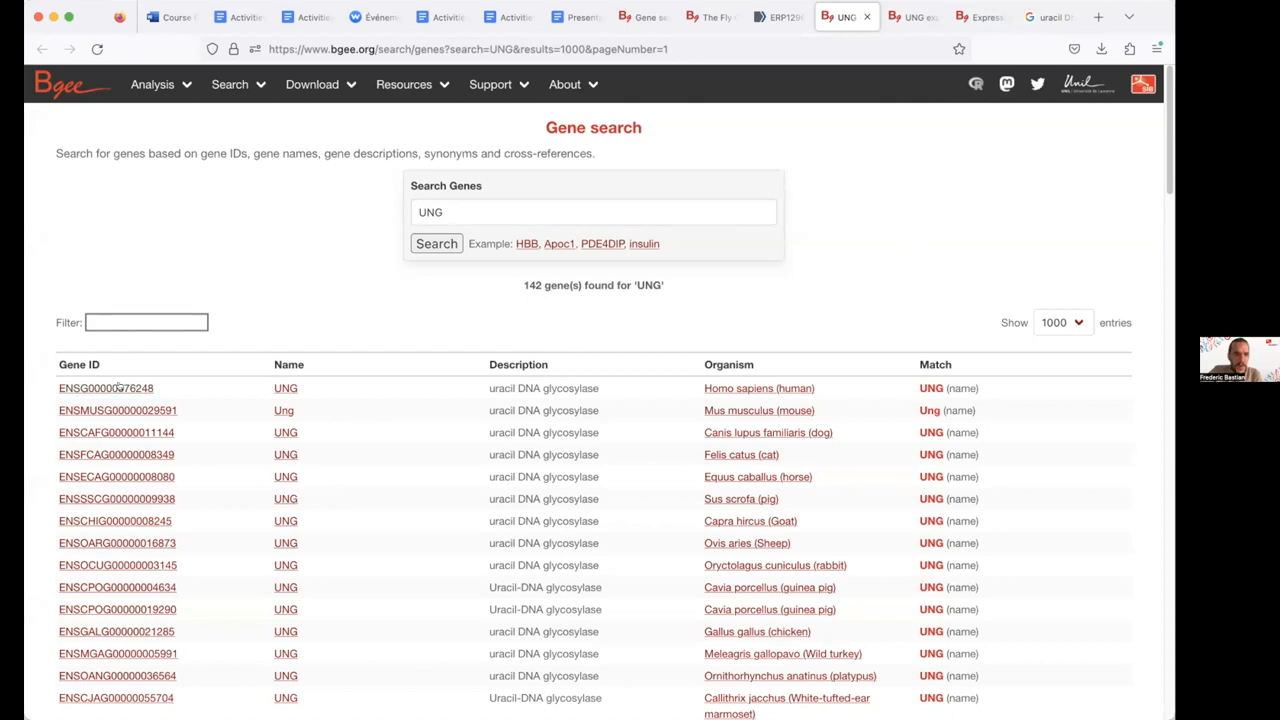
- From the human UNG gene page, reach its orthologs' expression comparison across homologous organs
click(104, 388)
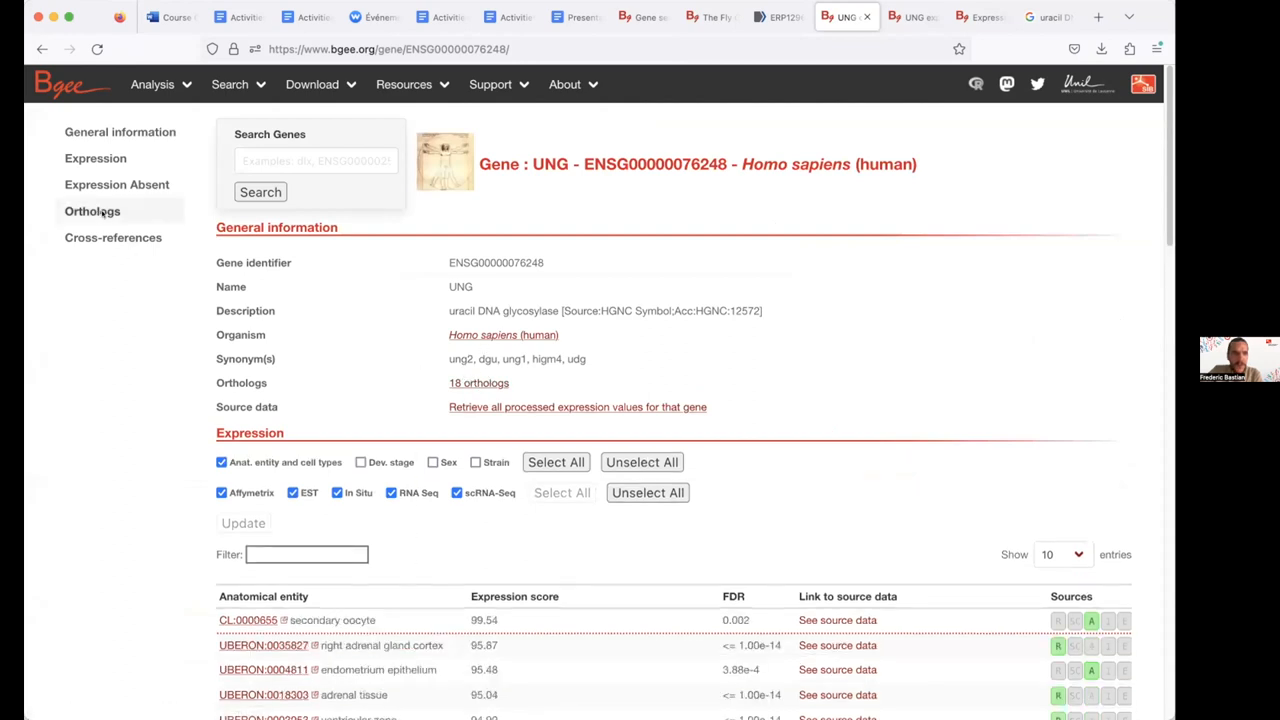
click(92, 212)
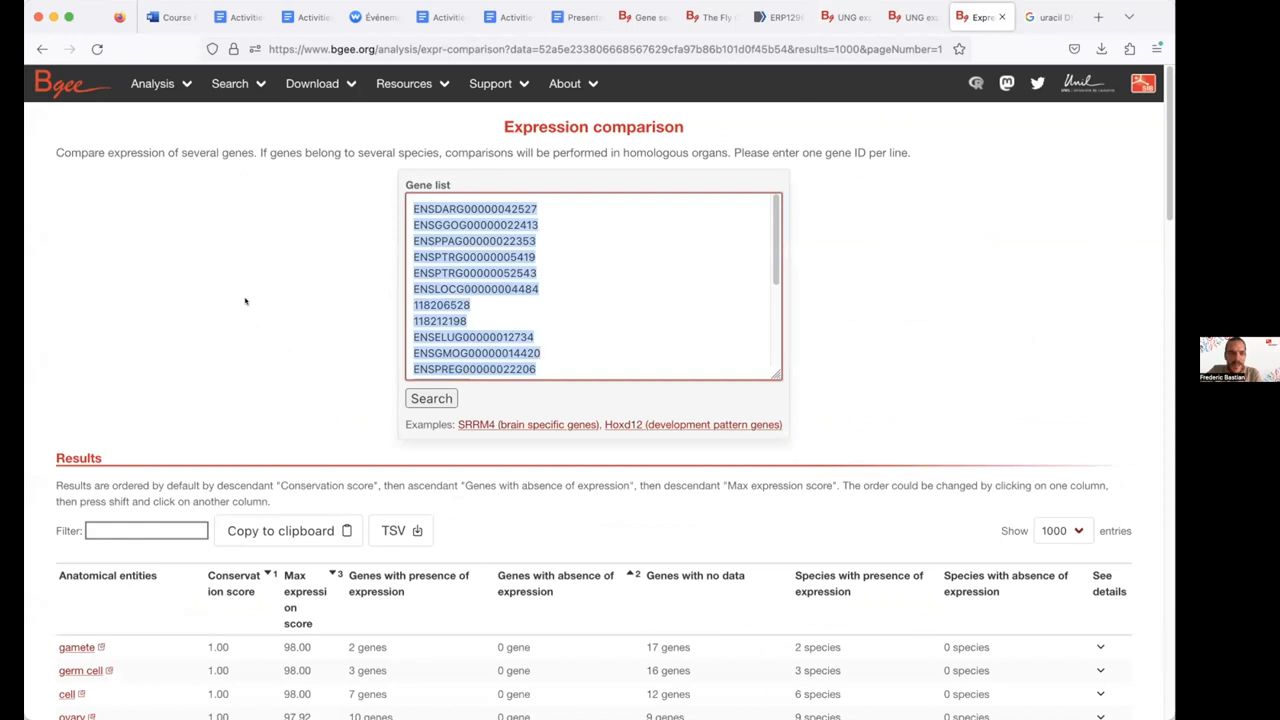
scroll(down, 3)
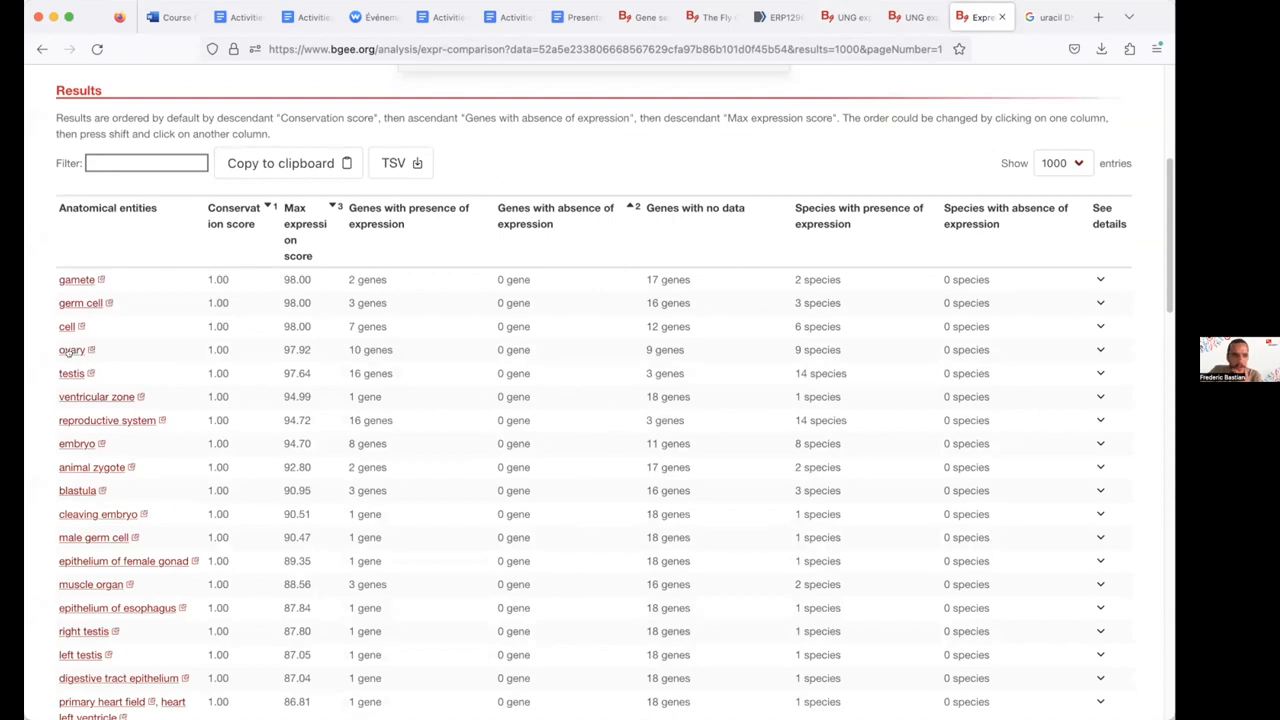
mouse_move(162, 412)
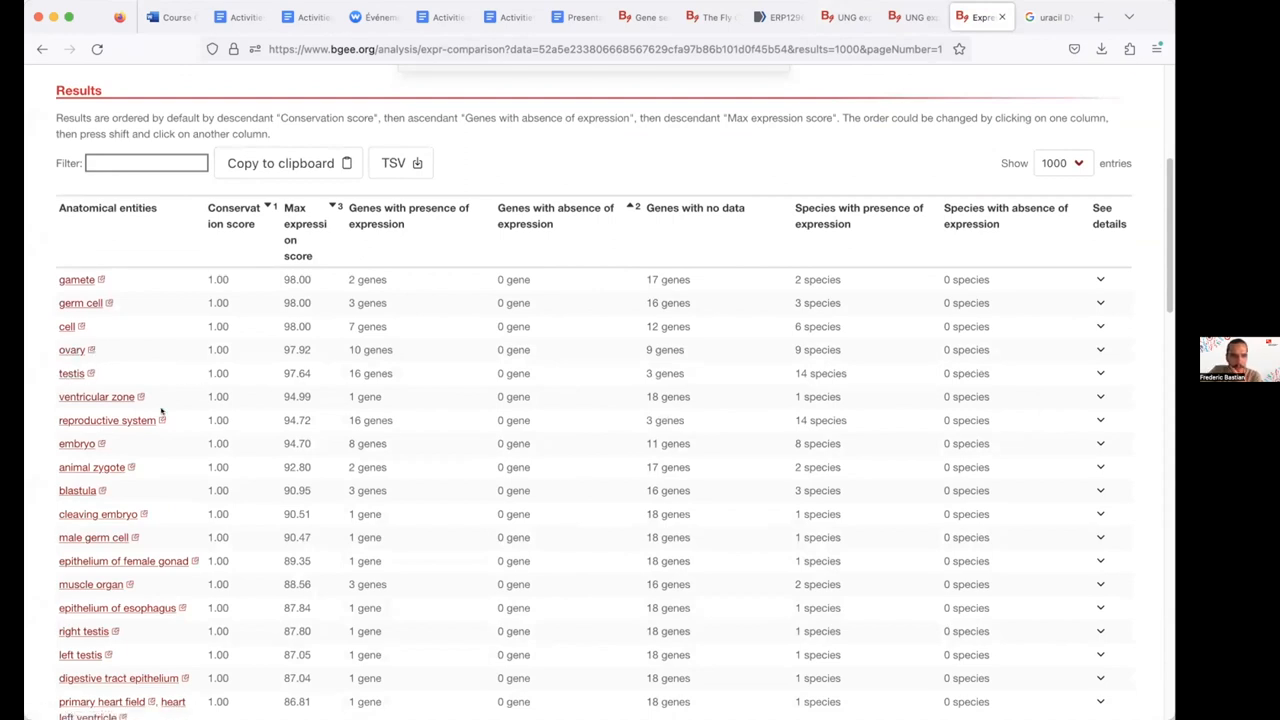
scroll(down, 3)
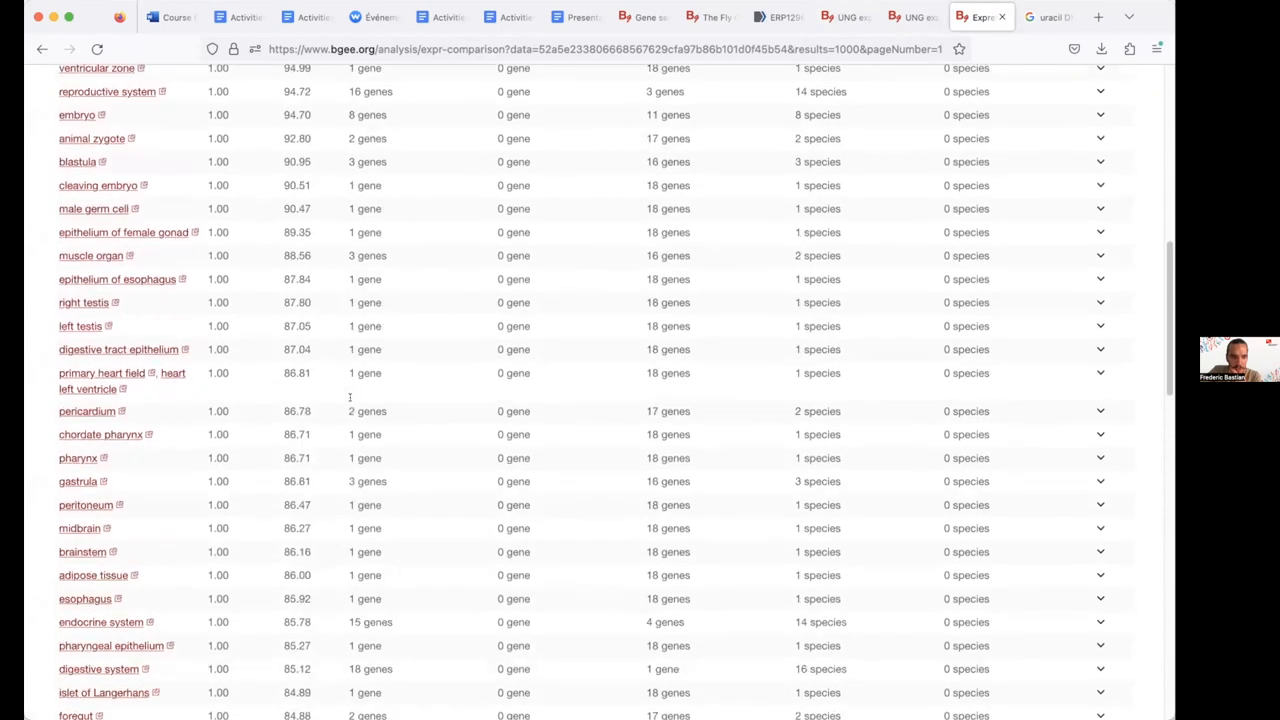
scroll(down, 3)
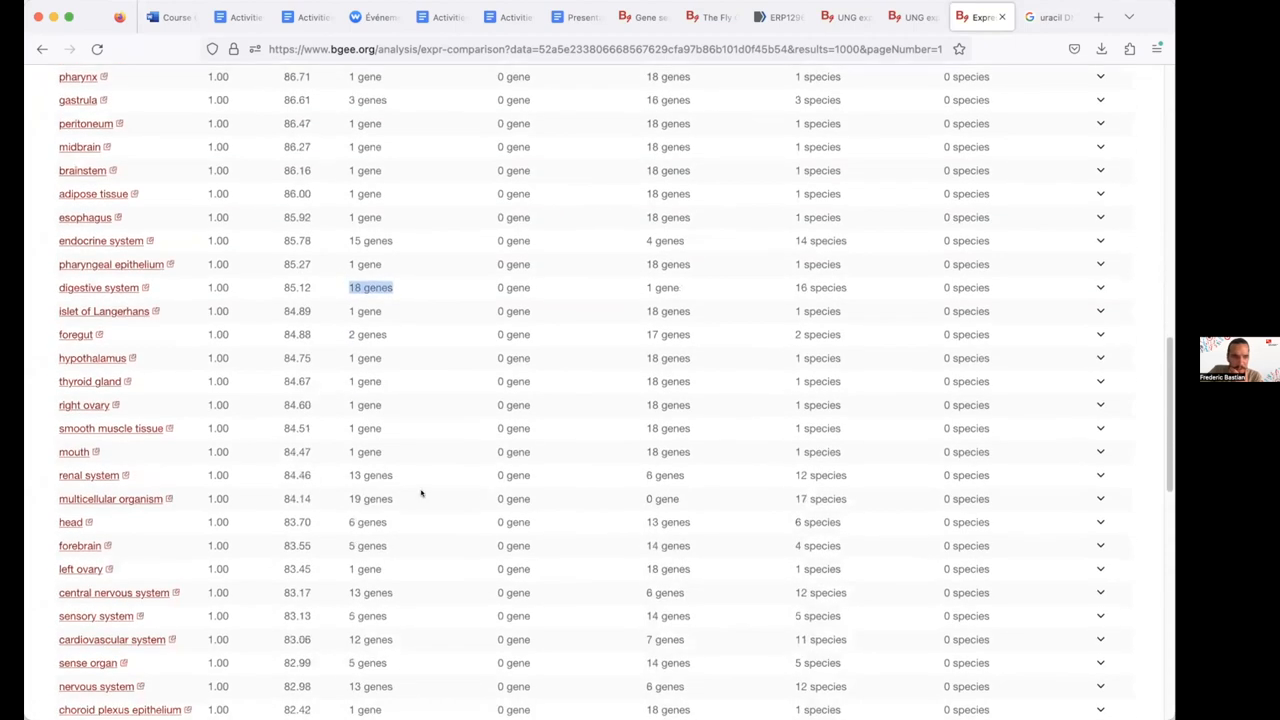
scroll(down, 3)
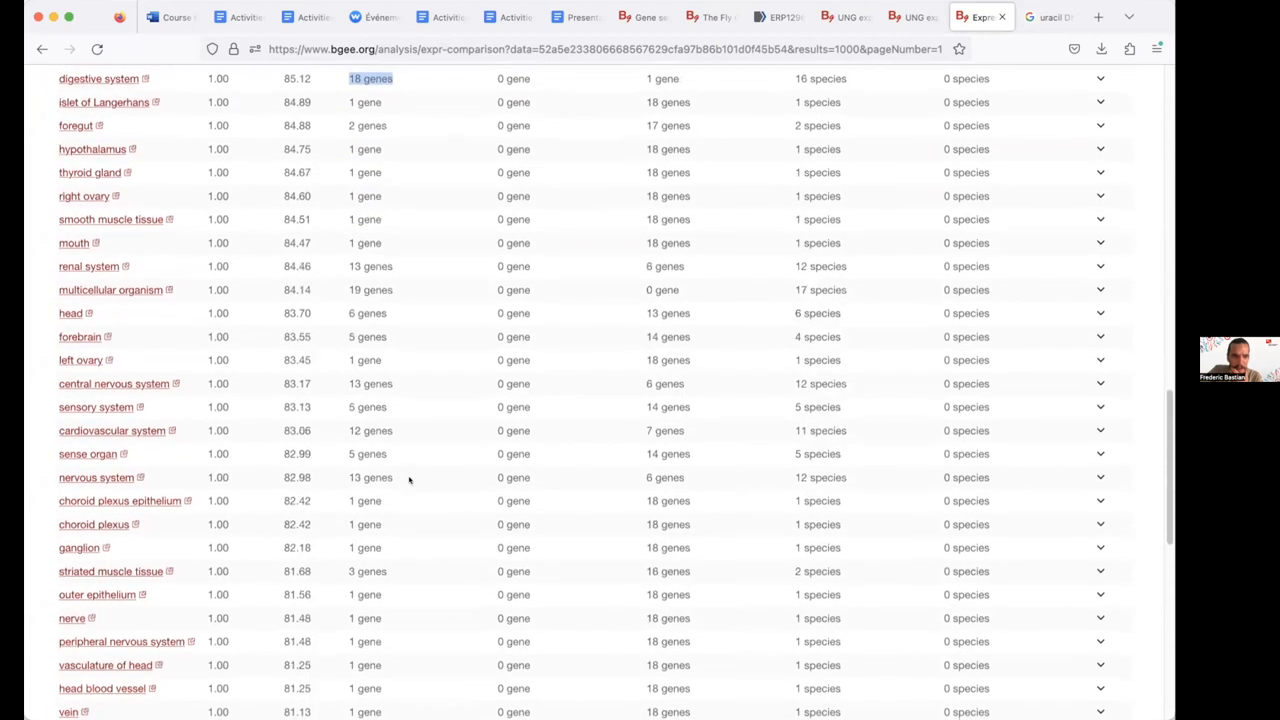
scroll(up, 3)
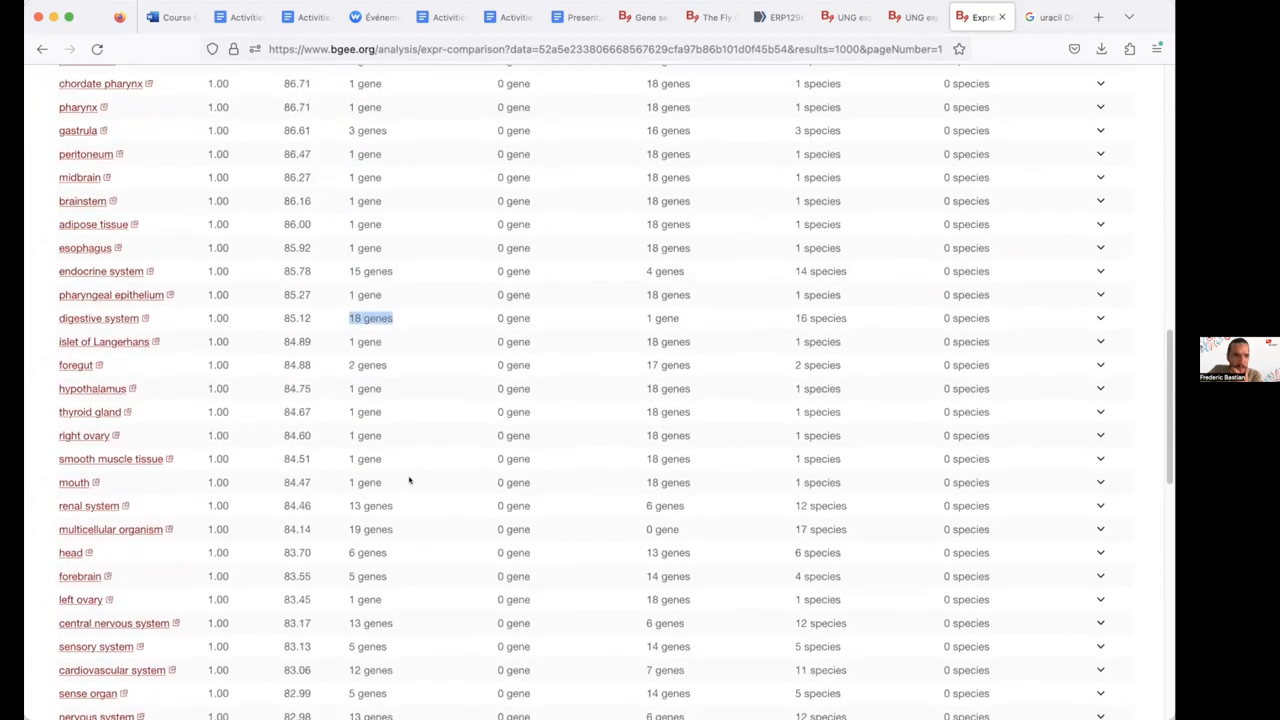
mouse_move(404, 496)
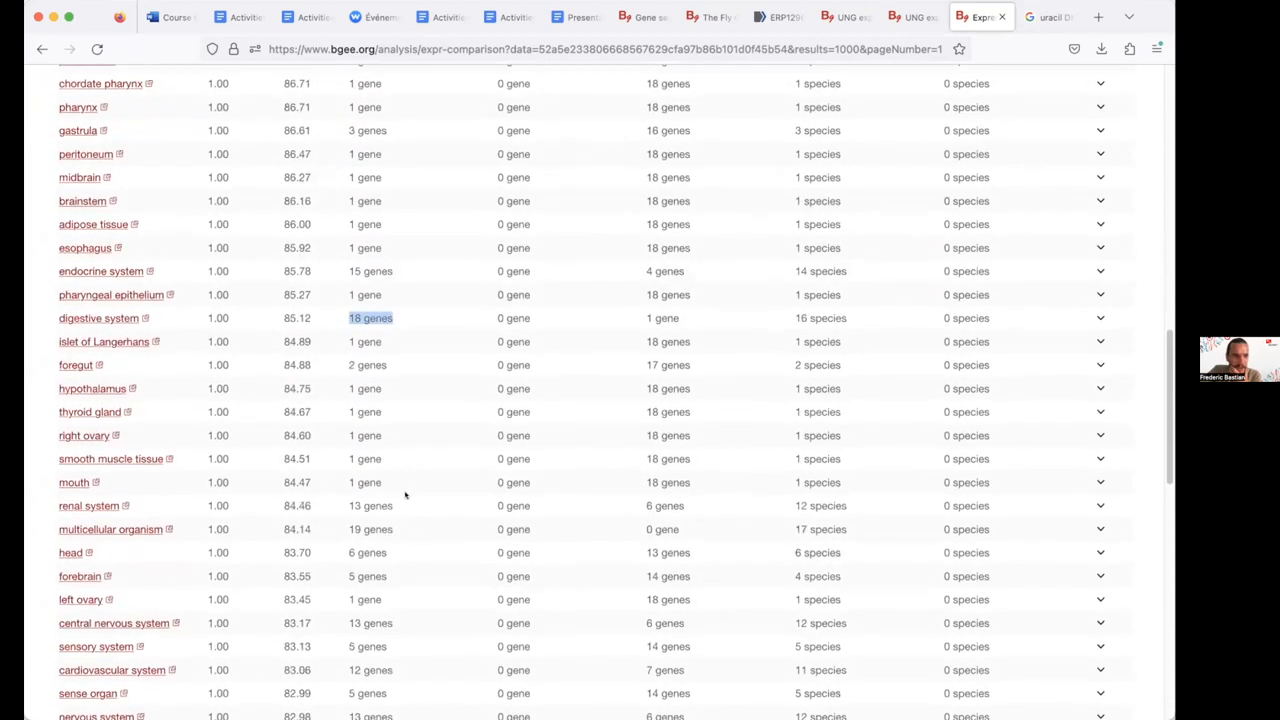
scroll(down, 3)
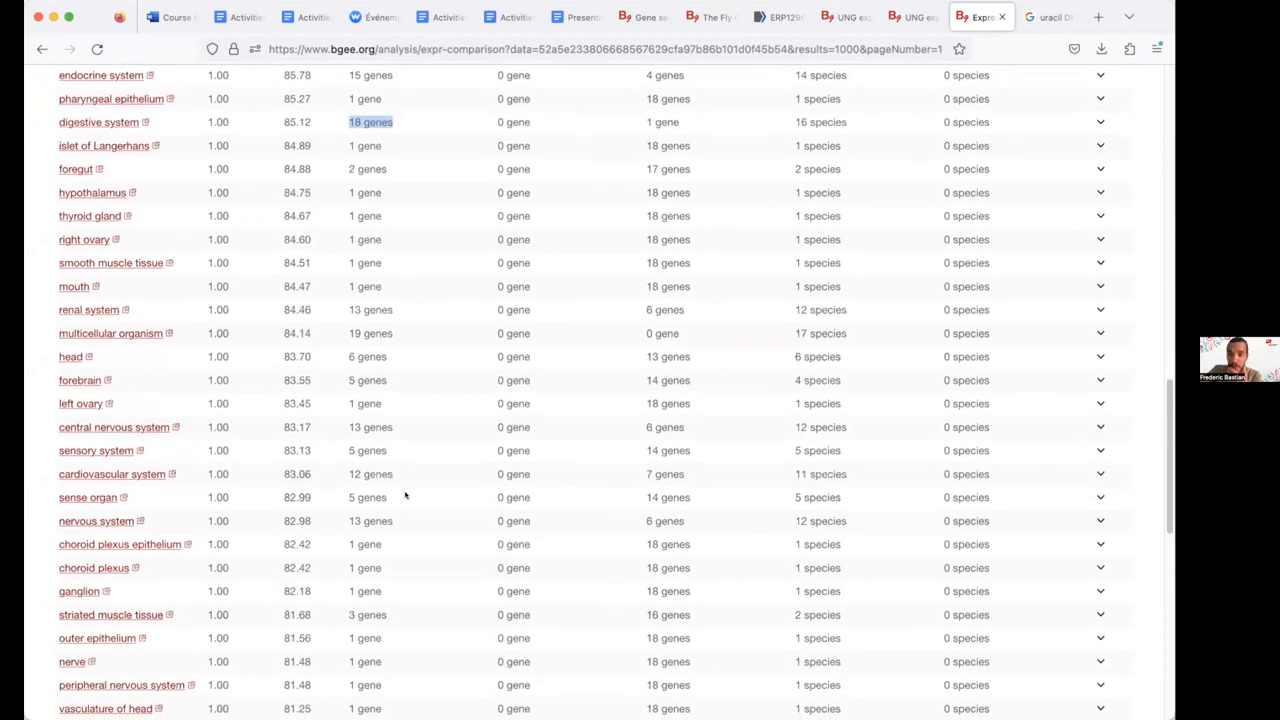
mouse_move(444, 440)
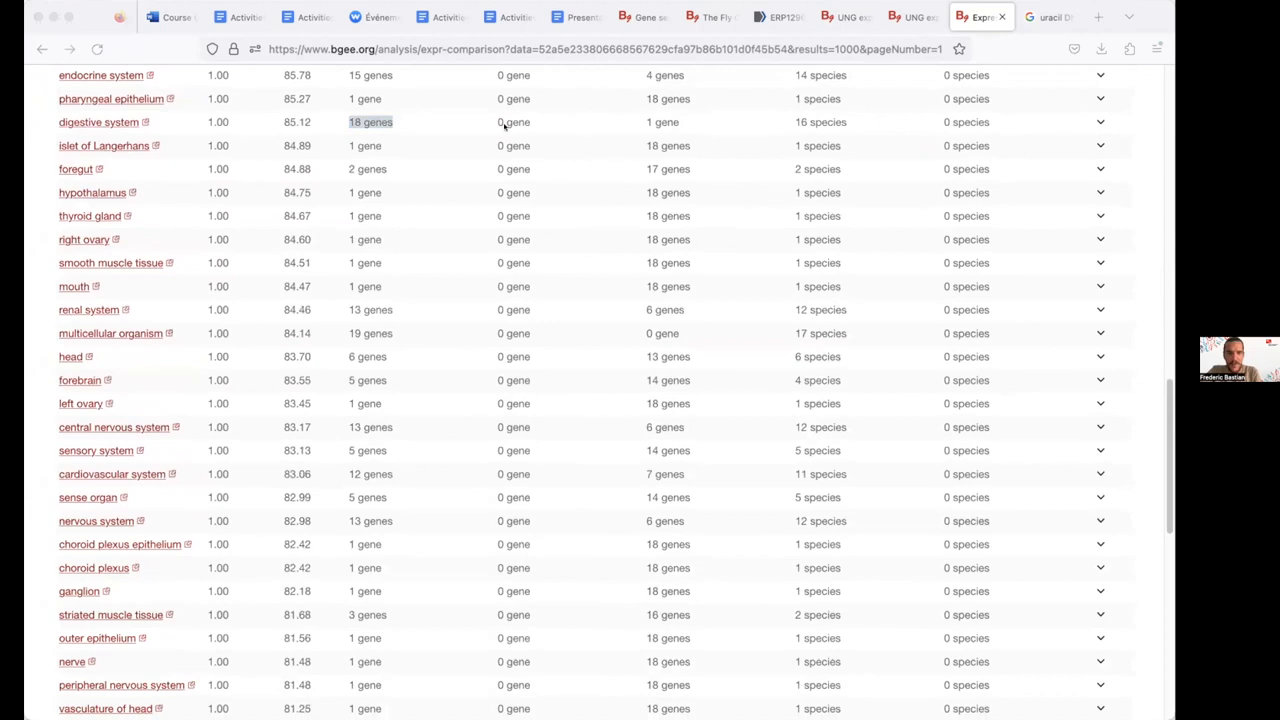
mouse_move(628, 280)
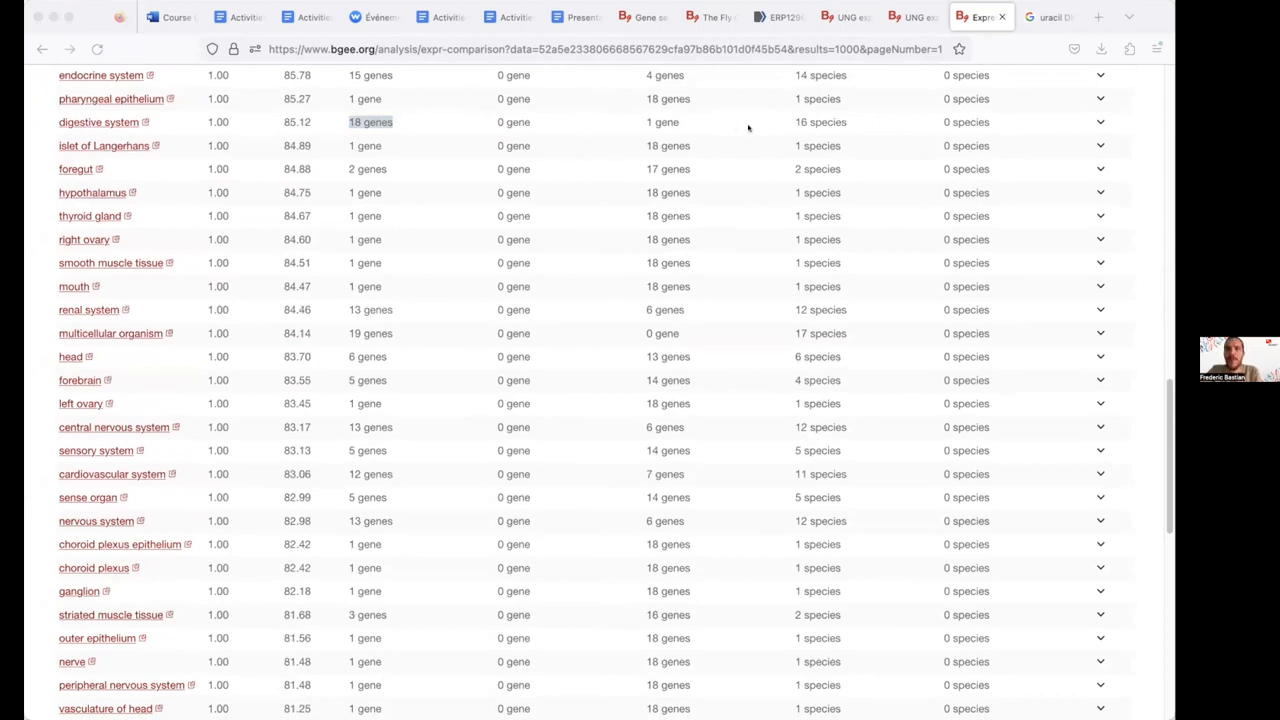
mouse_move(614, 192)
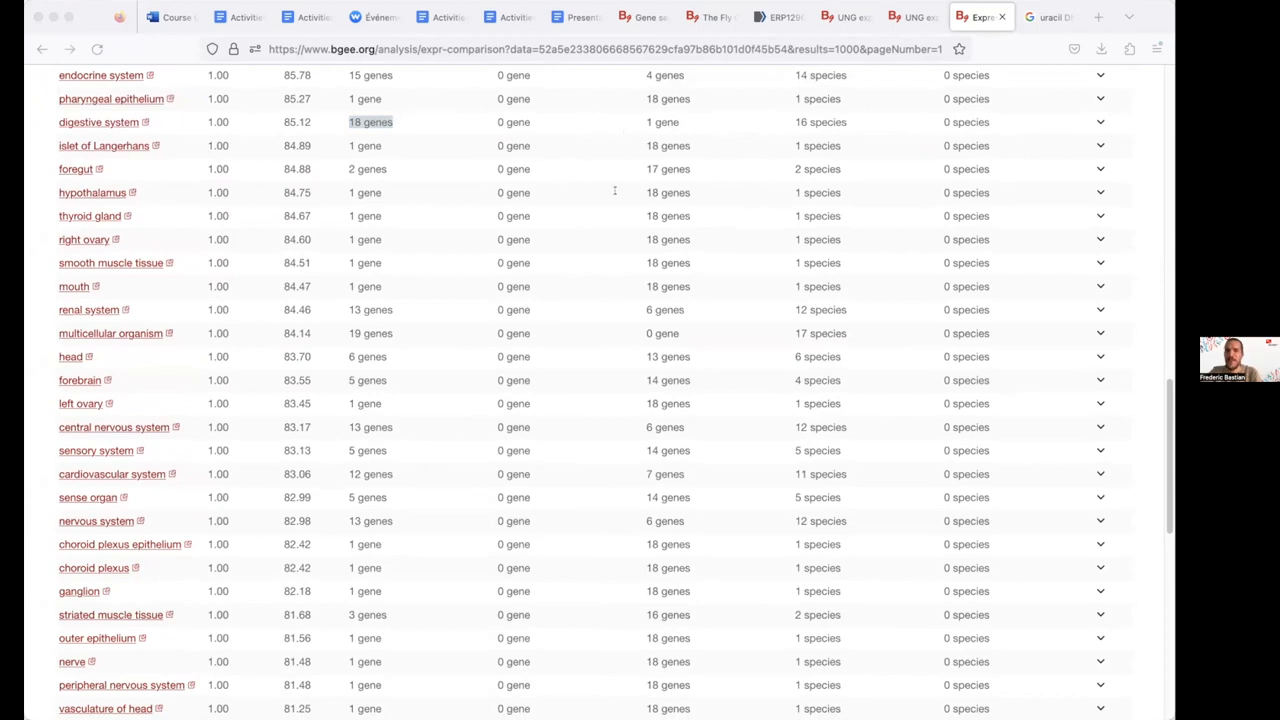
mouse_move(604, 228)
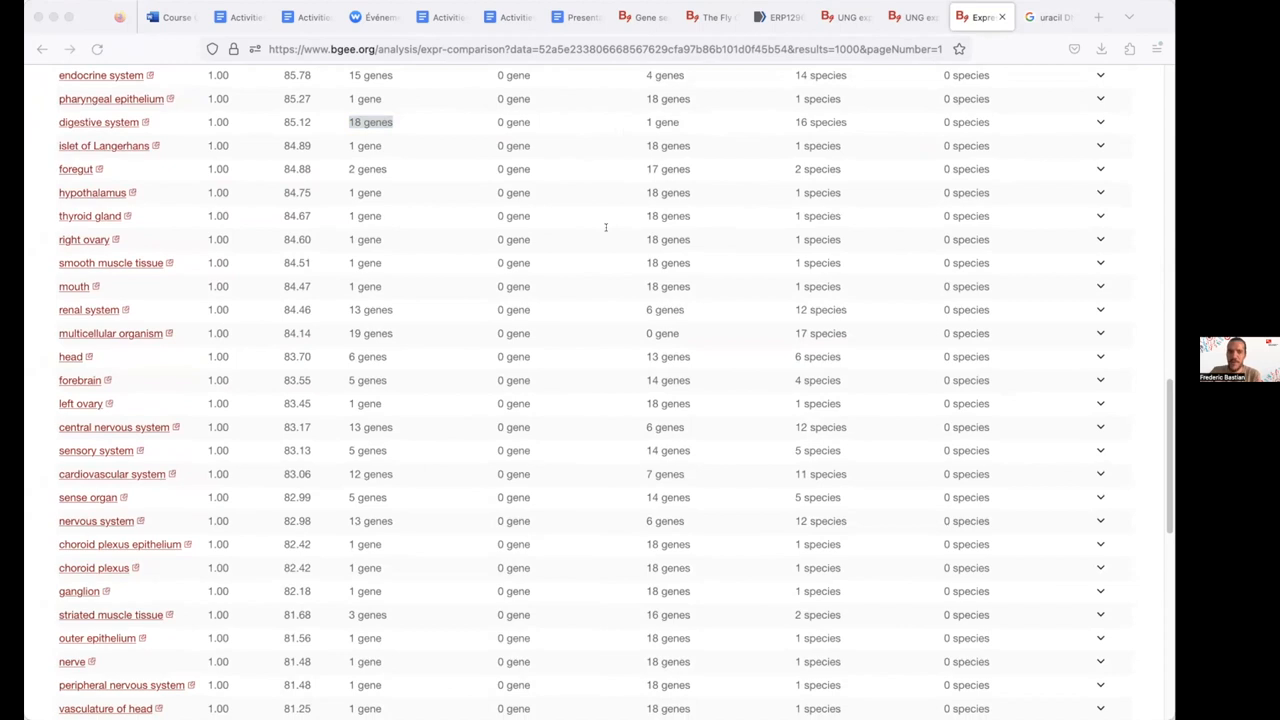
mouse_move(628, 102)
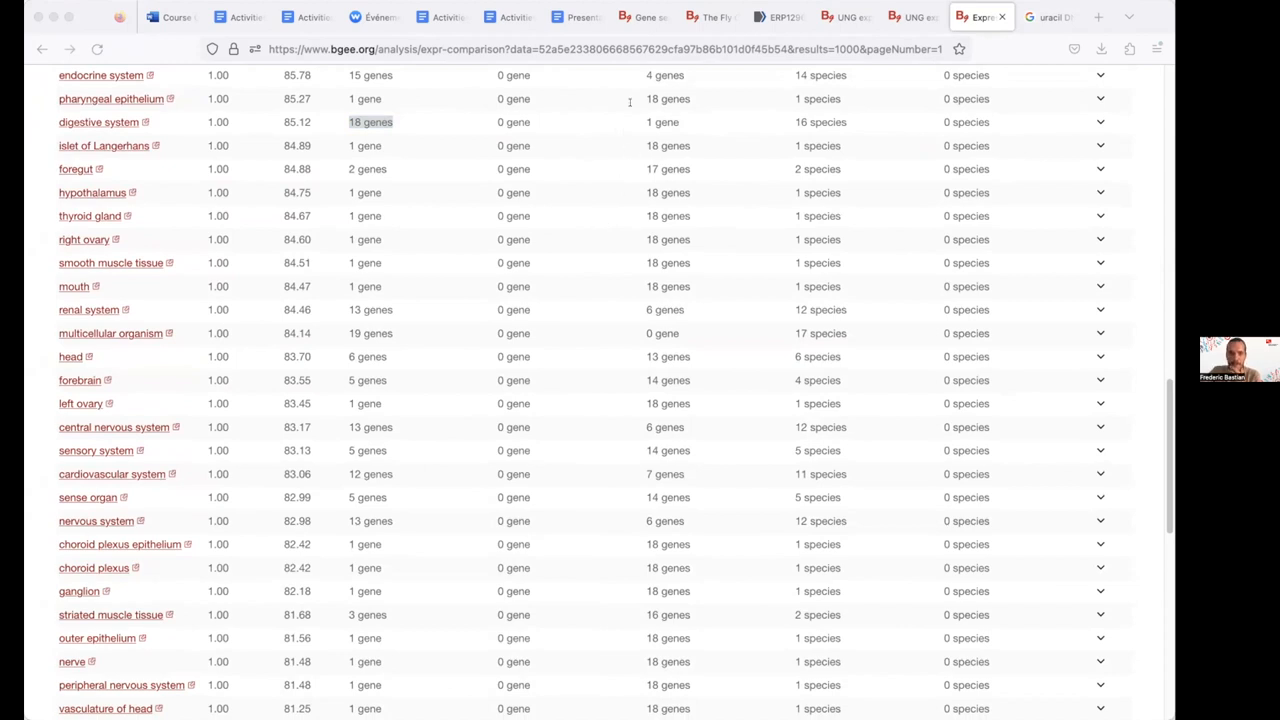